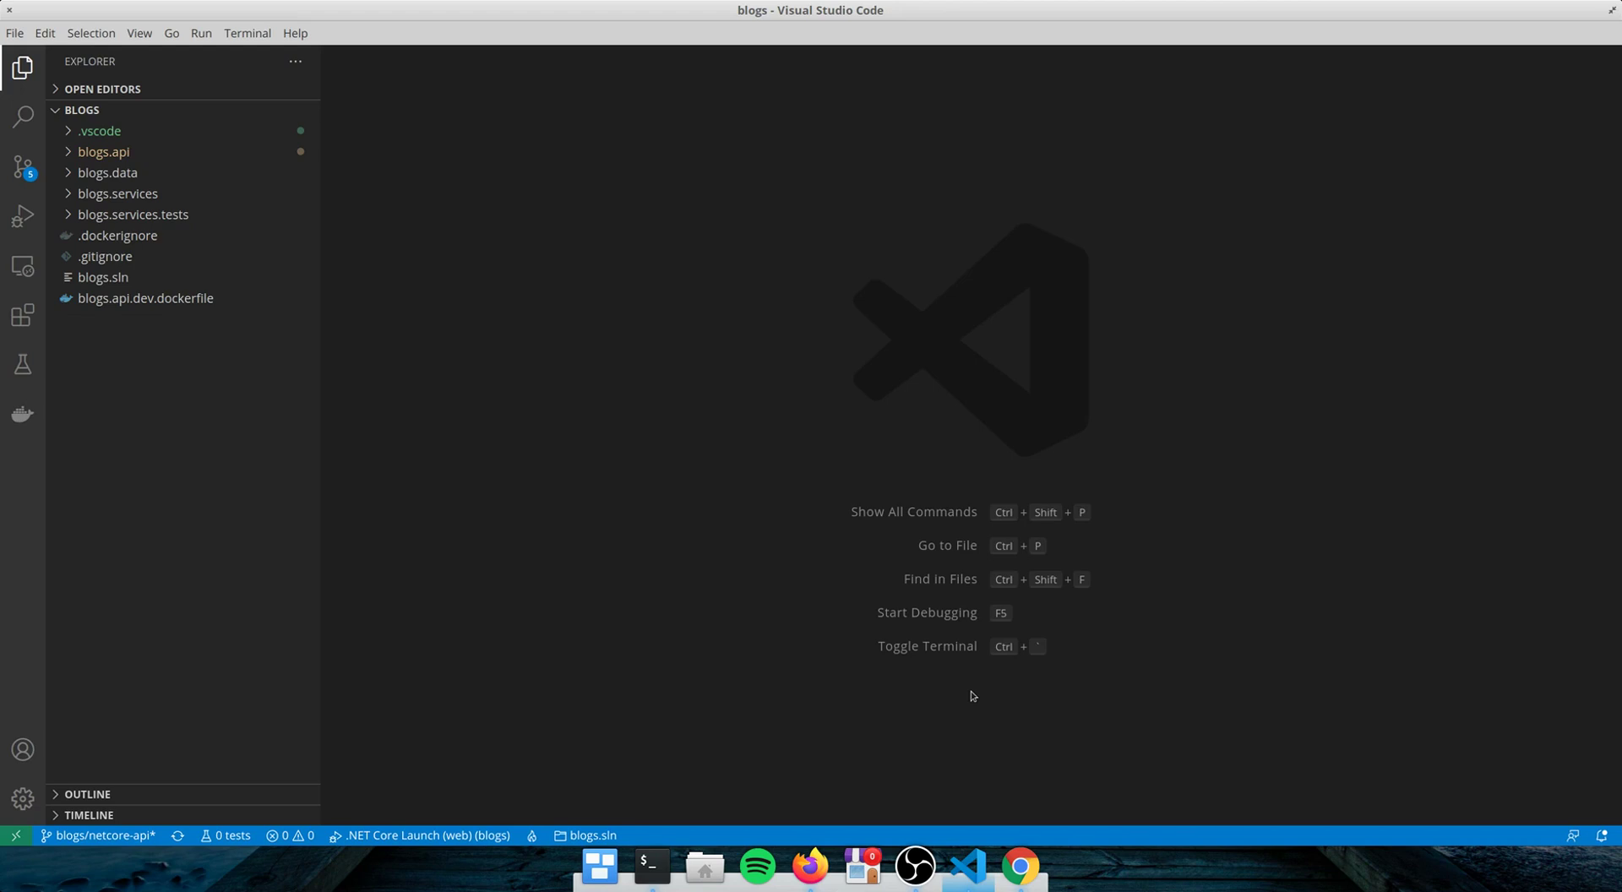
{"action": "mouse_move", "coordinate": [769, 589]}
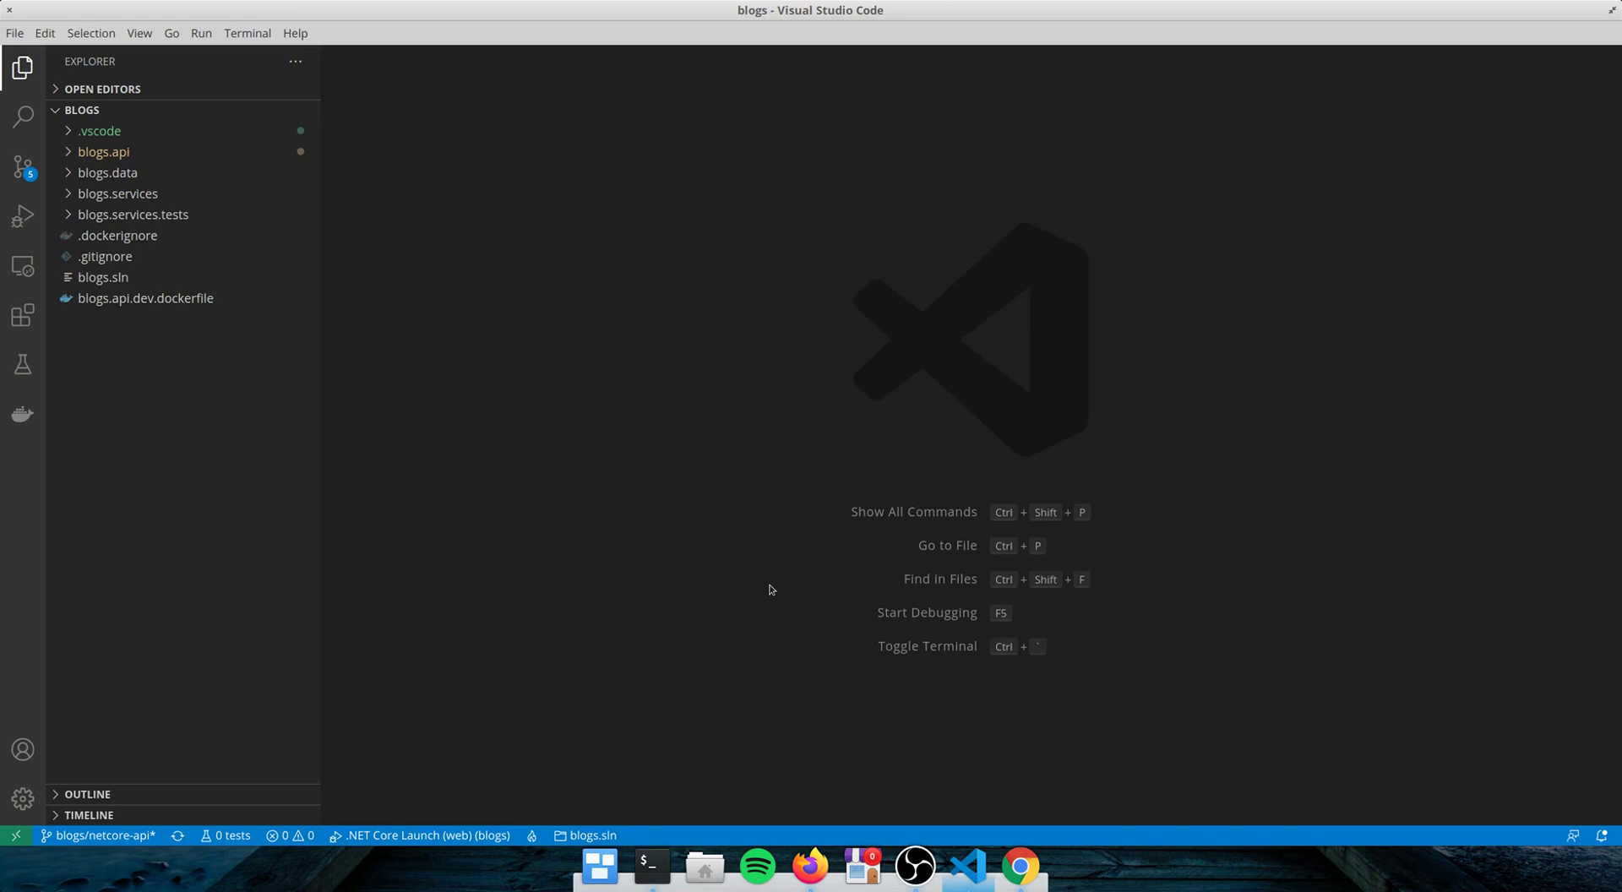
{"action": "mouse_move", "coordinate": [505, 551]}
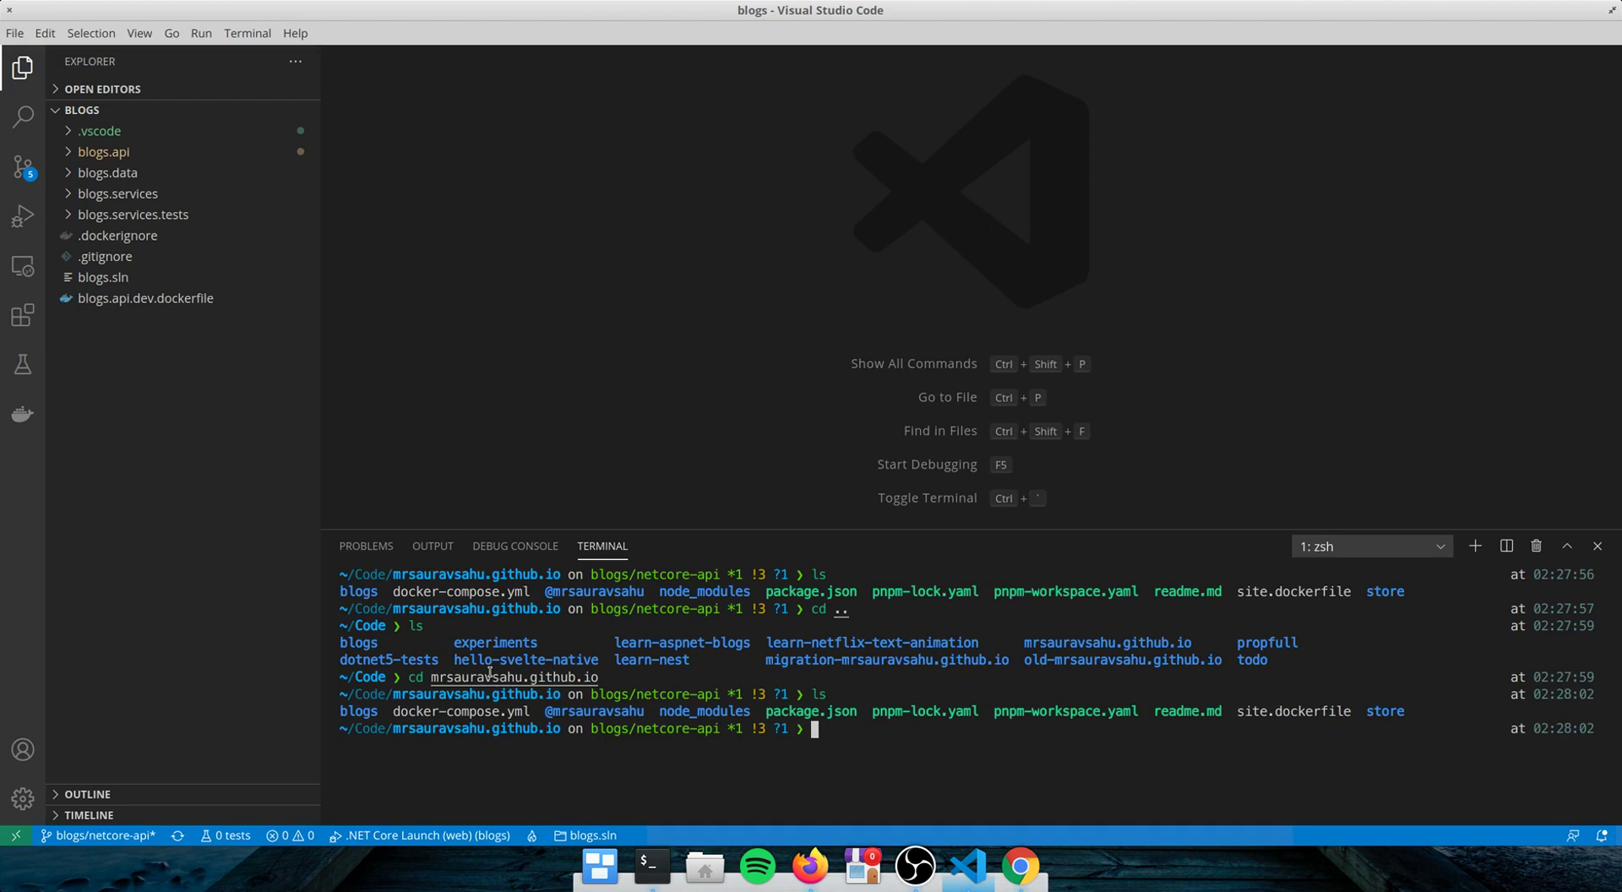
- Clear the terminal and list the repository contents one per line with ls -1v
{"action": "type", "text": "ls store"}
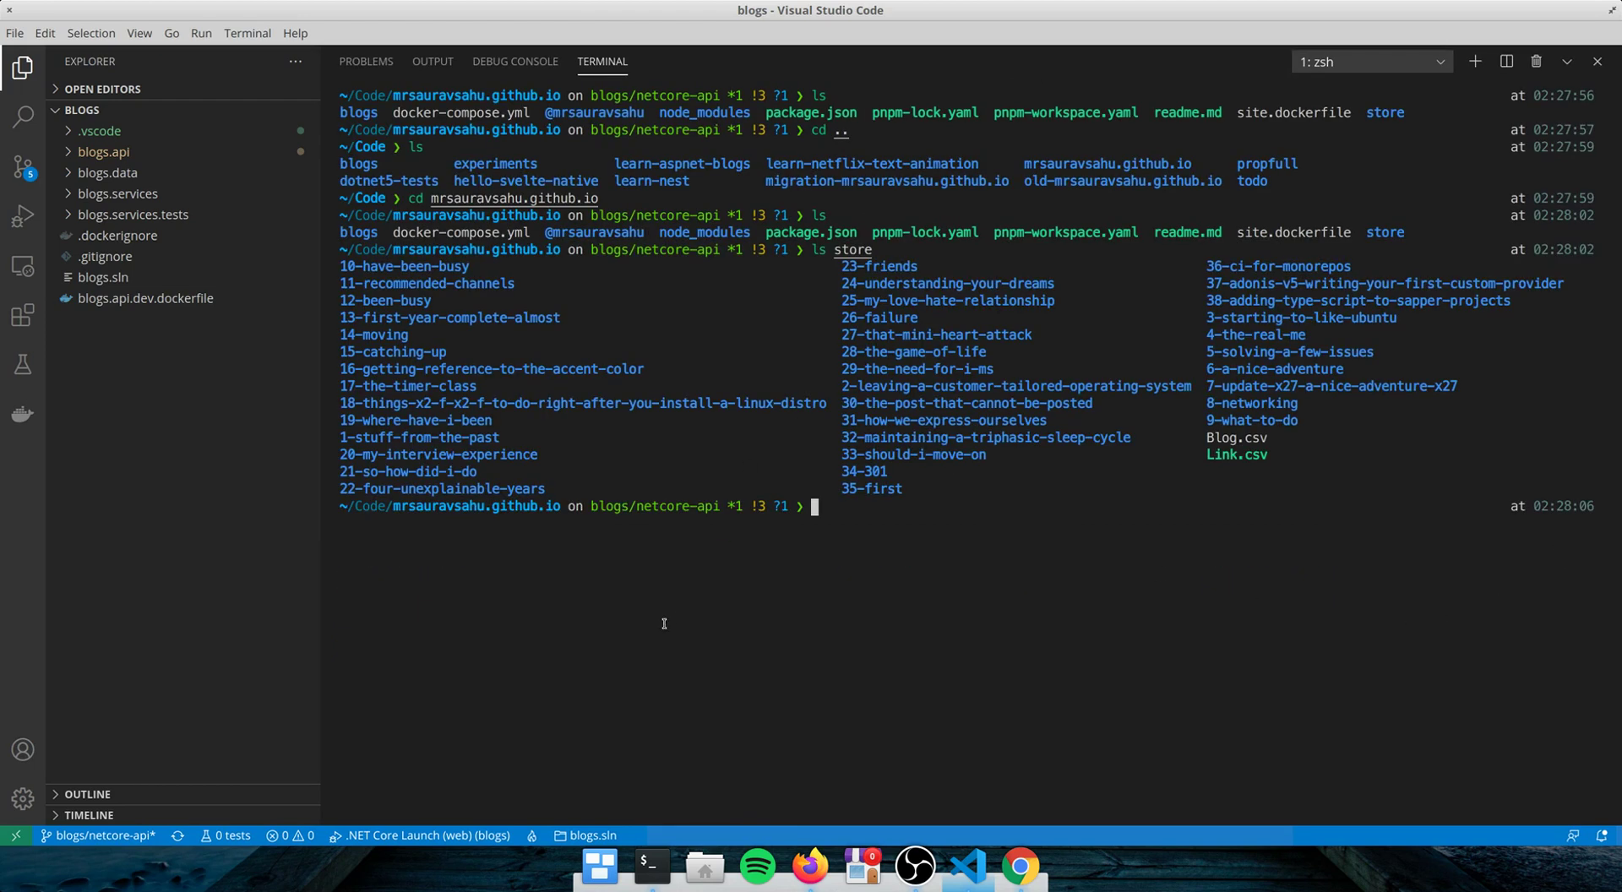
{"action": "key", "text": "ctrl+l"}
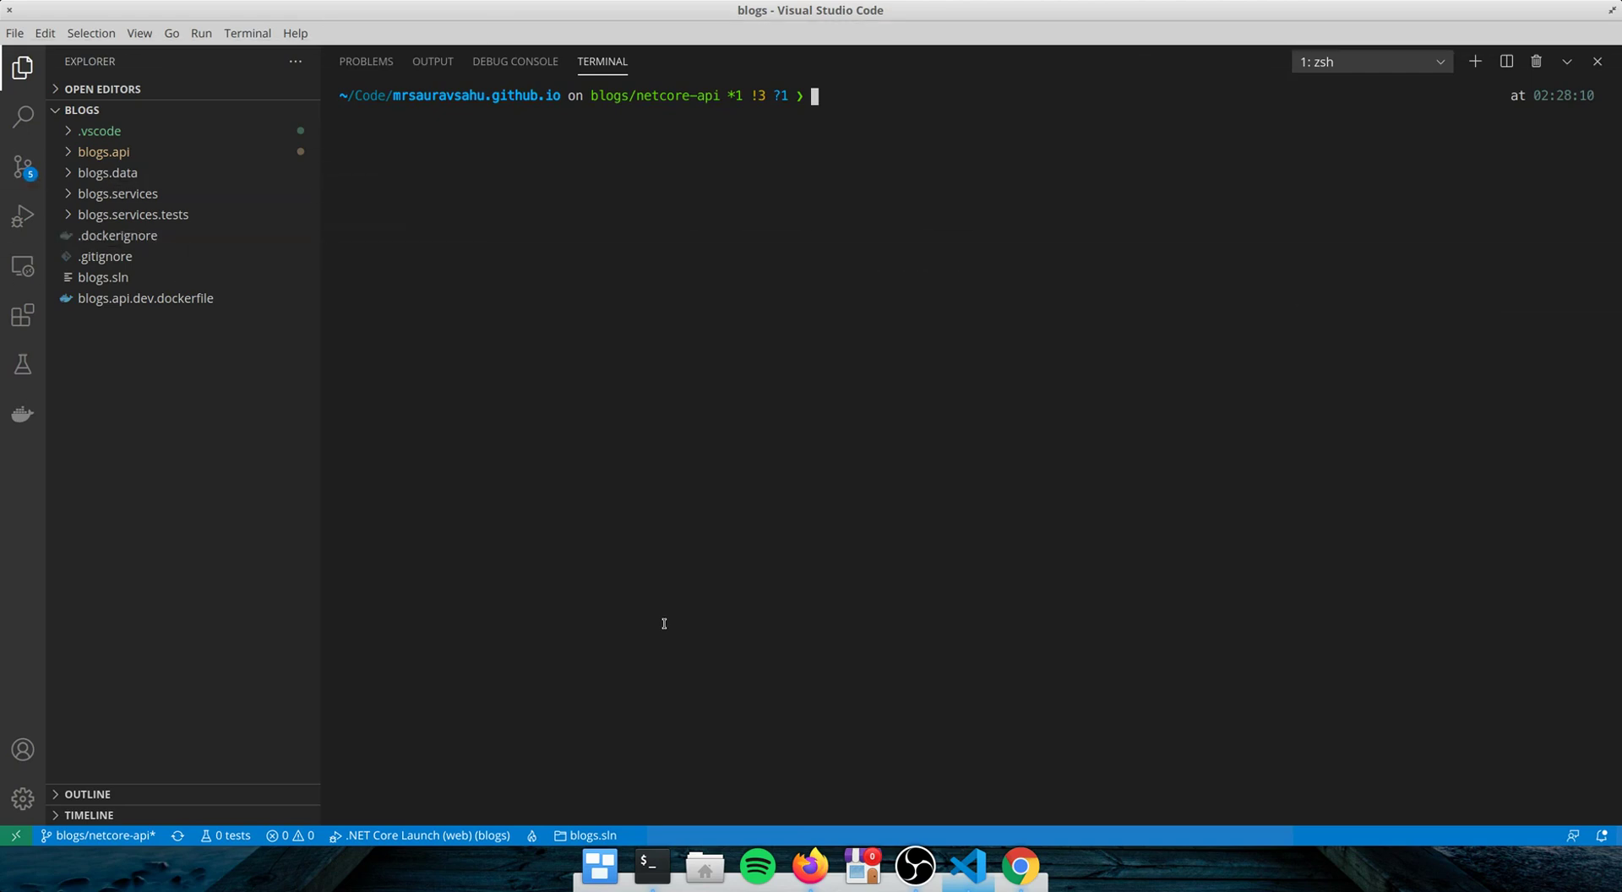
{"action": "type", "text": "ls -1"}
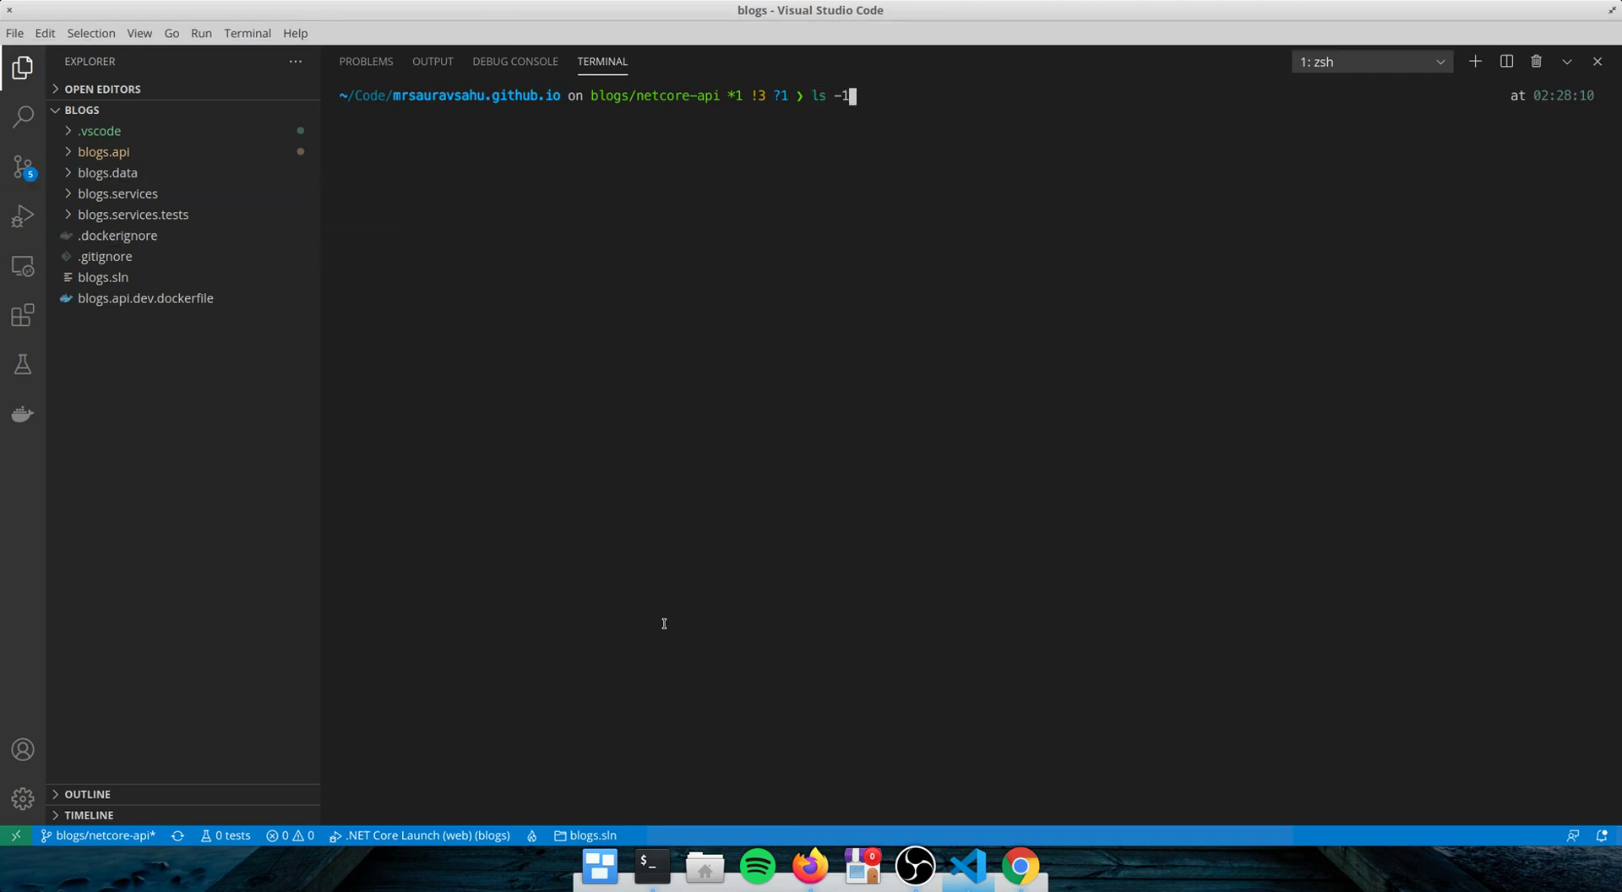
{"action": "type", "text": "v"}
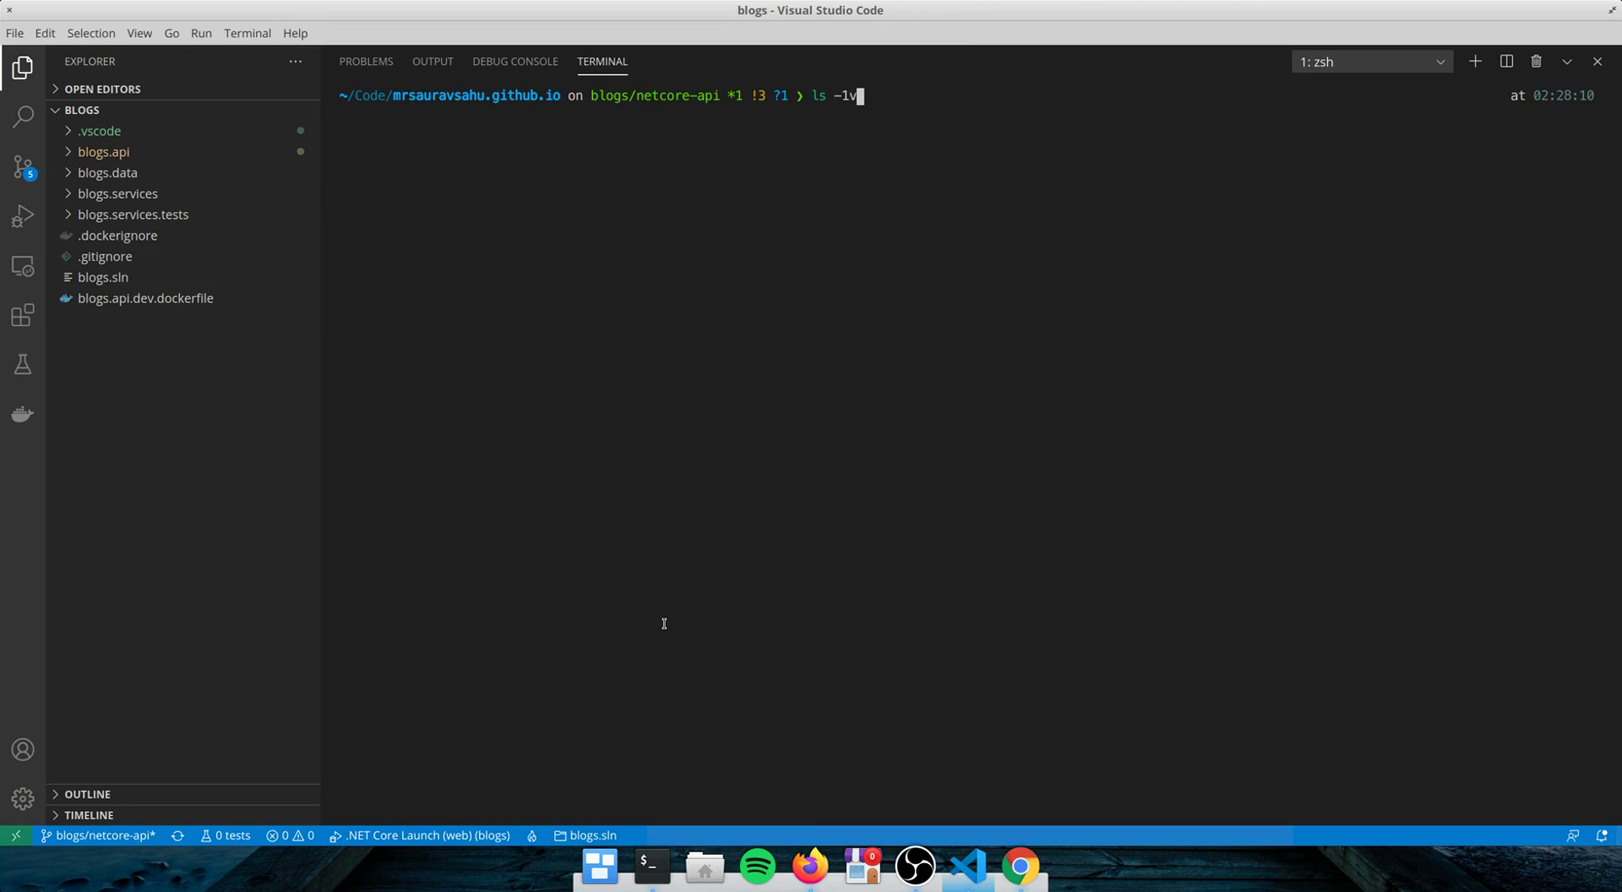
{"action": "key", "text": "Return"}
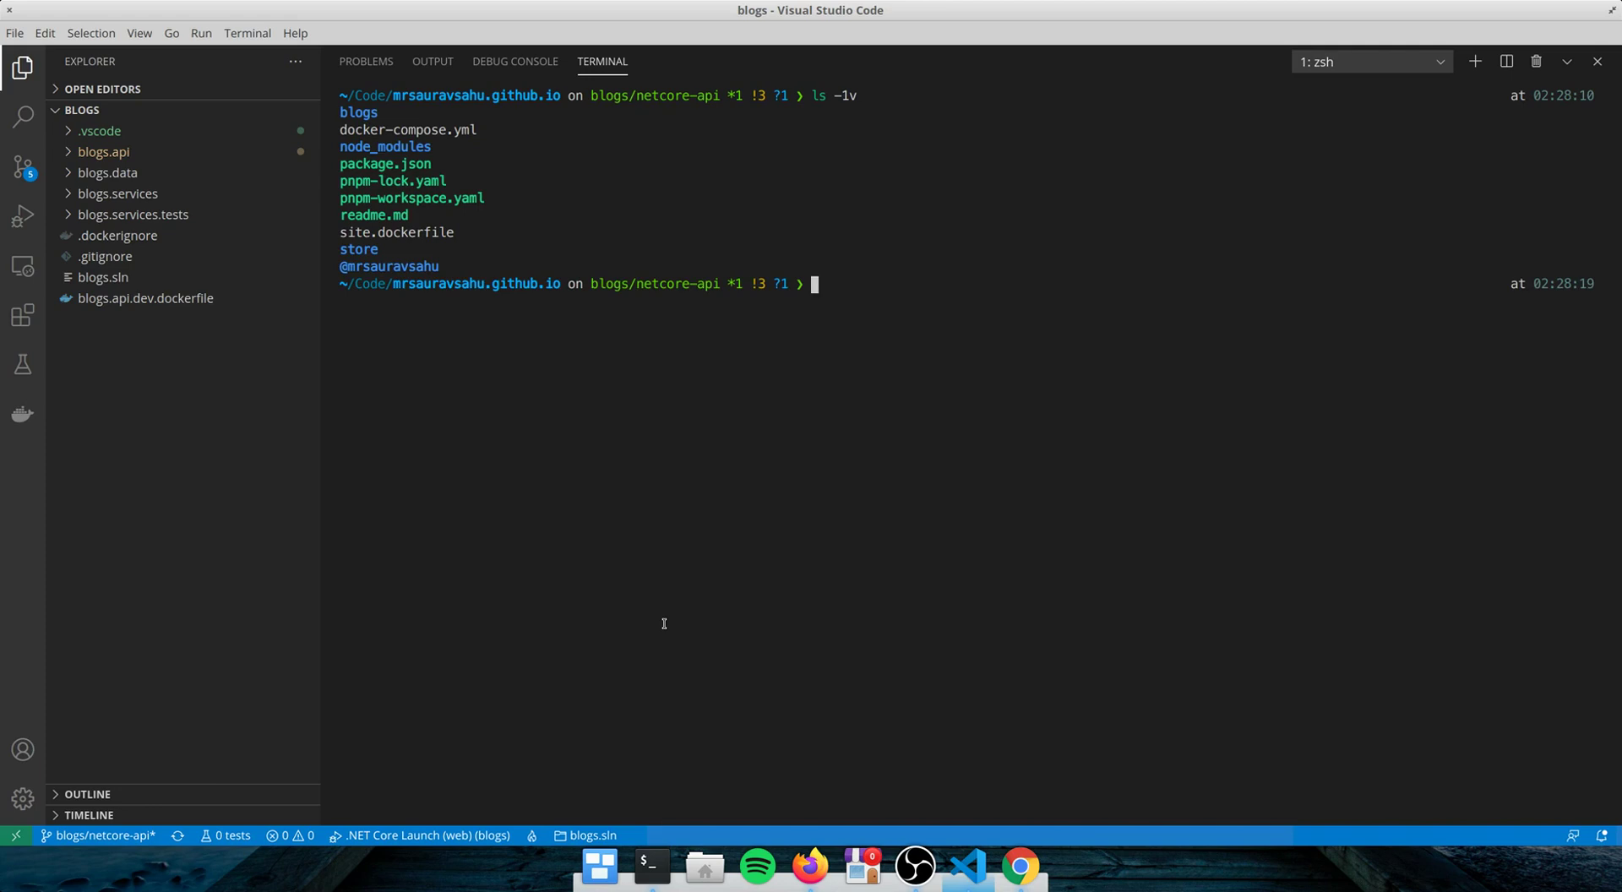
- Move into store/ and list its posts one per line in numeric order with ls -1v
{"action": "type", "text": "cd store/"}
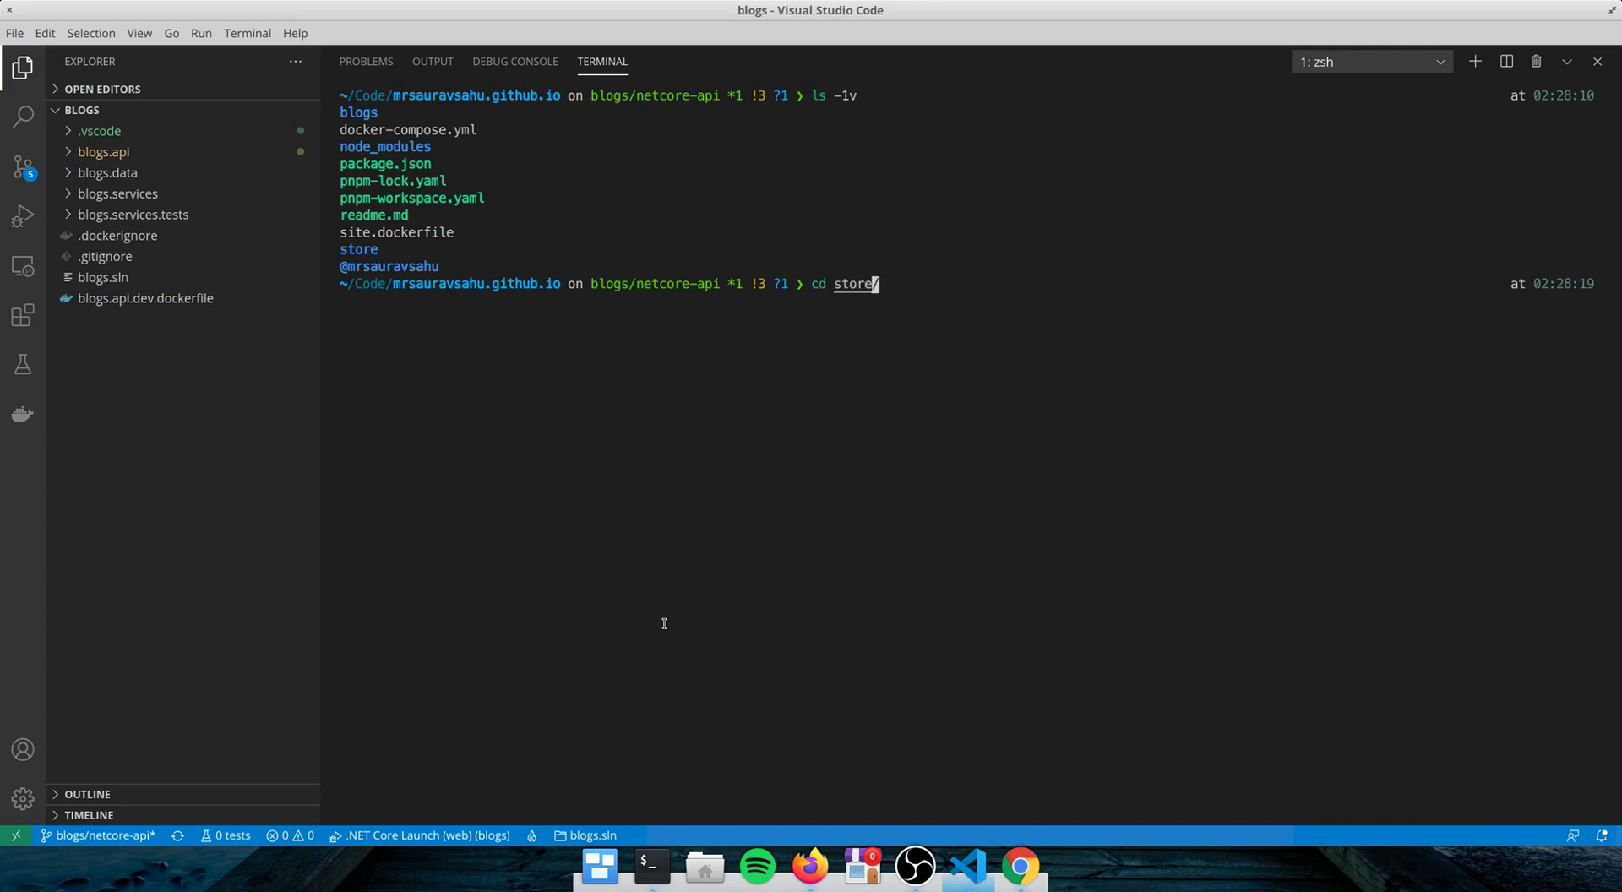
{"action": "key", "text": "Return"}
{"action": "type", "text": "ls"}
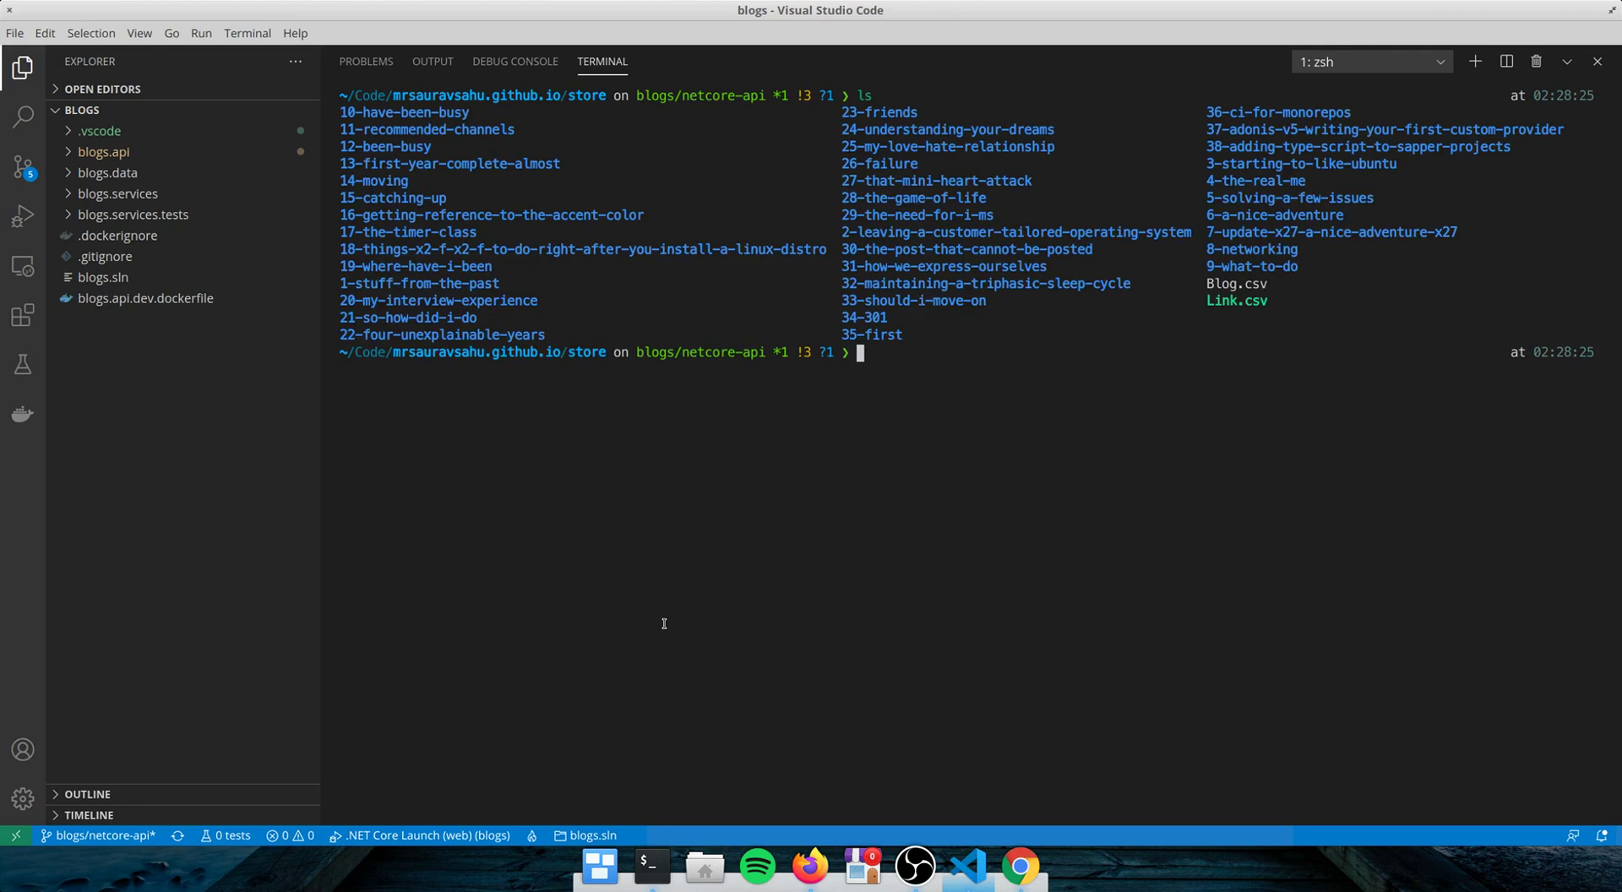
{"action": "type", "text": "-lv"}
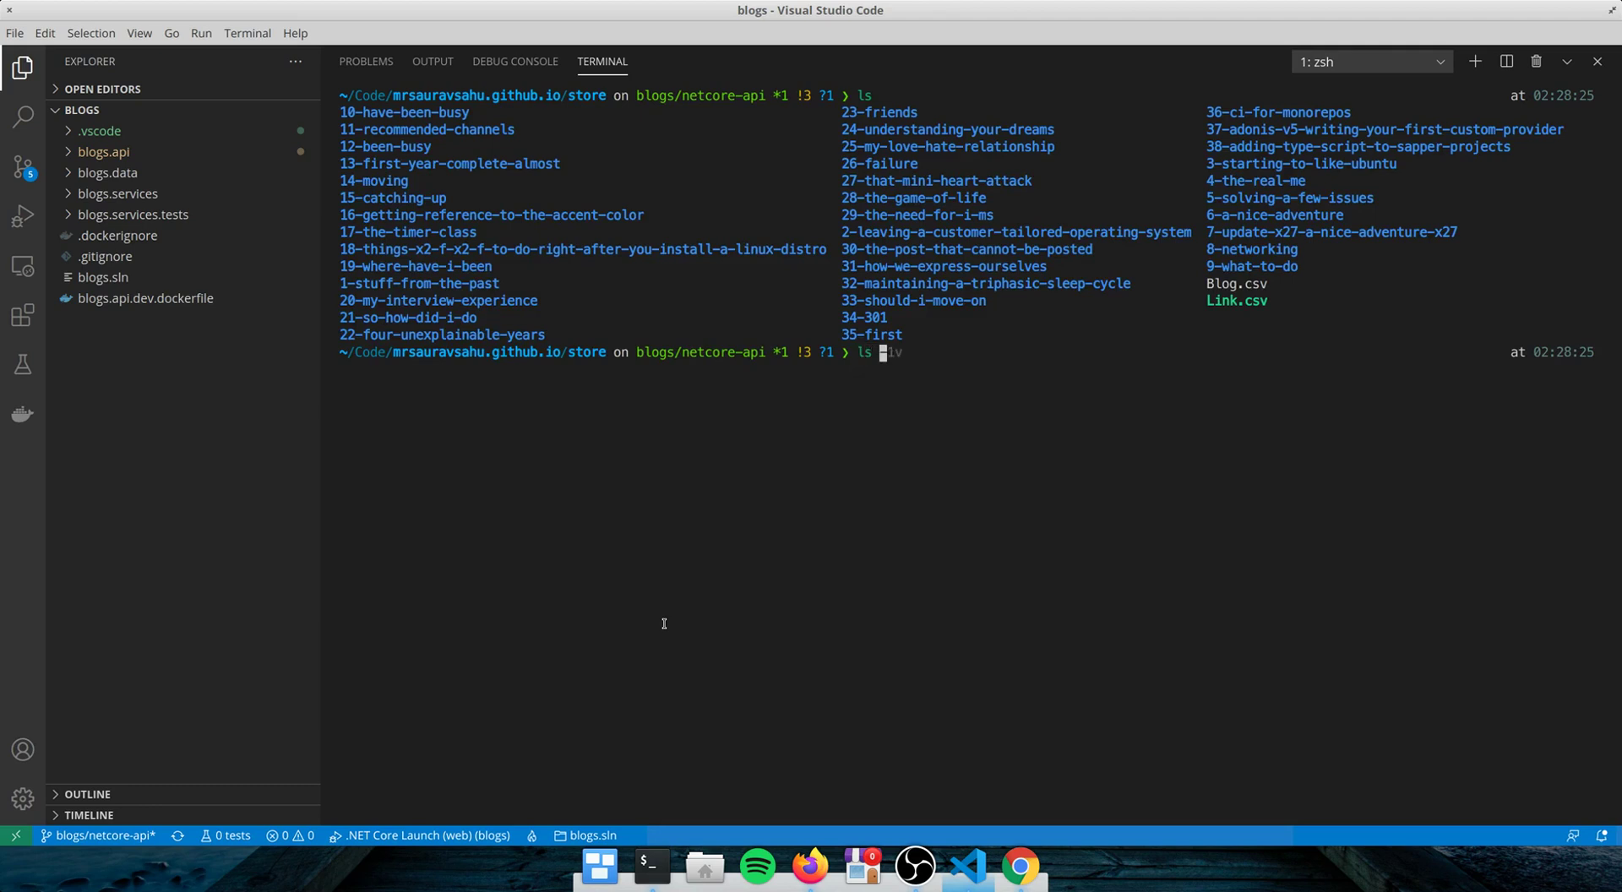
{"action": "type", "text": "-2"}
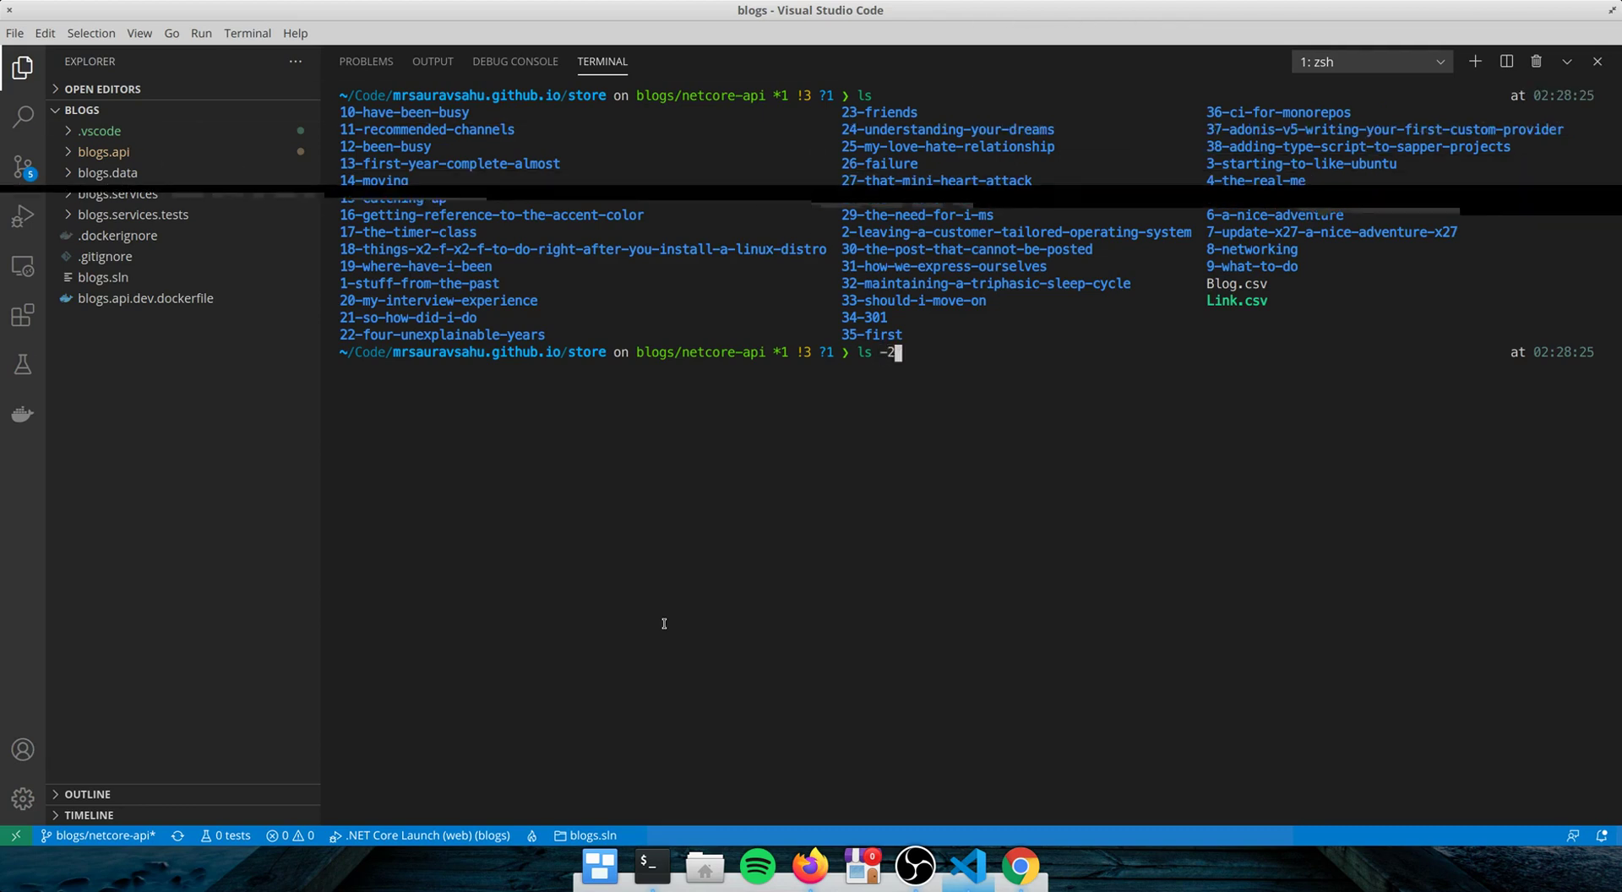
{"action": "key", "text": "Return"}
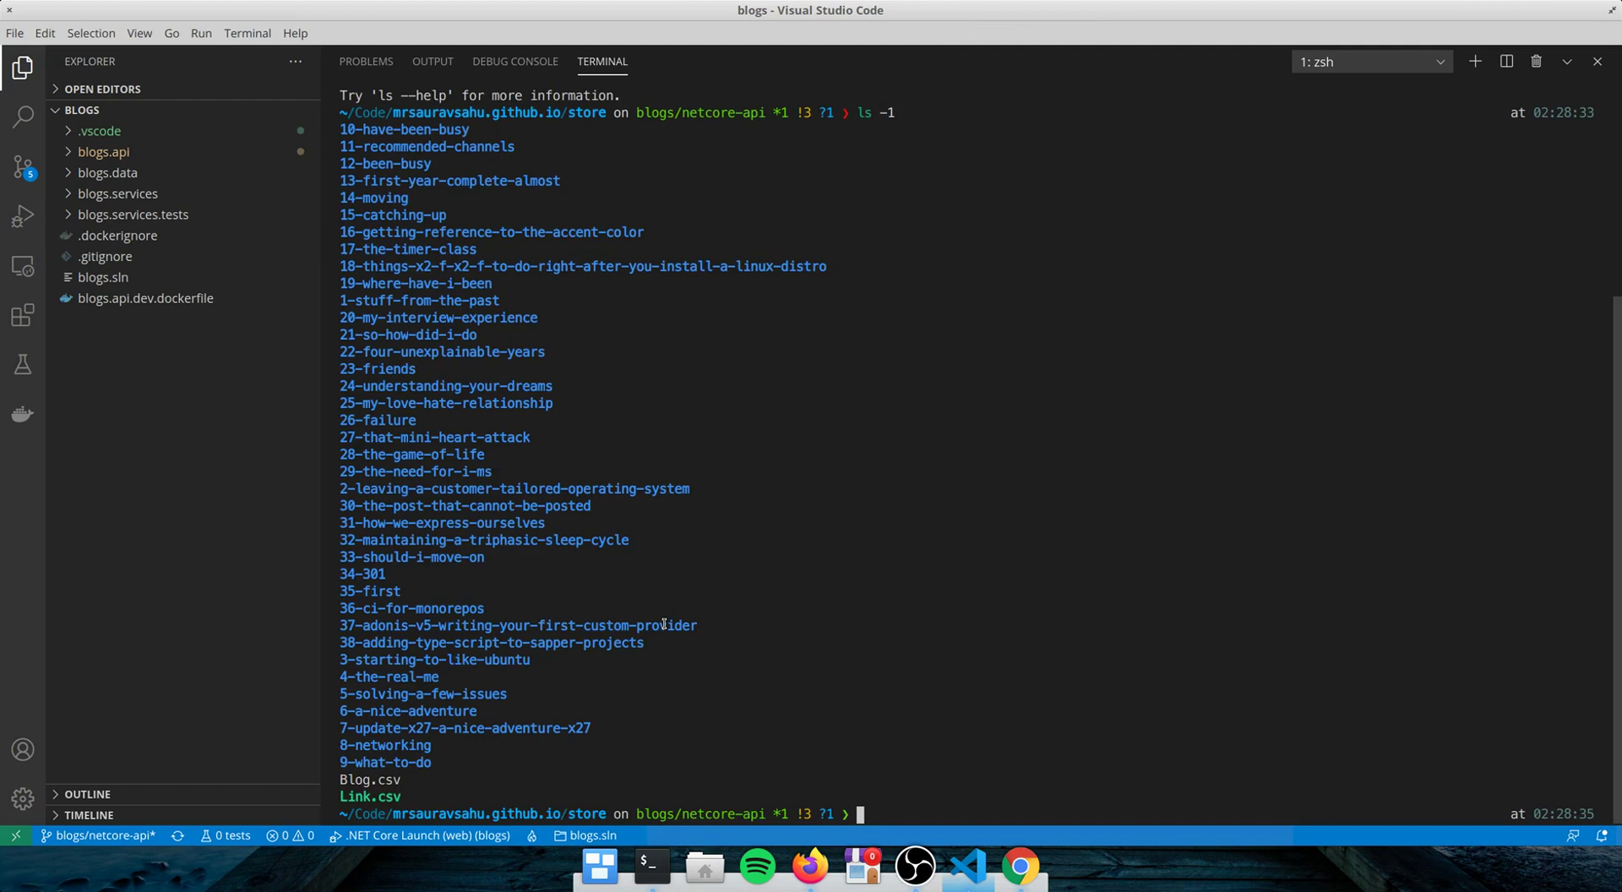
{"action": "type", "text": "ls -1"}
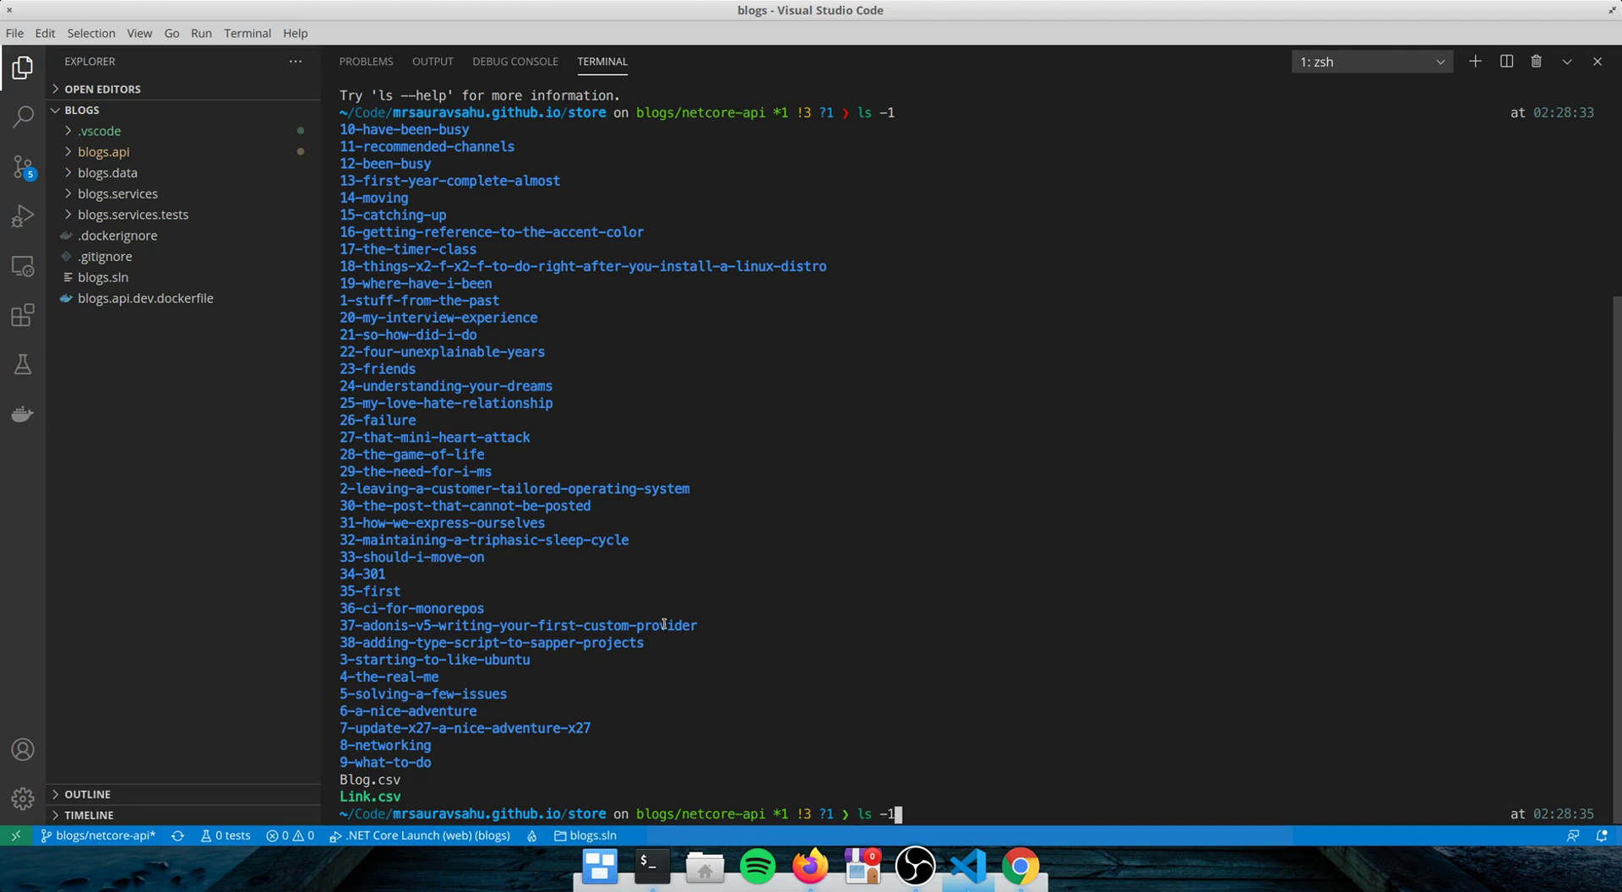
{"action": "type", "text": "v"}
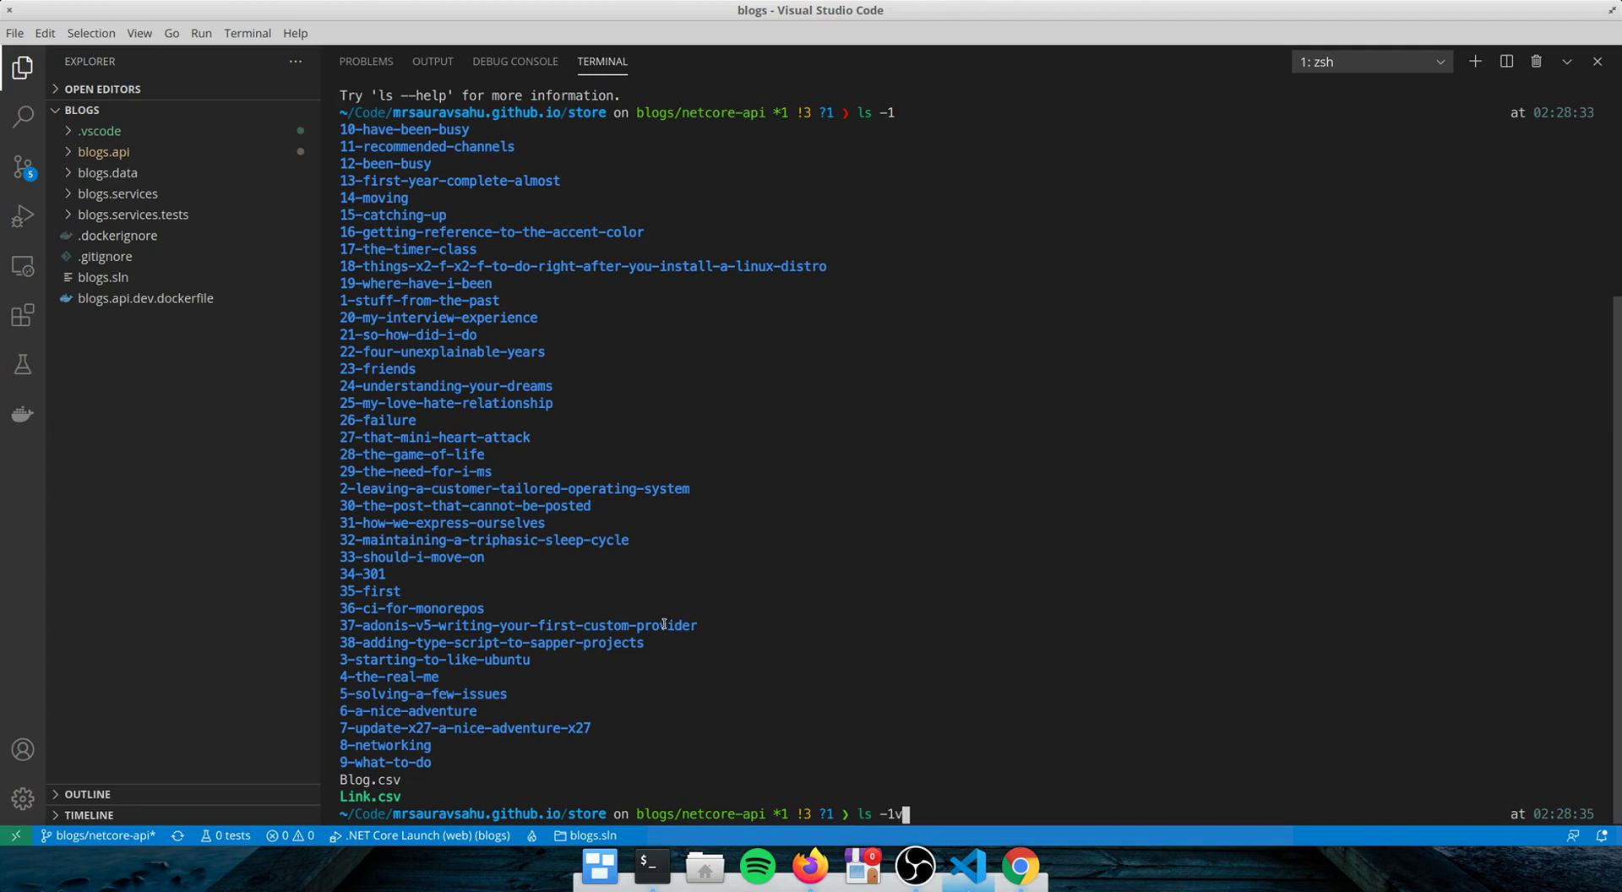
{"action": "key", "text": "Return"}
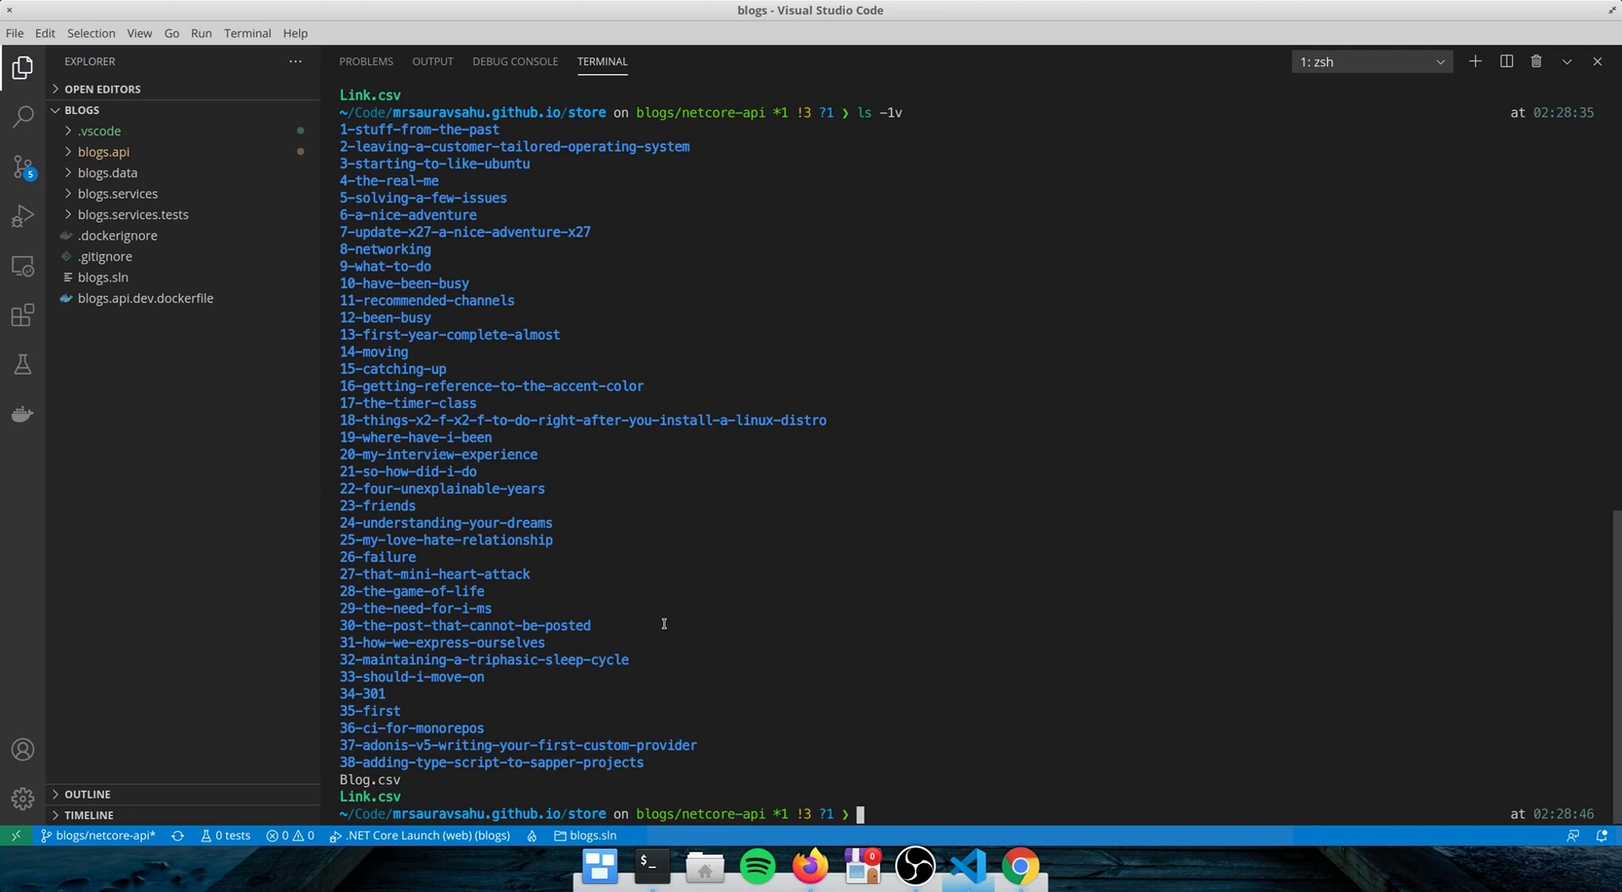
{"action": "mouse_move", "coordinate": [676, 698]}
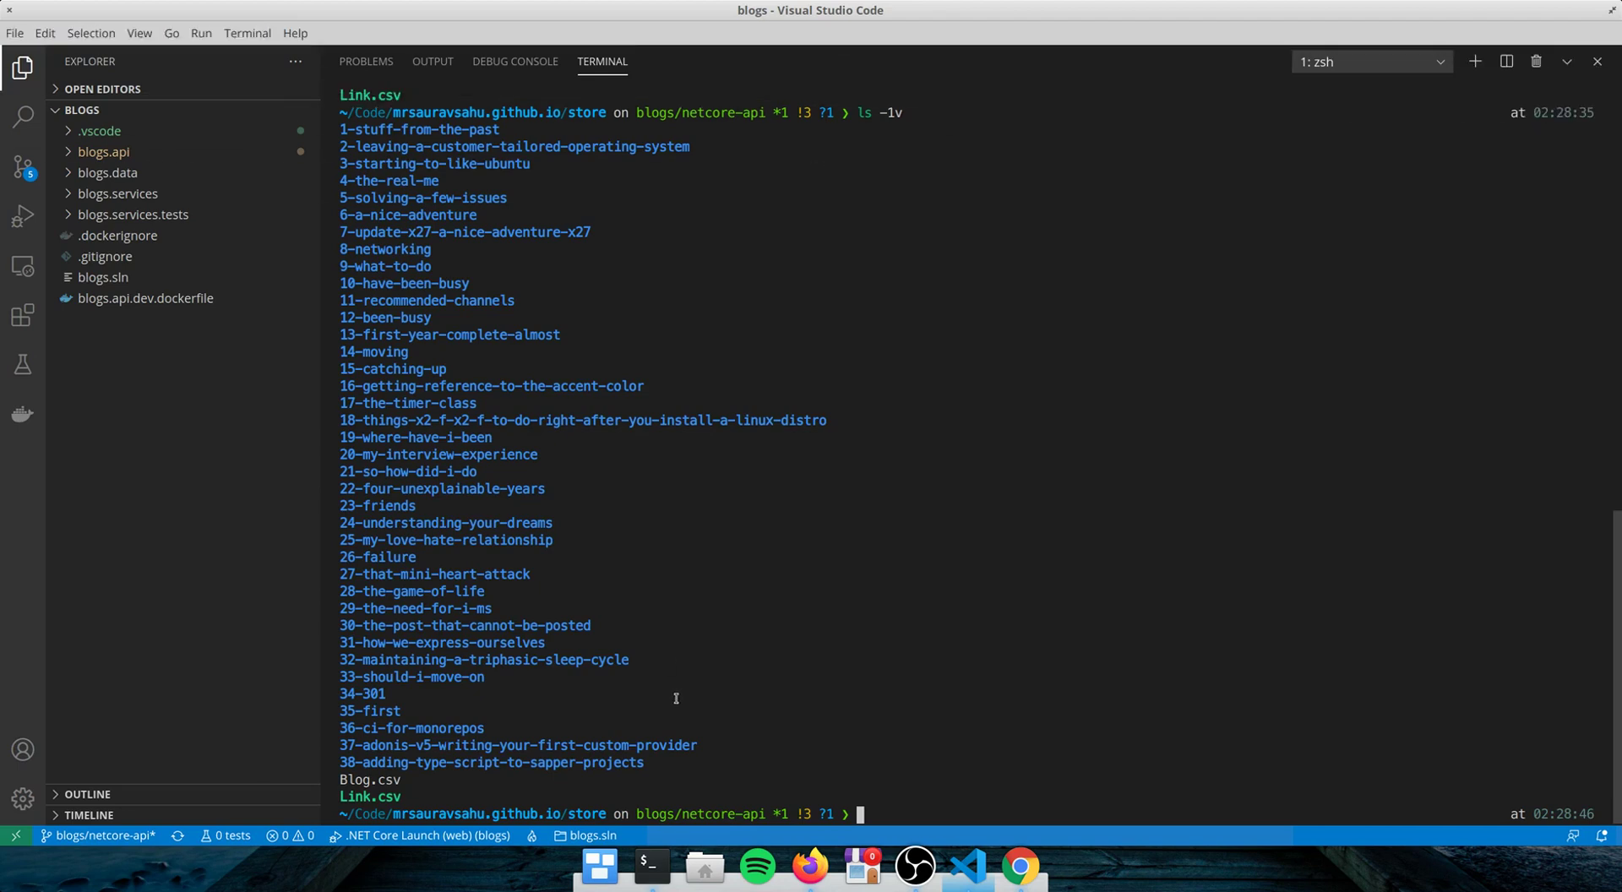
{"action": "mouse_move", "coordinate": [590, 712]}
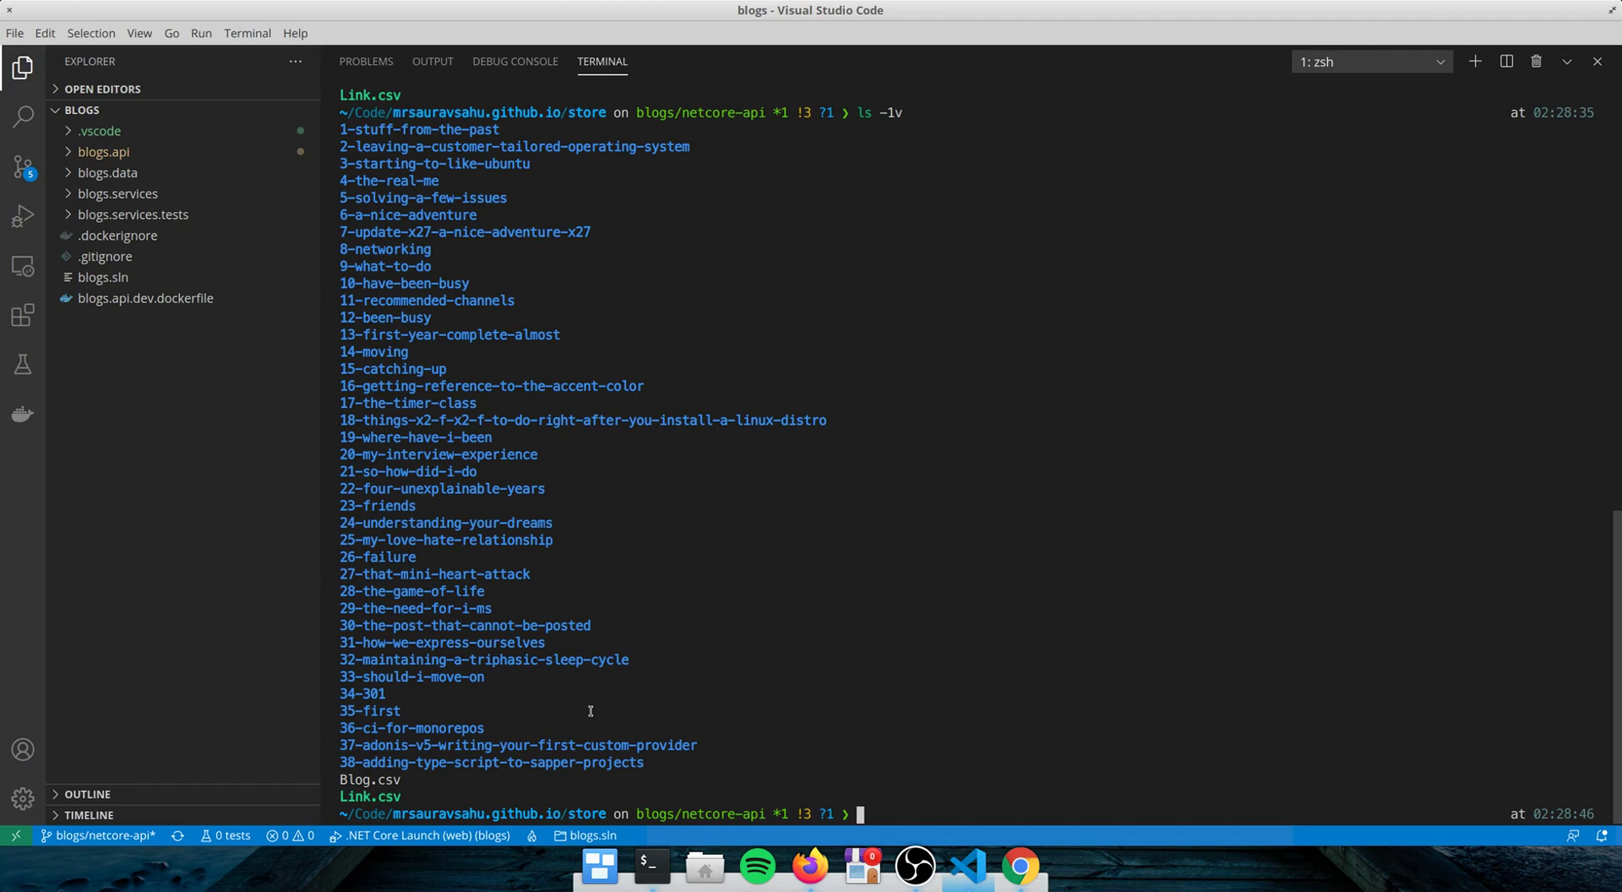
{"action": "mouse_move", "coordinate": [430, 401]}
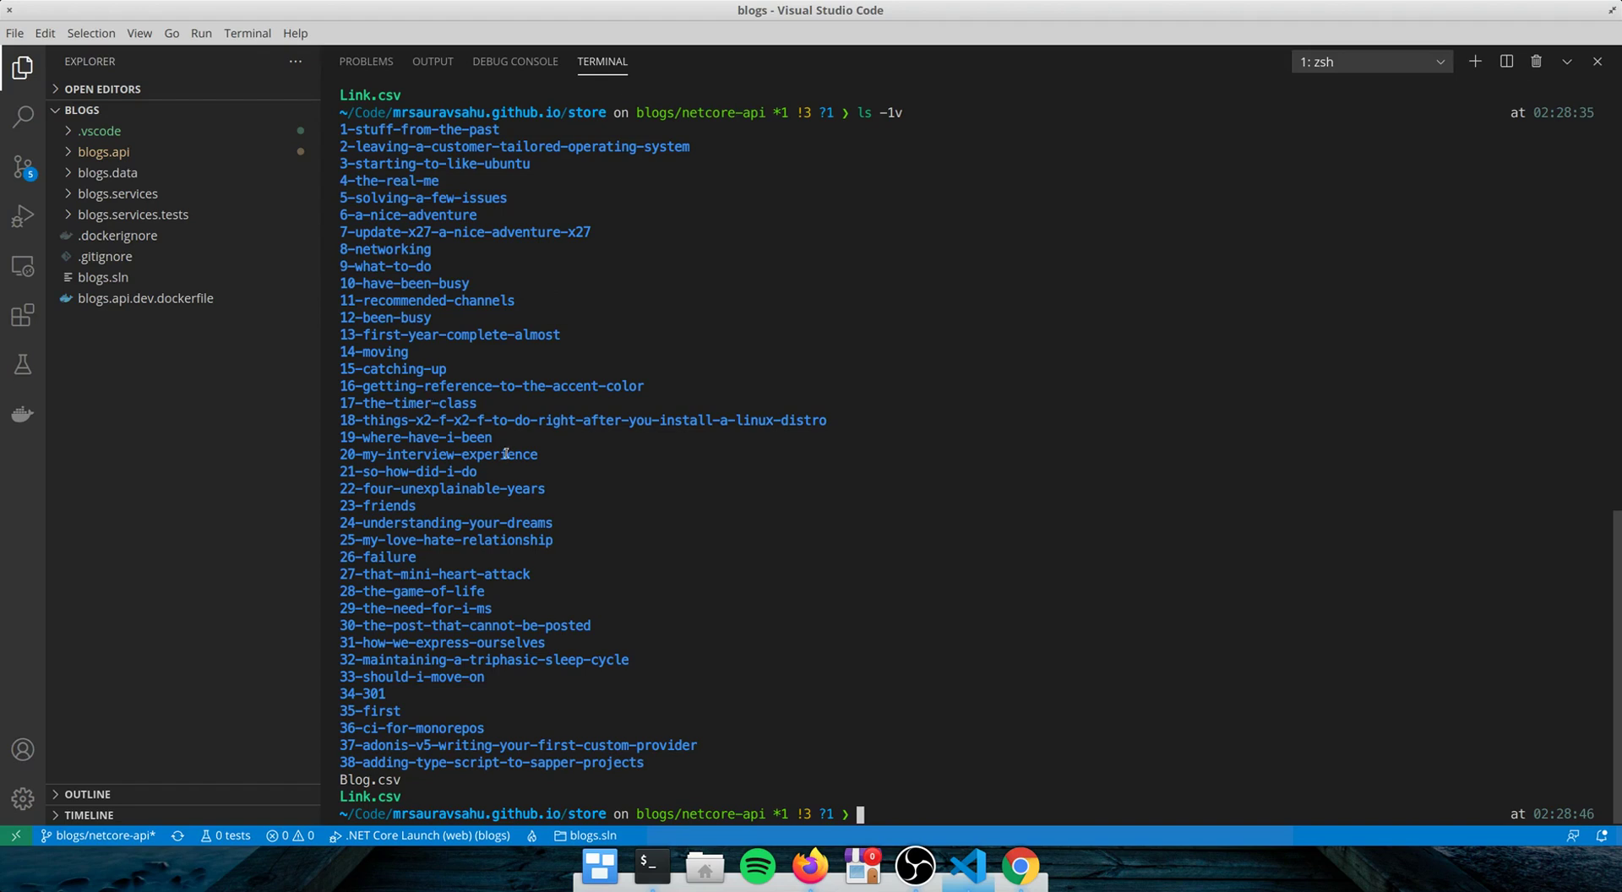
{"action": "mouse_move", "coordinate": [701, 843]}
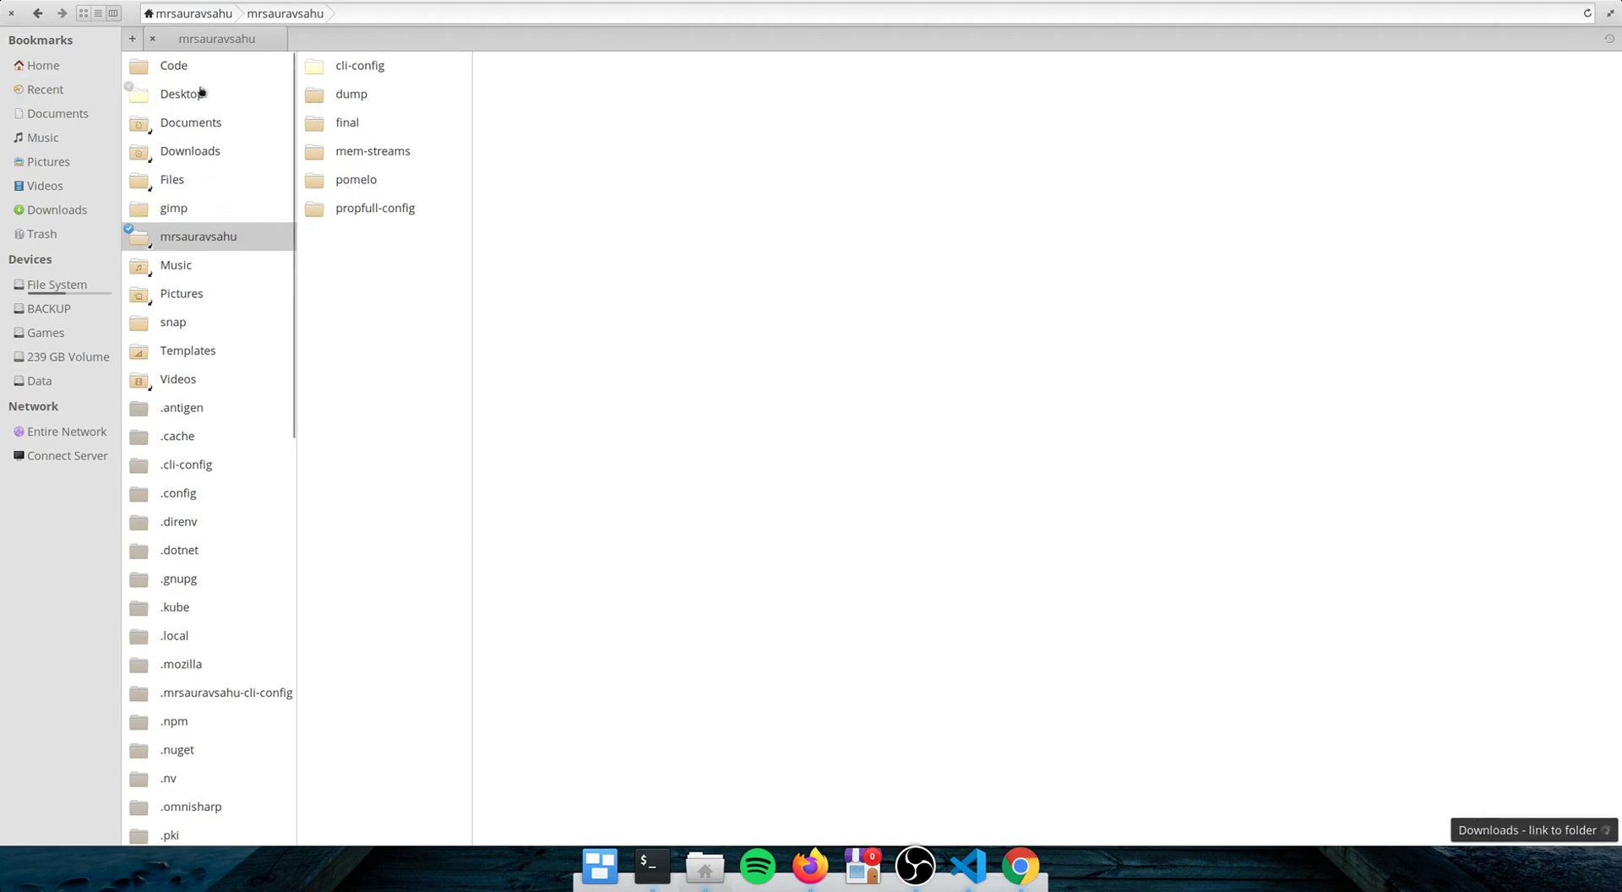
- Browse from the Code folder to the store folder and open Blog.csv
{"action": "left_click", "coordinate": [172, 66]}
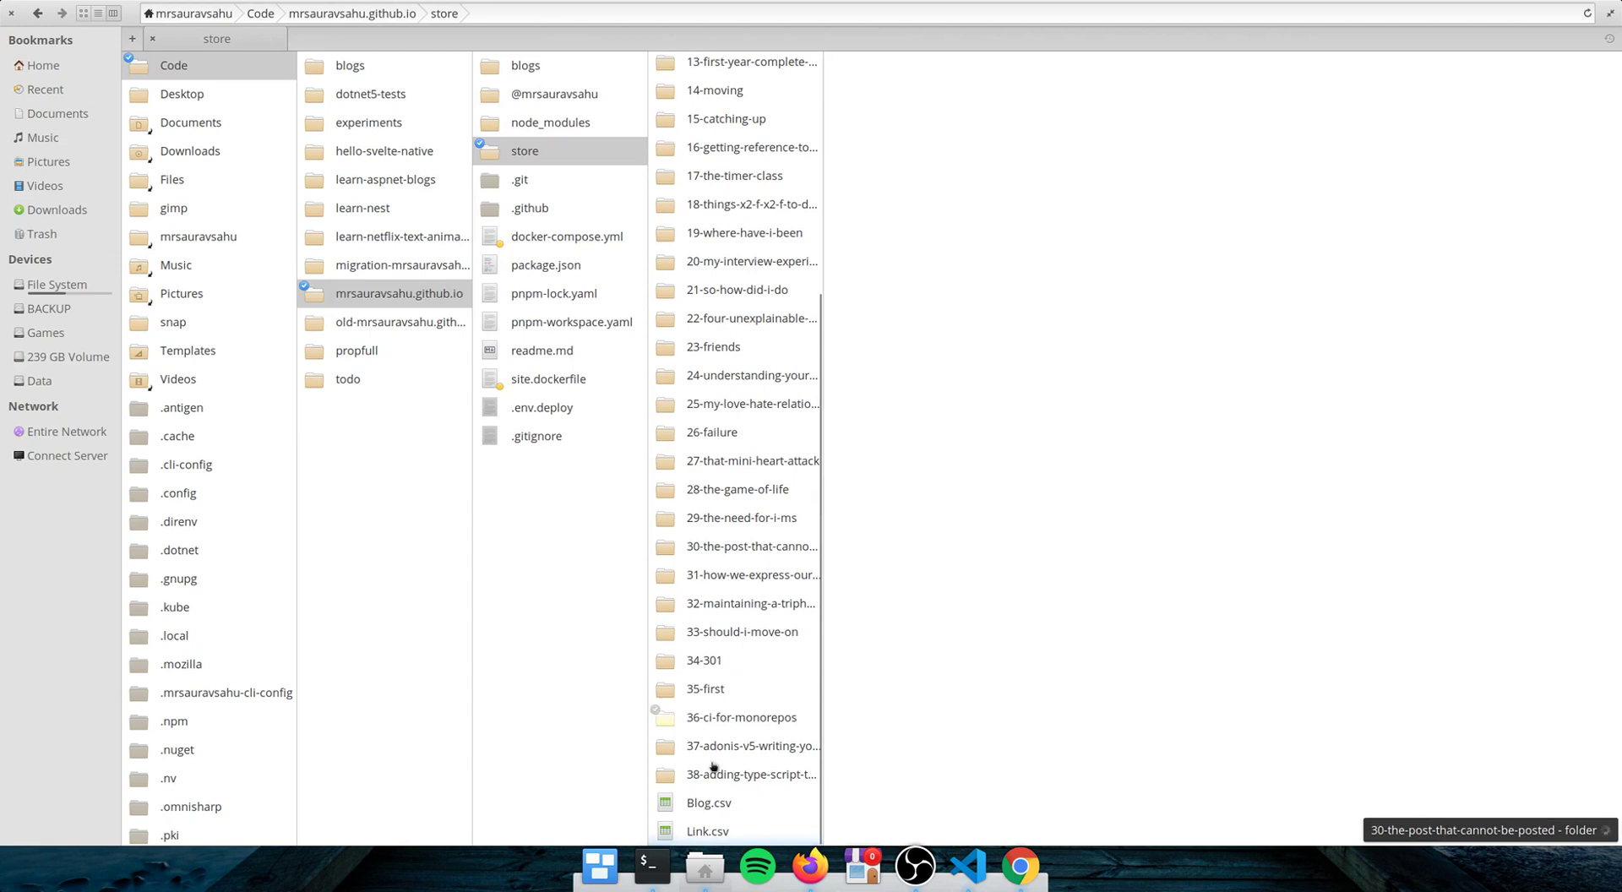
{"action": "left_click", "coordinate": [709, 804]}
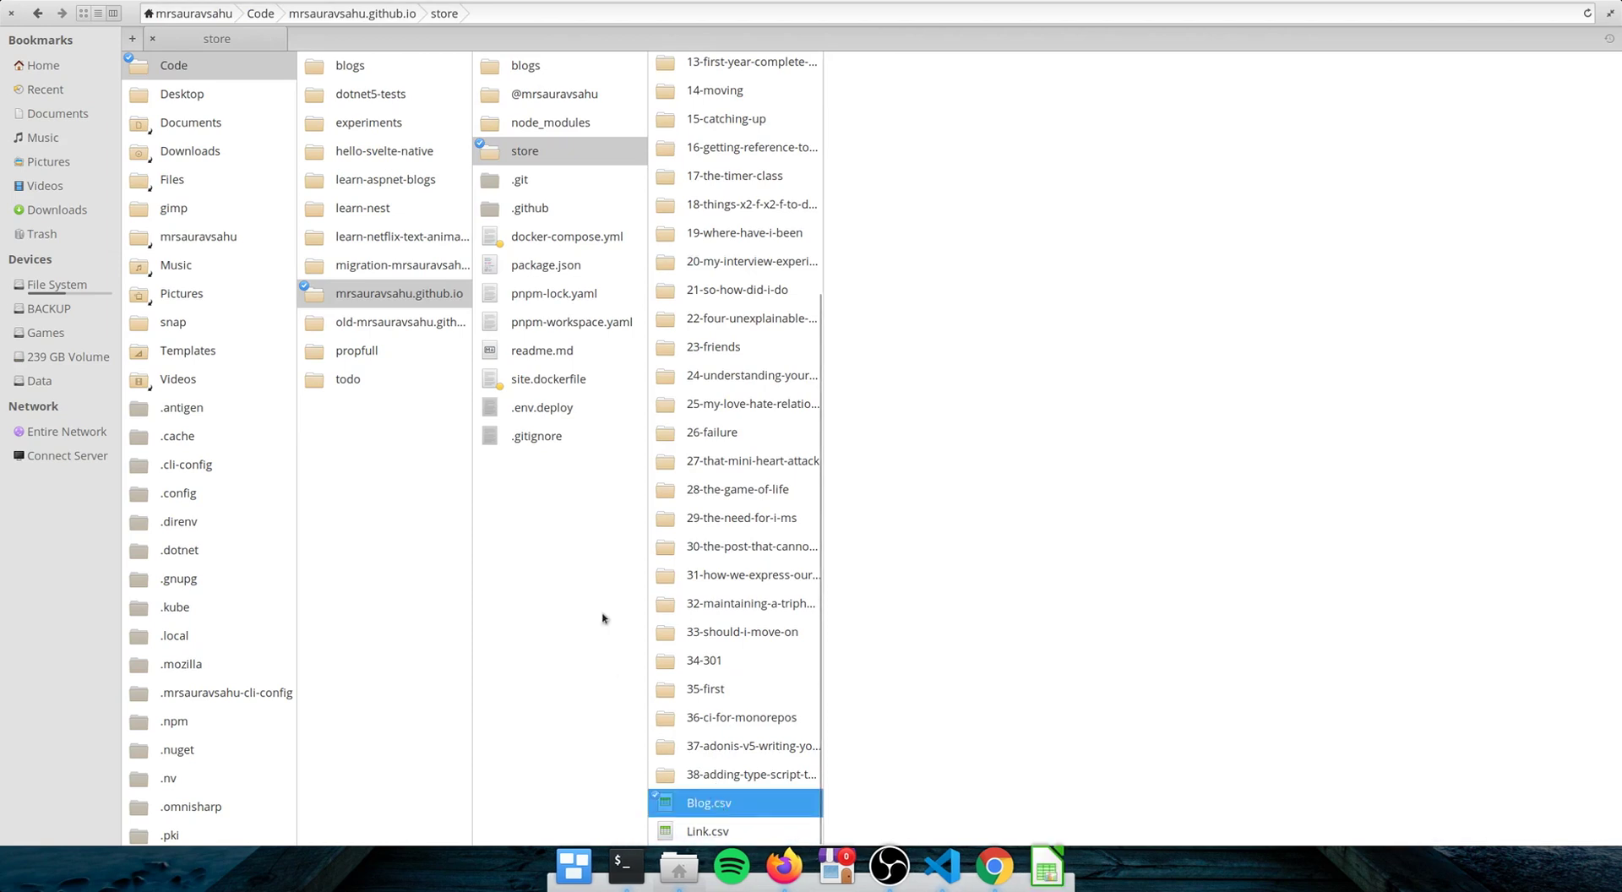
{"action": "mouse_move", "coordinate": [1102, 887]}
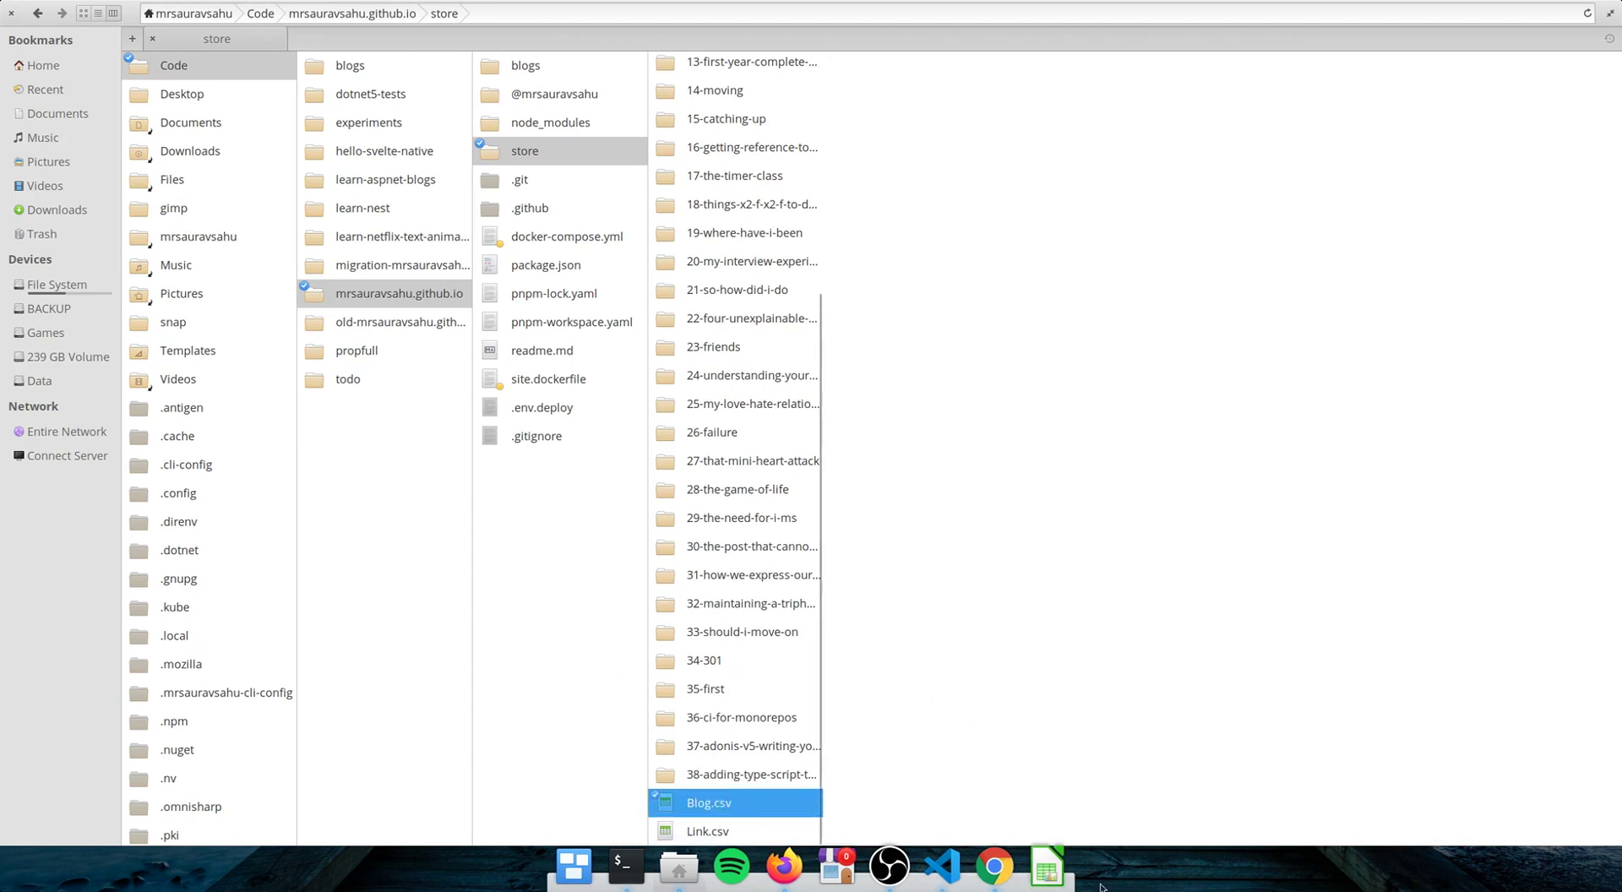
{"action": "mouse_move", "coordinate": [1044, 749]}
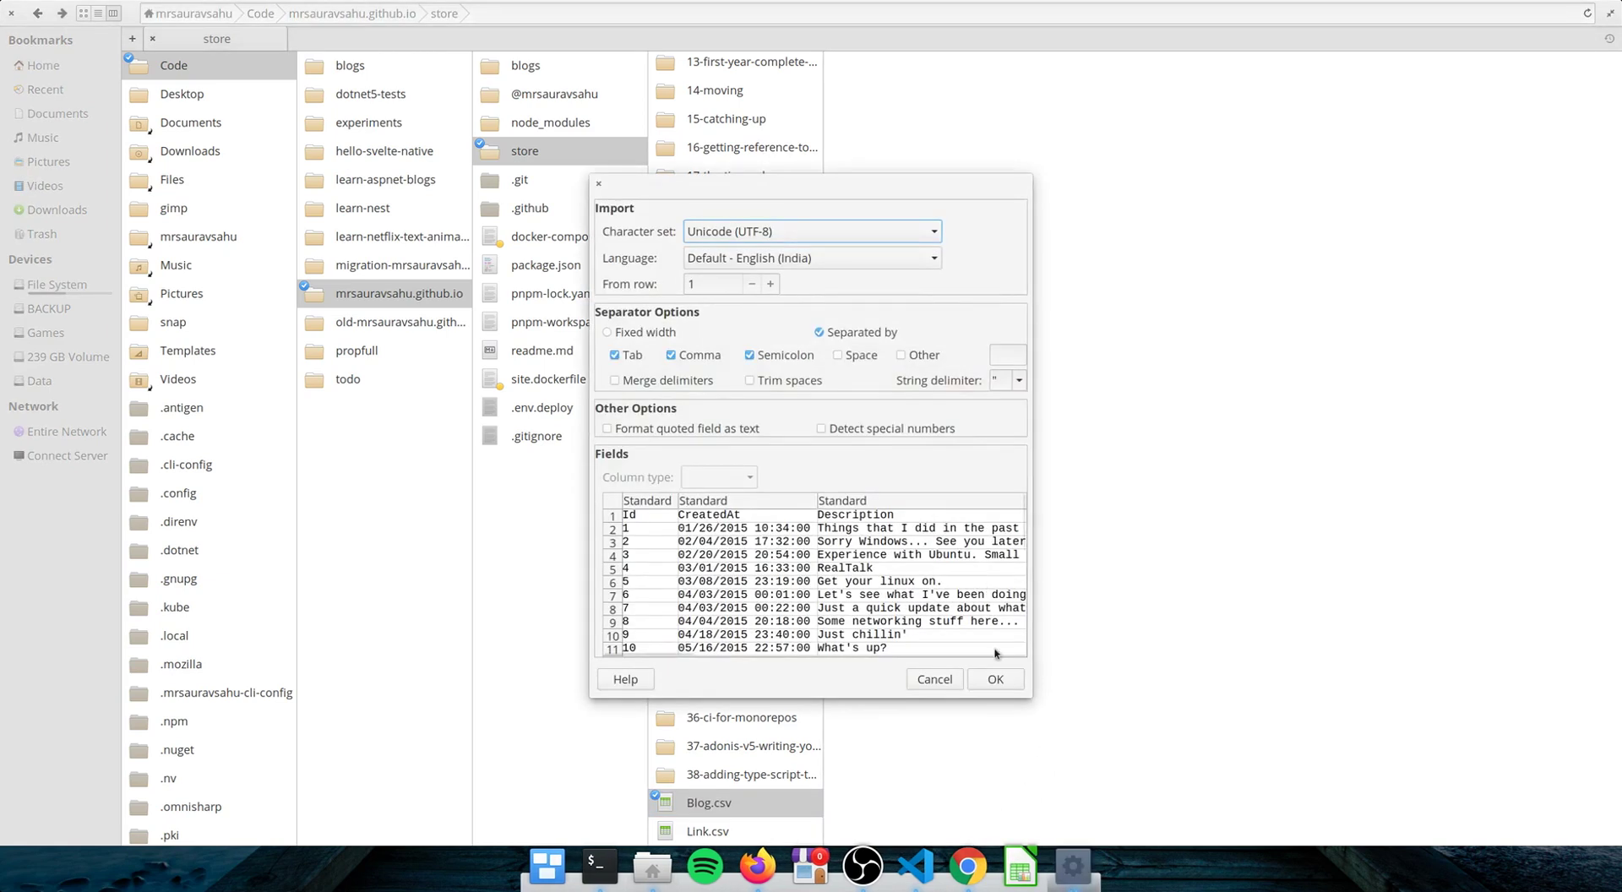
- Accept the Text Import settings so Blog.csv opens as a 38-post sheet
{"action": "left_click", "coordinate": [993, 680]}
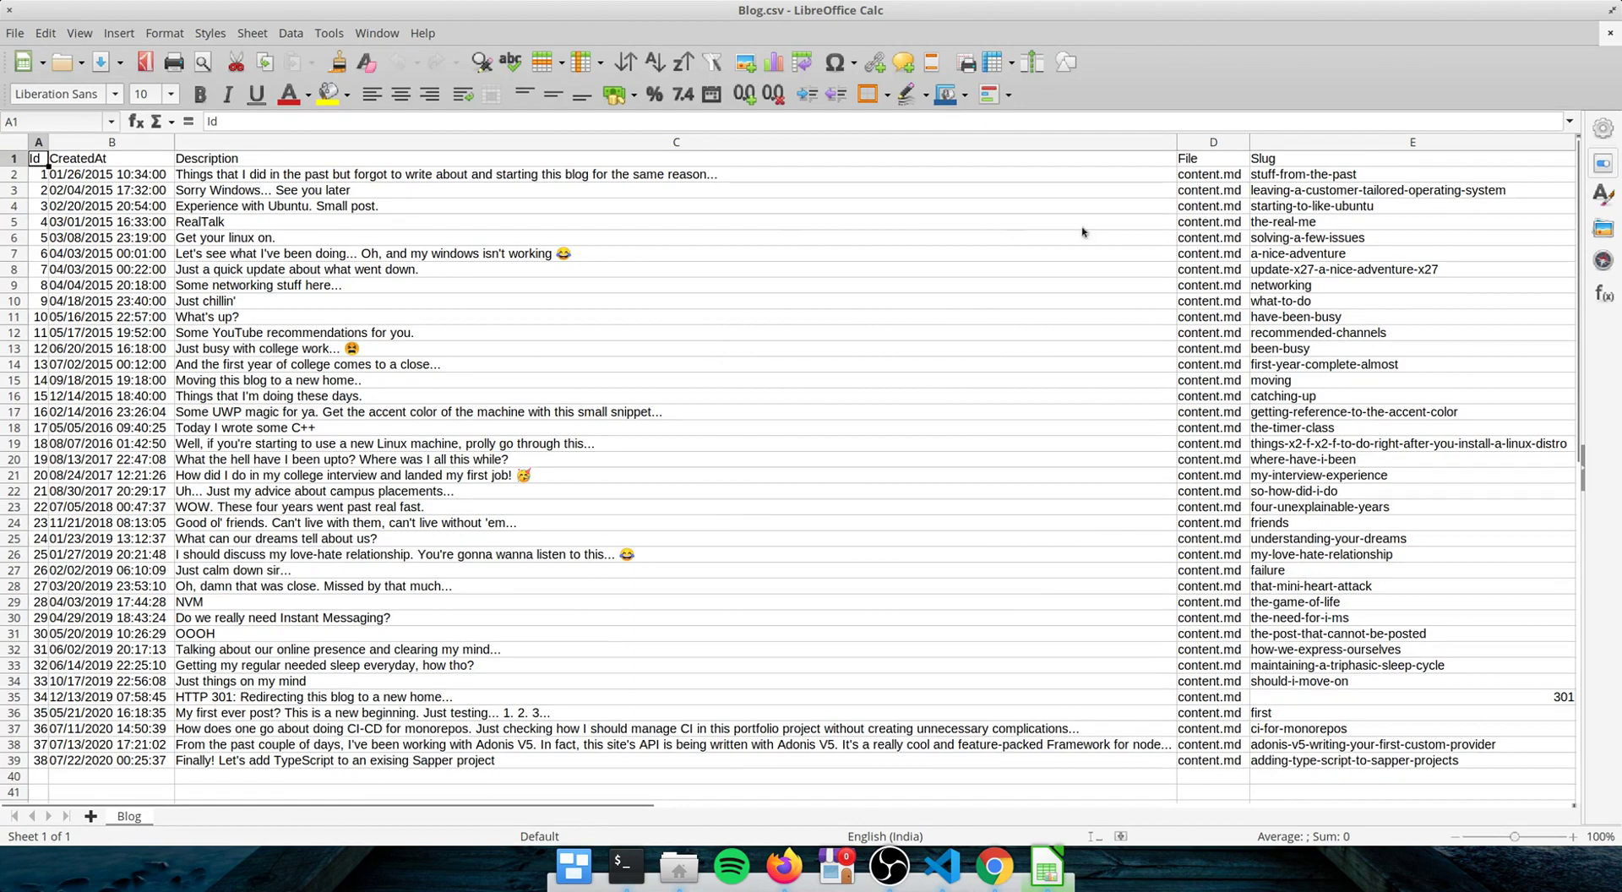
{"action": "mouse_move", "coordinate": [574, 723]}
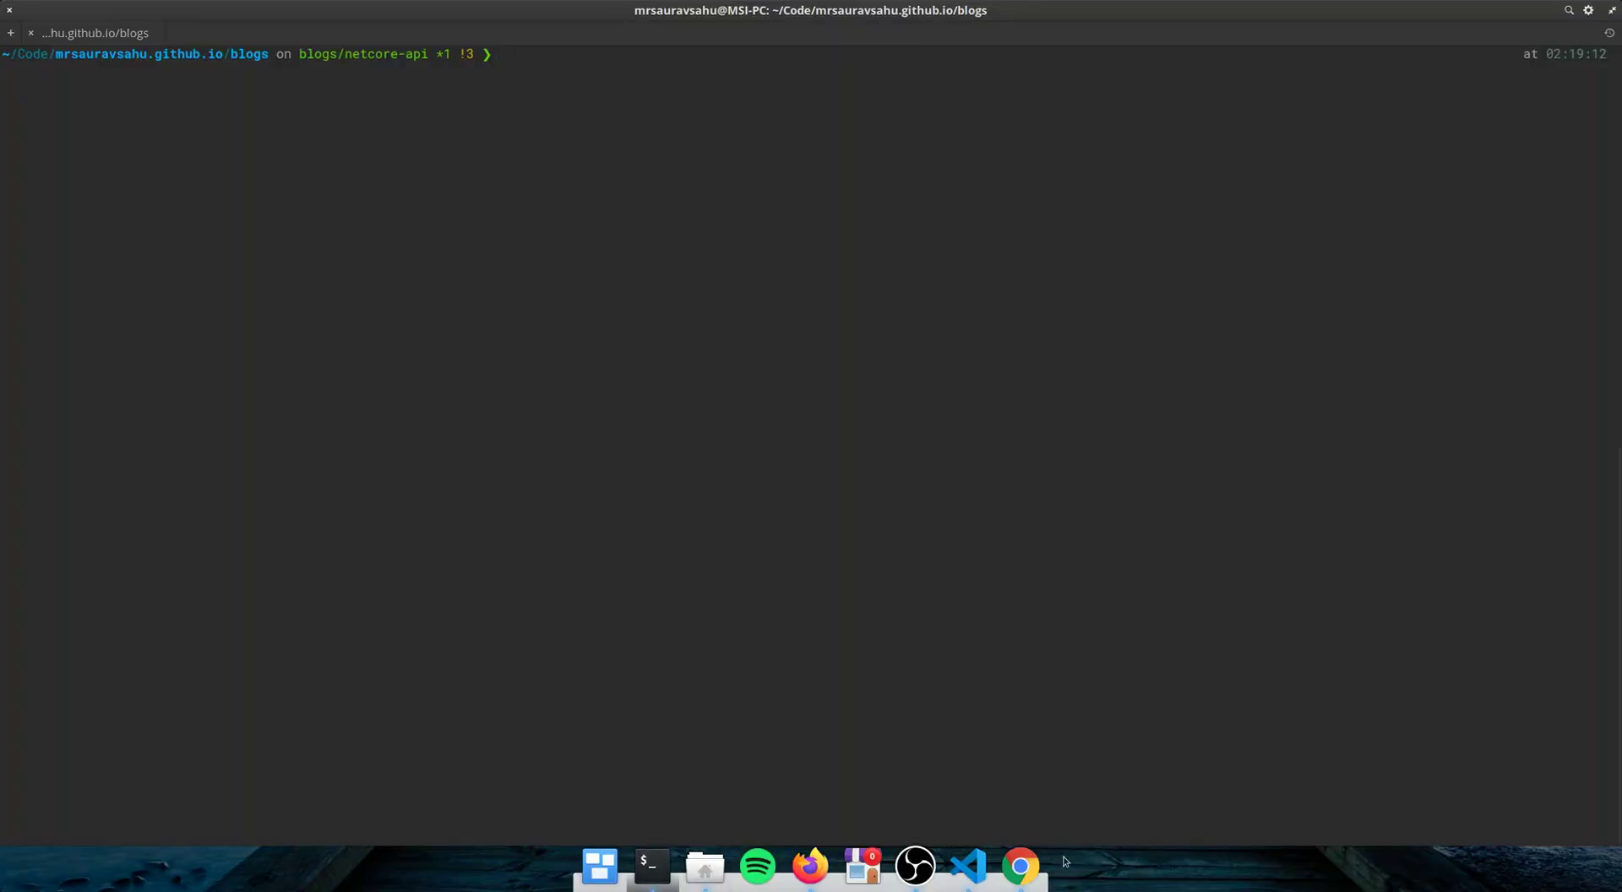
- Scroll the FileContextCore README to the Install and Configure EF Core sections, then return to the editor
{"action": "left_click", "coordinate": [1019, 866]}
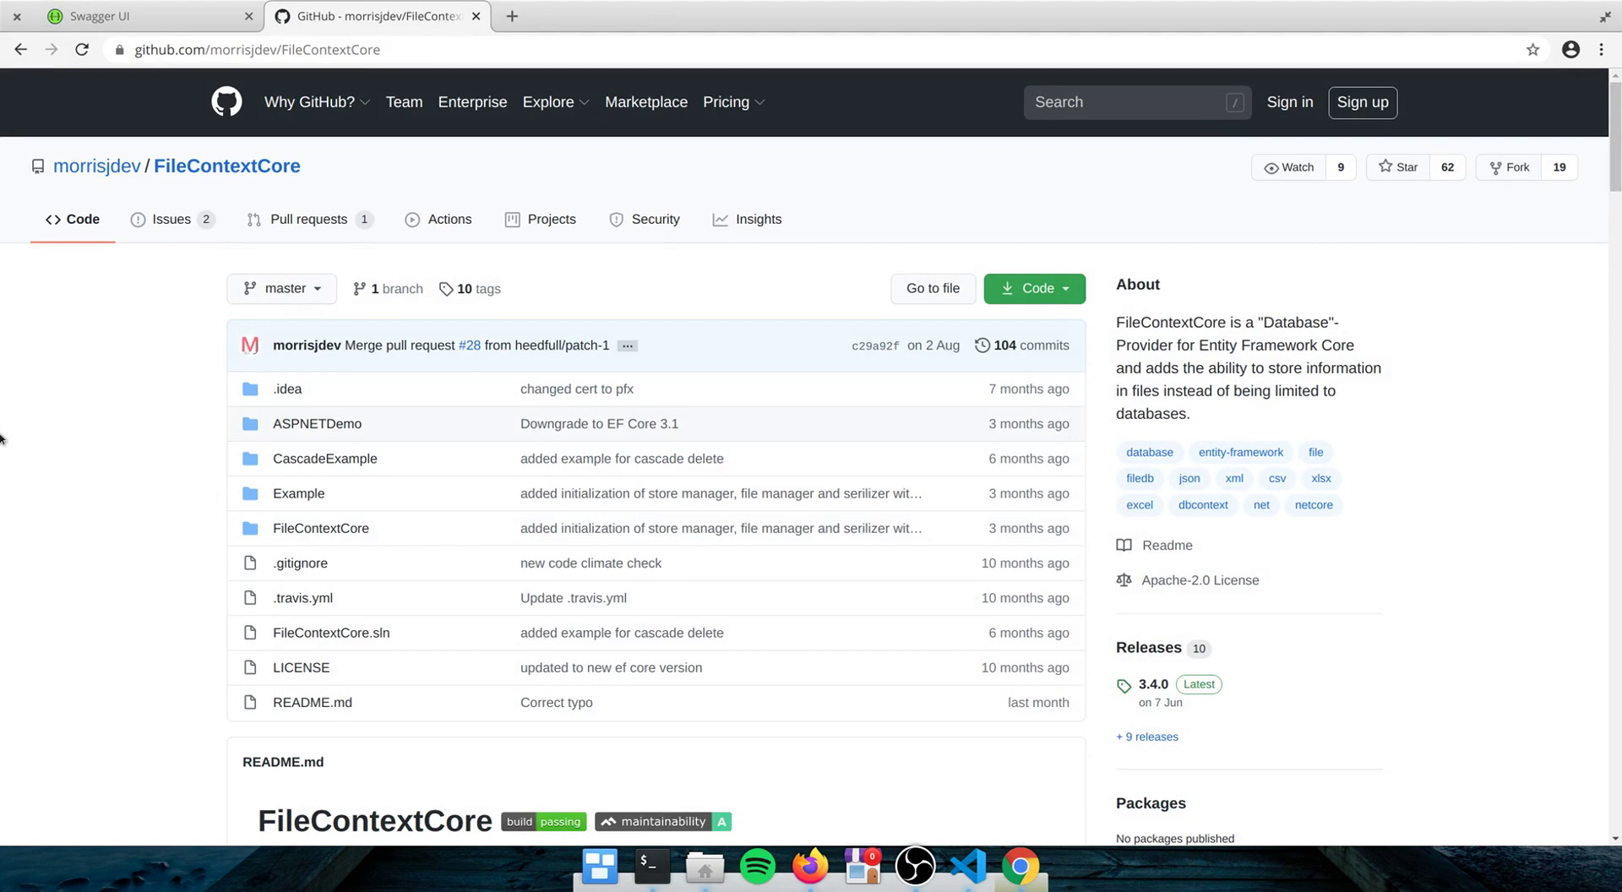
{"action": "mouse_move", "coordinate": [137, 272]}
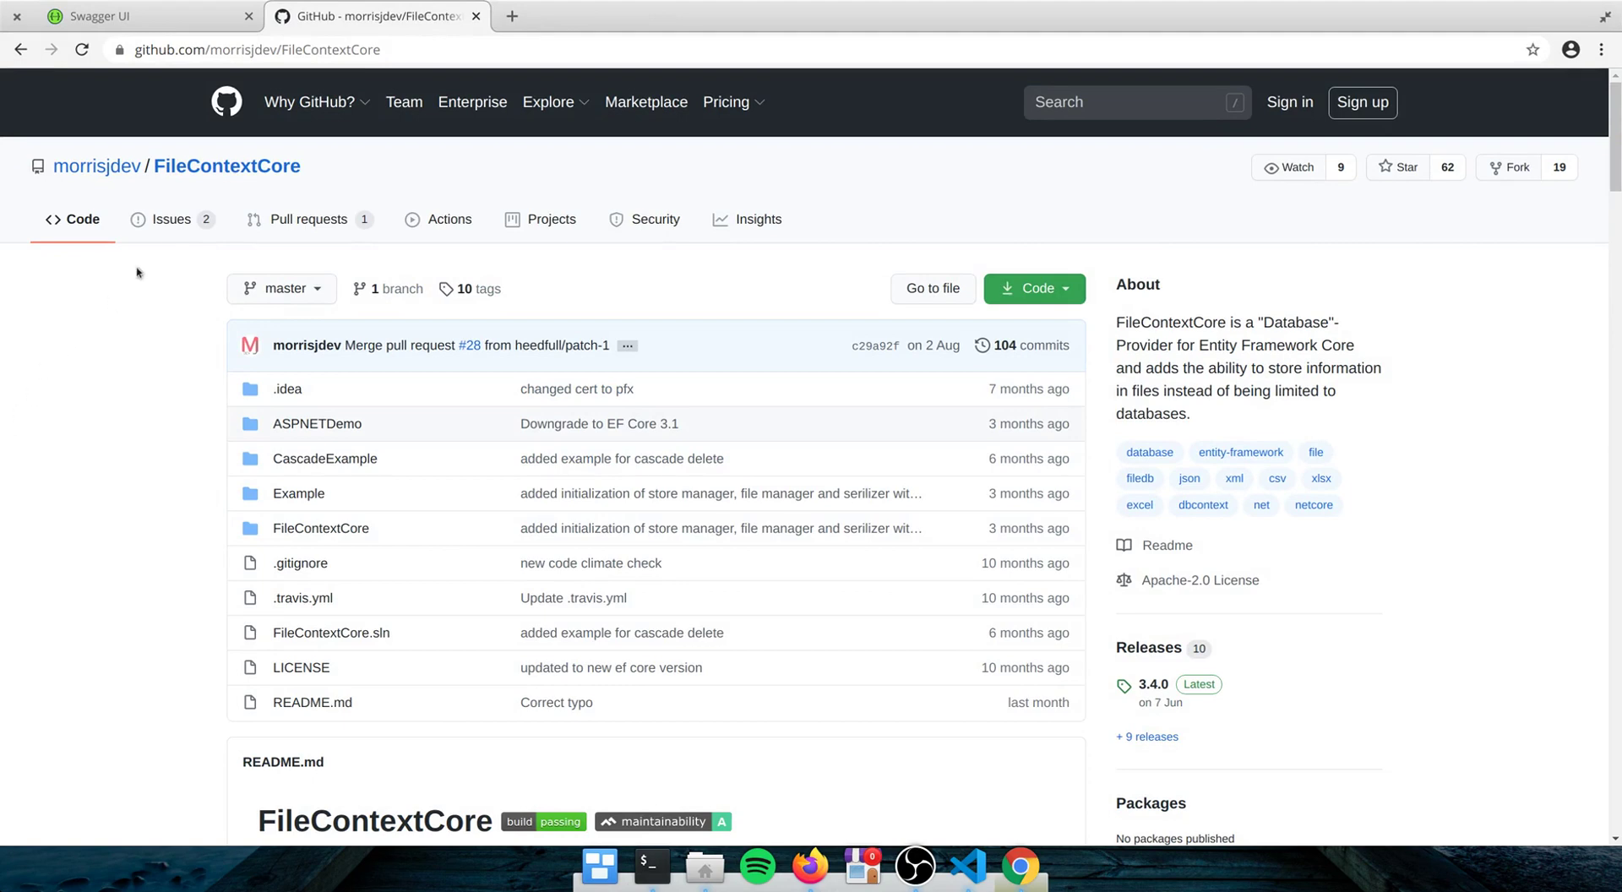
{"action": "scroll", "scroll_direction": "down", "scroll_amount": 3}
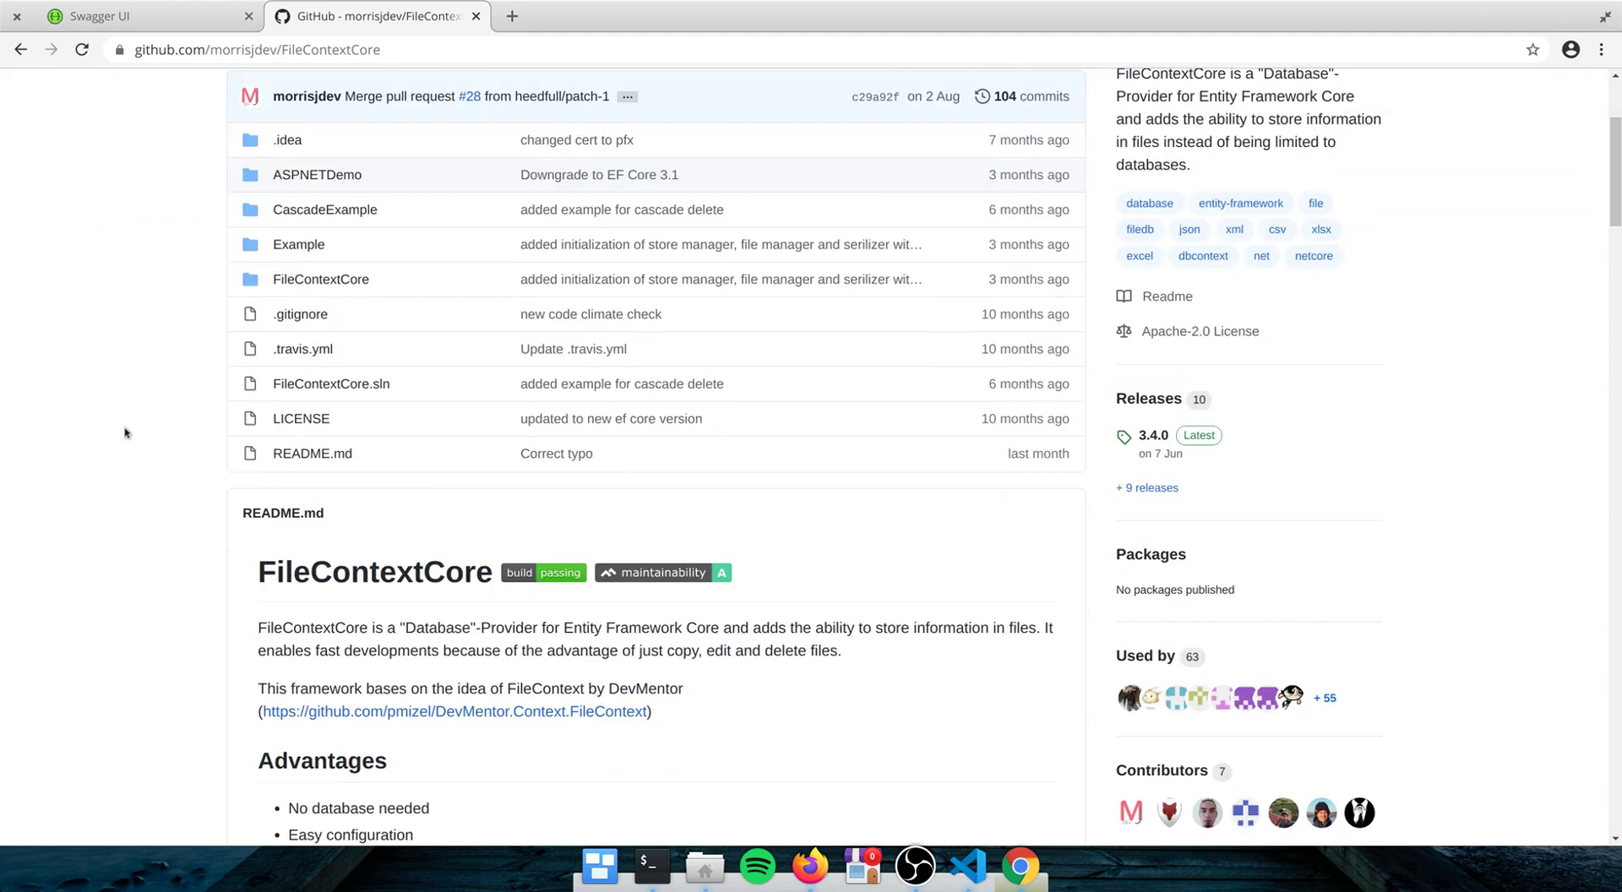
{"action": "scroll", "scroll_direction": "down", "scroll_amount": 3}
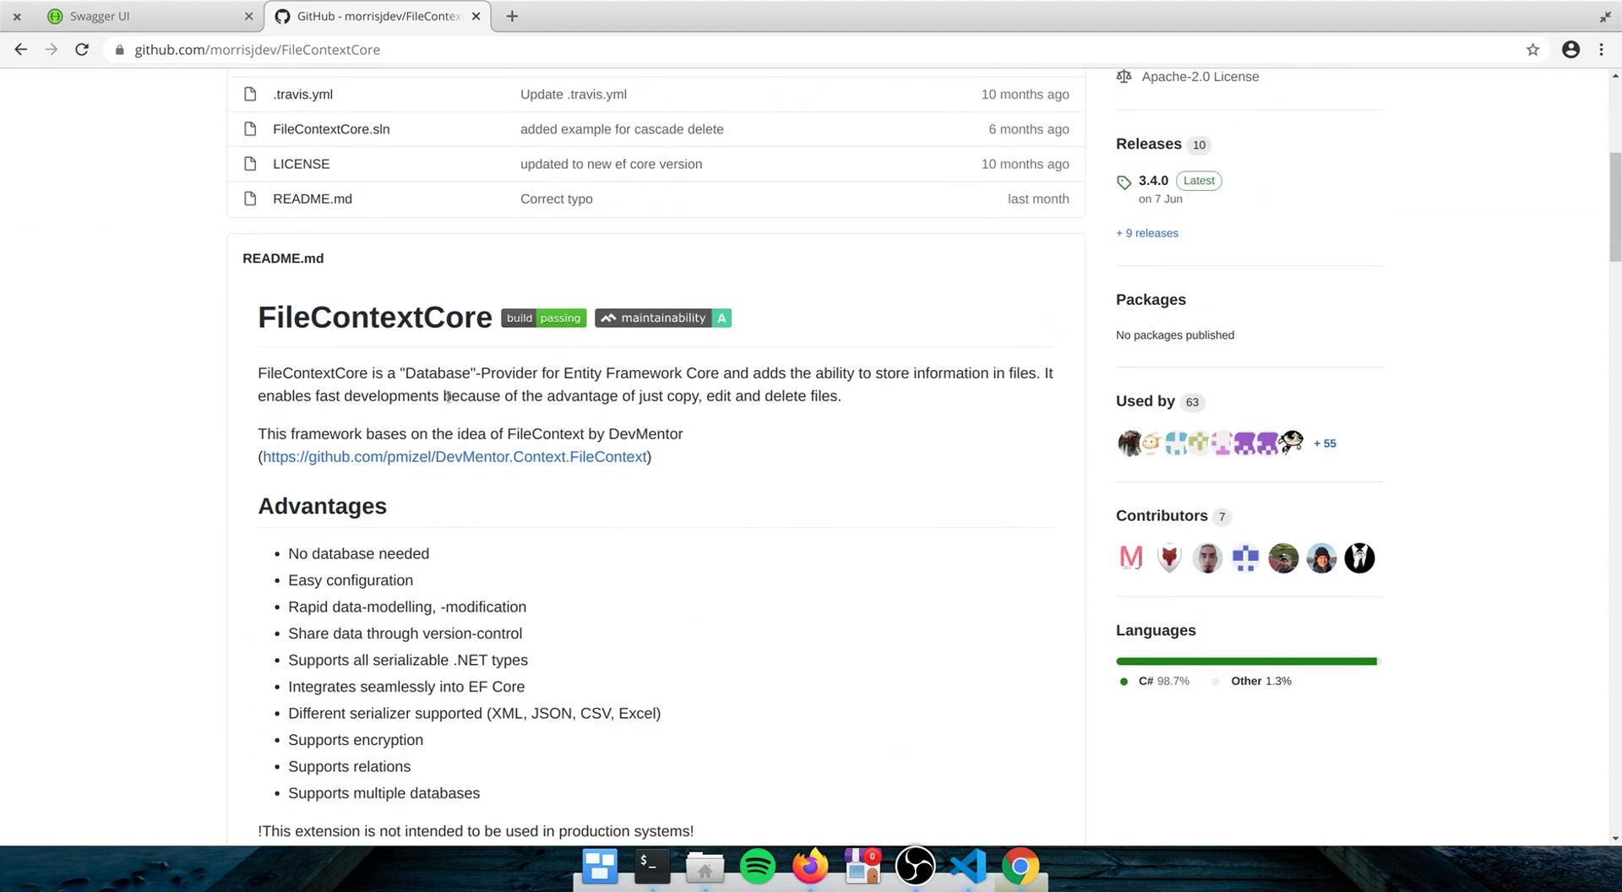
{"action": "scroll", "scroll_direction": "down", "scroll_amount": 3}
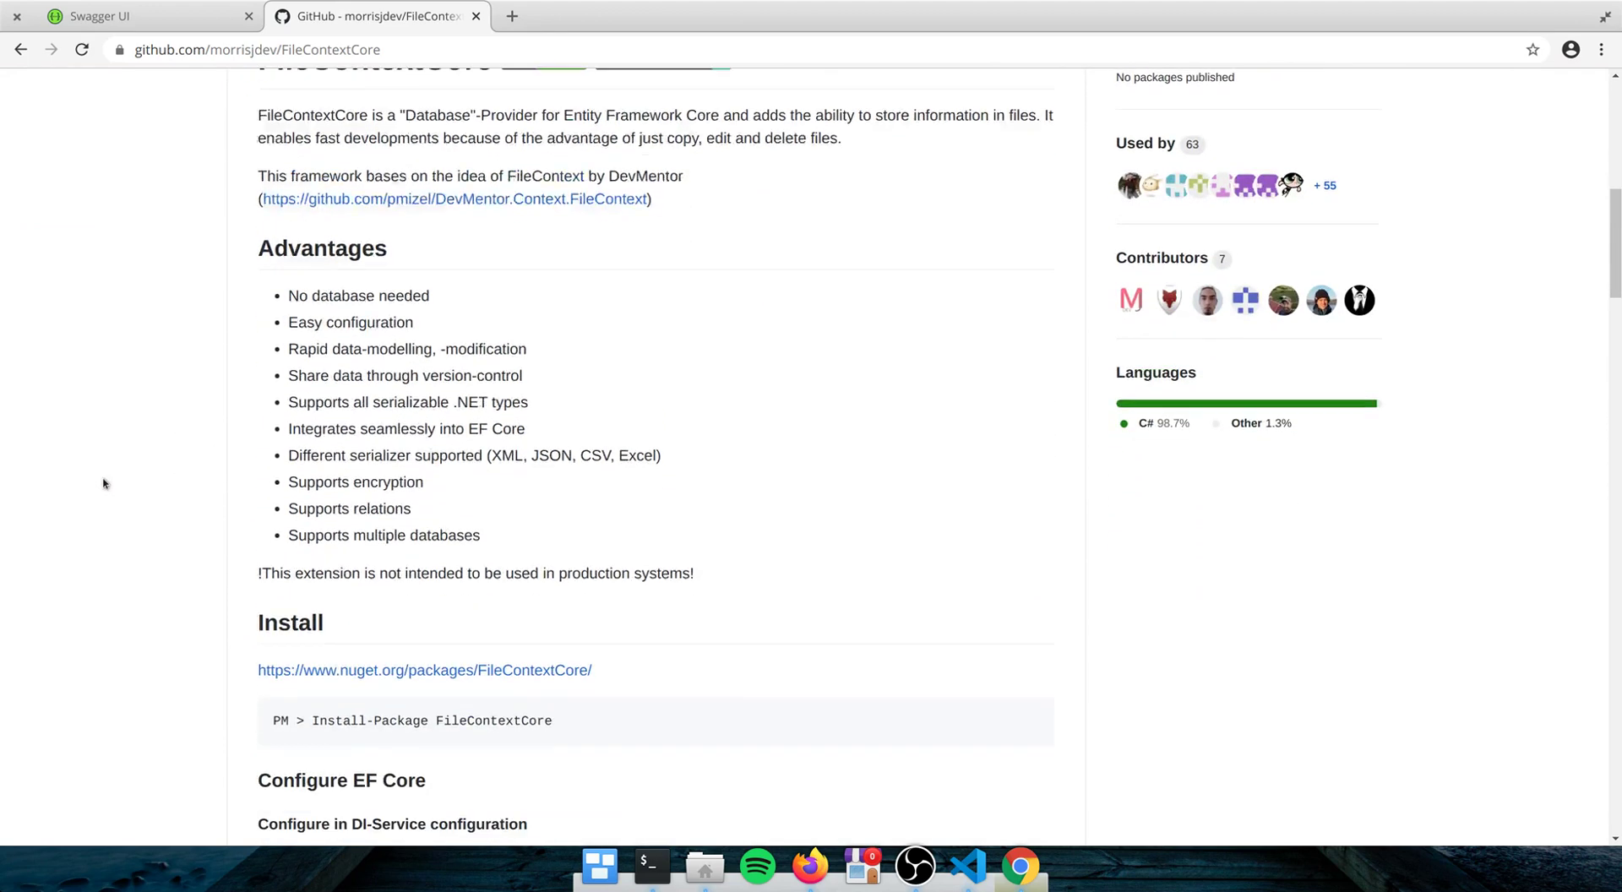
{"action": "scroll", "scroll_direction": "down", "scroll_amount": 3}
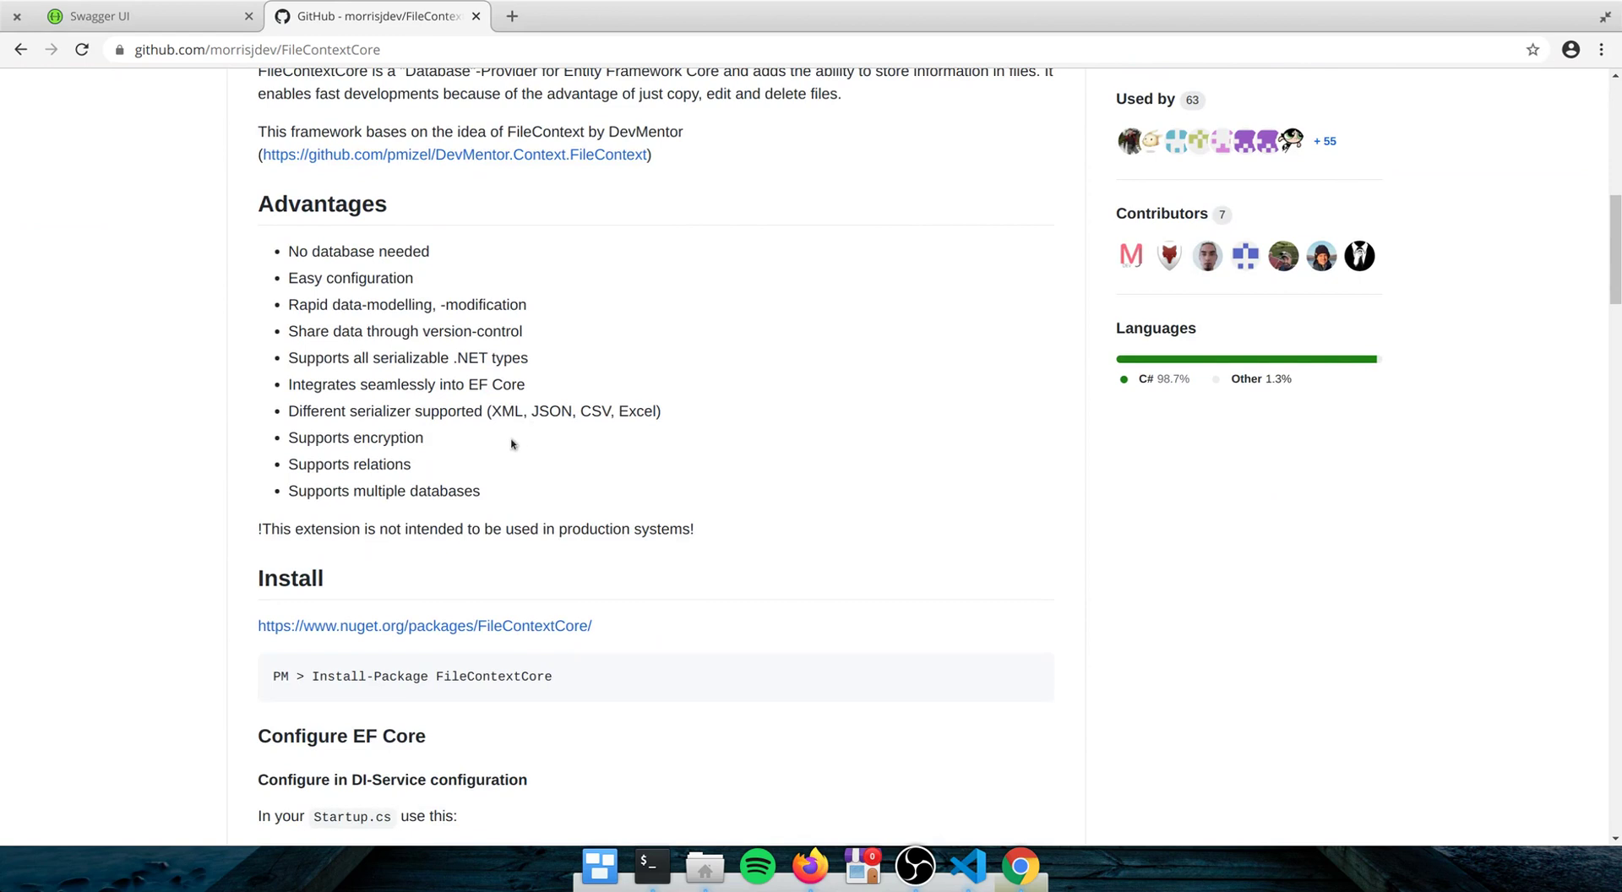
{"action": "mouse_move", "coordinate": [453, 440]}
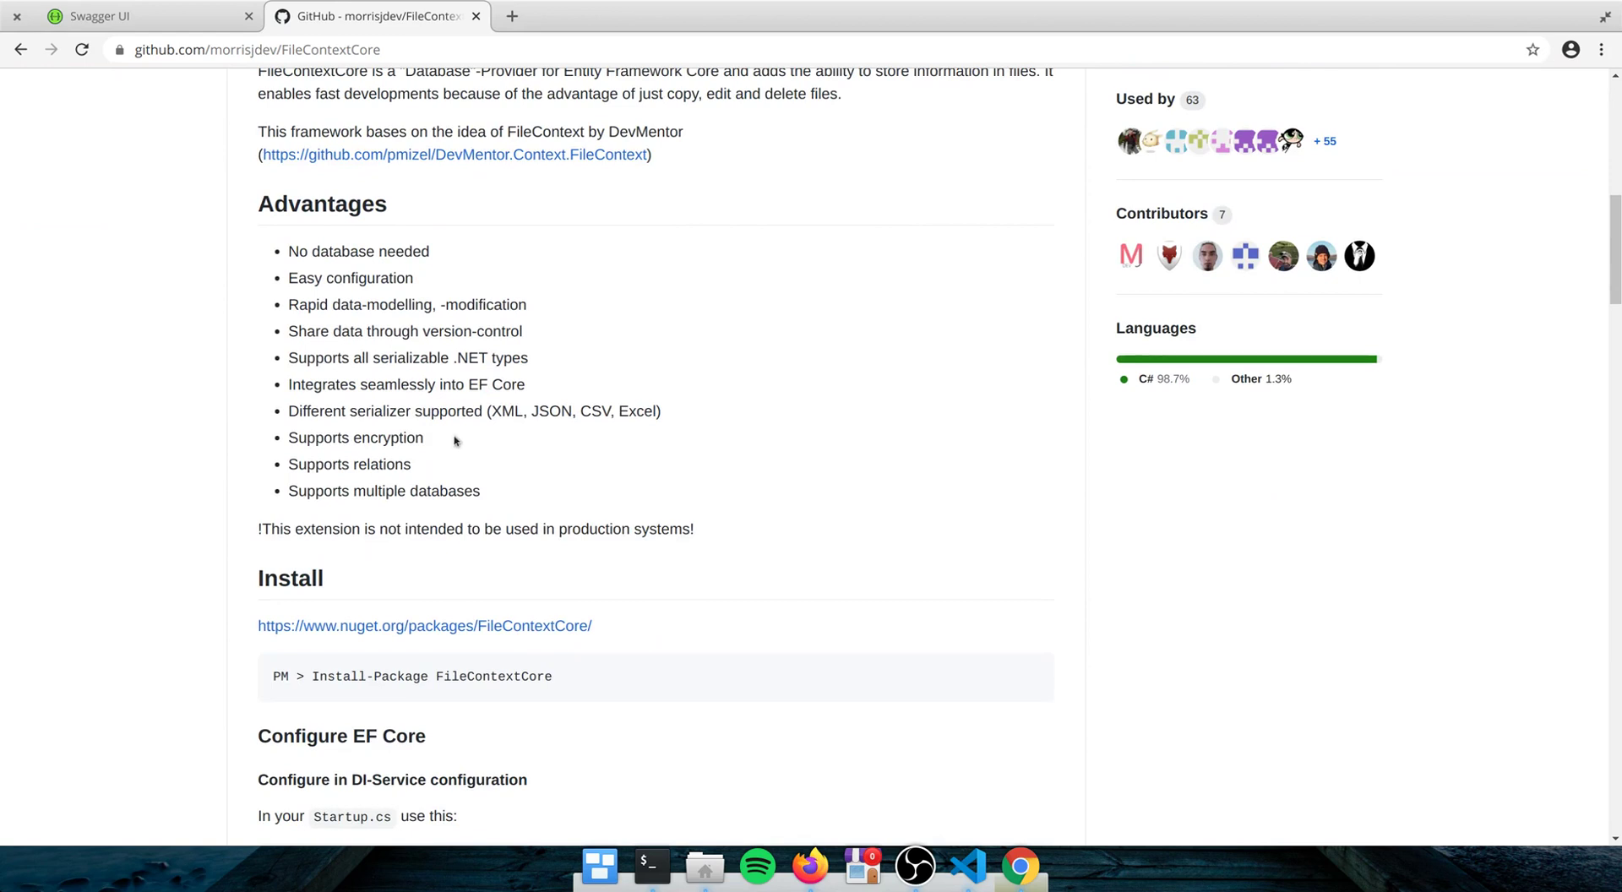
{"action": "mouse_move", "coordinate": [494, 445]}
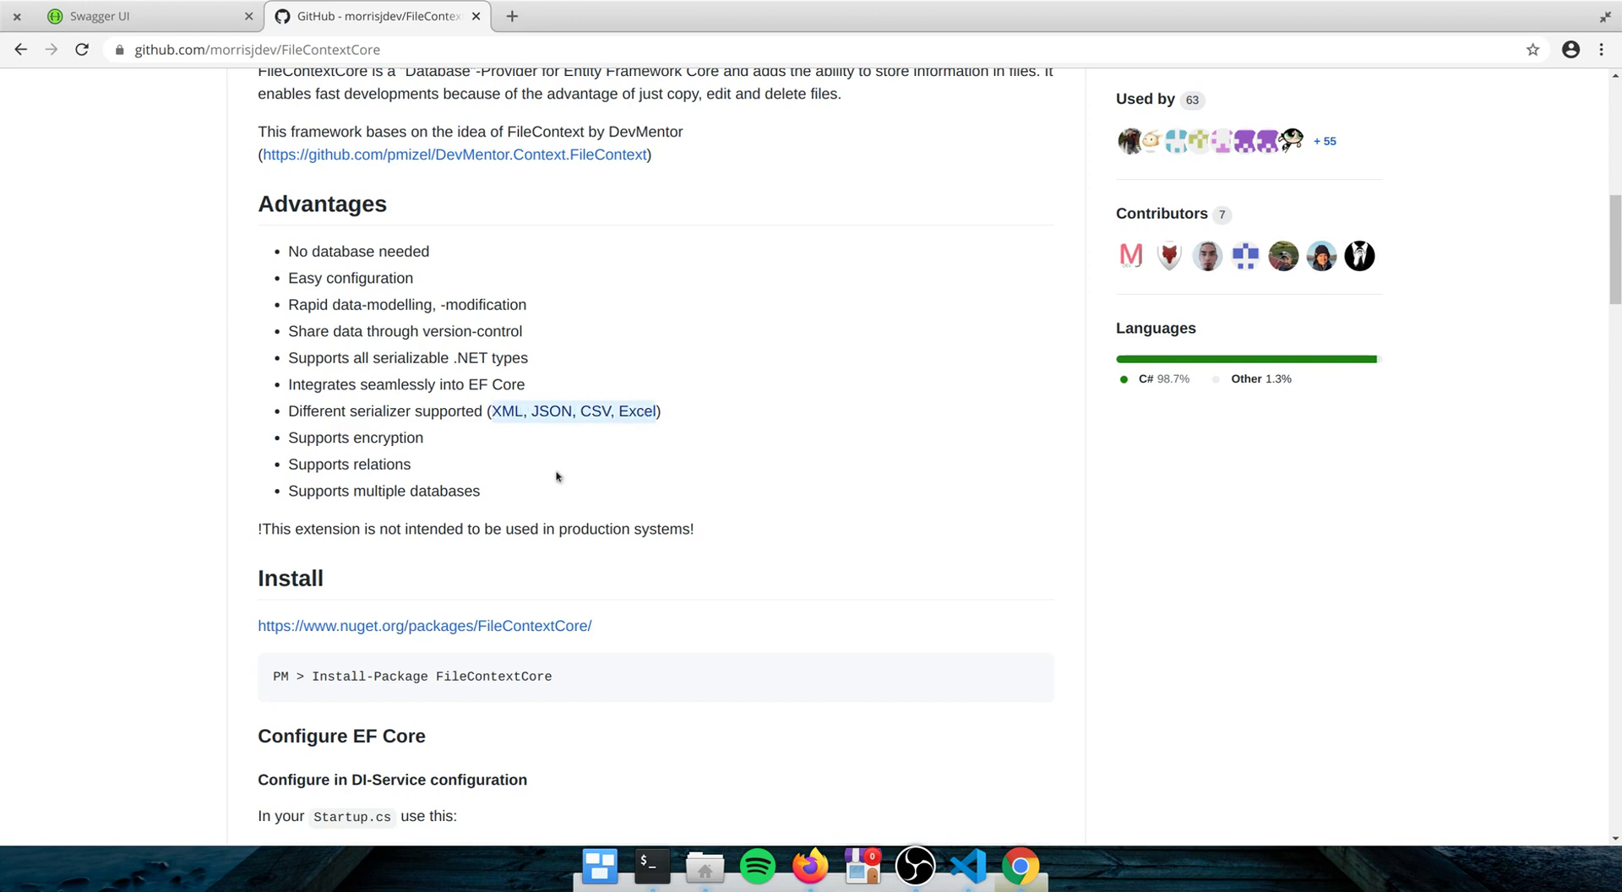
{"action": "mouse_move", "coordinate": [576, 450]}
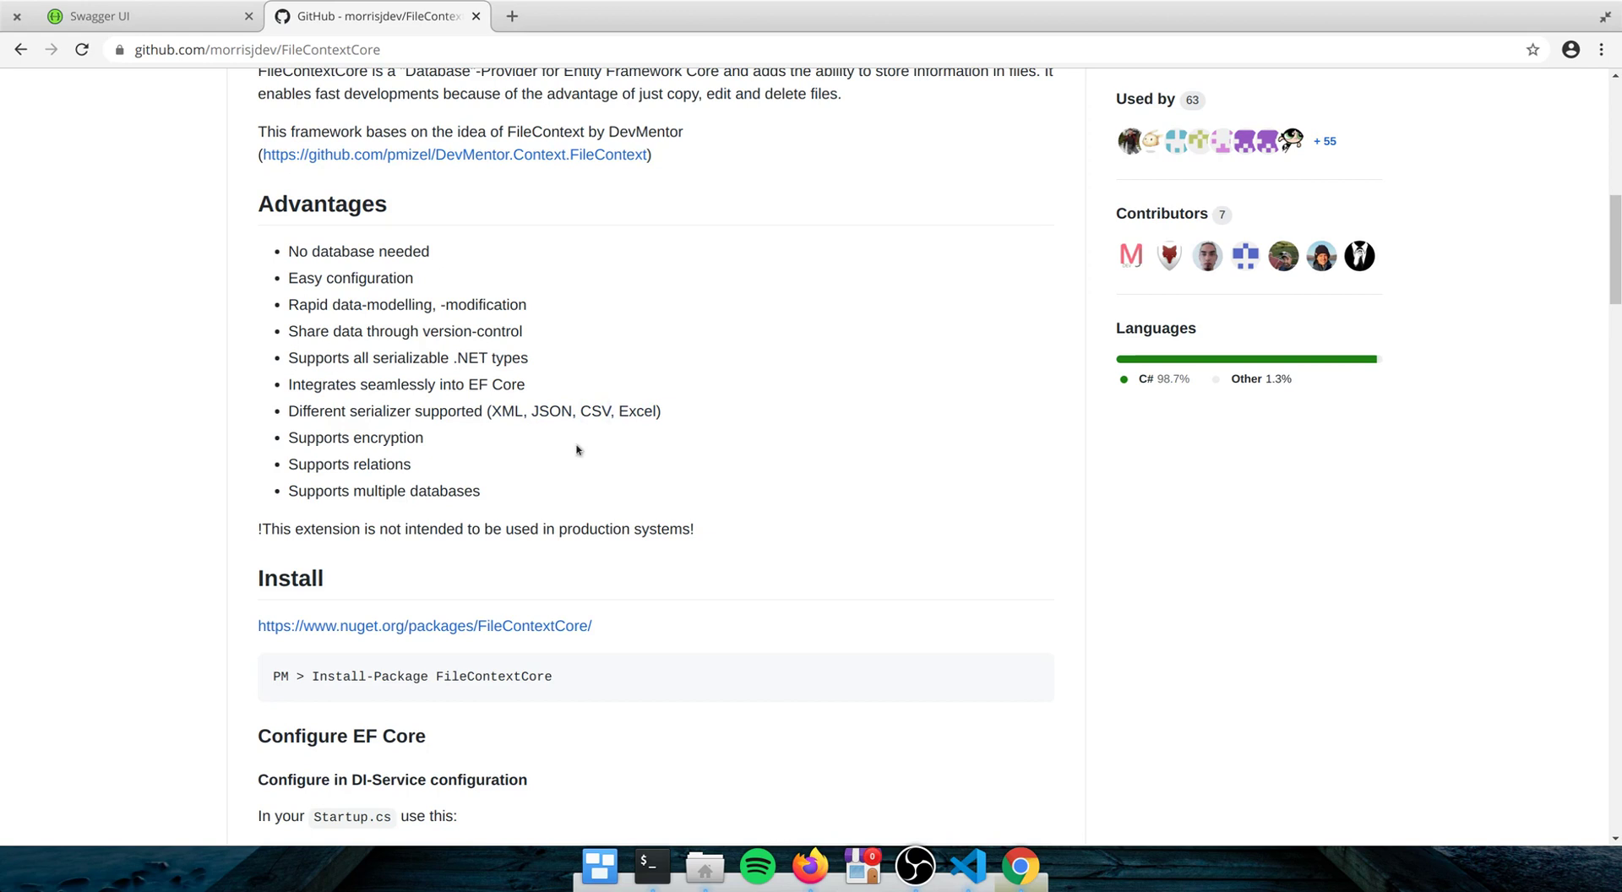
{"action": "mouse_move", "coordinate": [534, 451]}
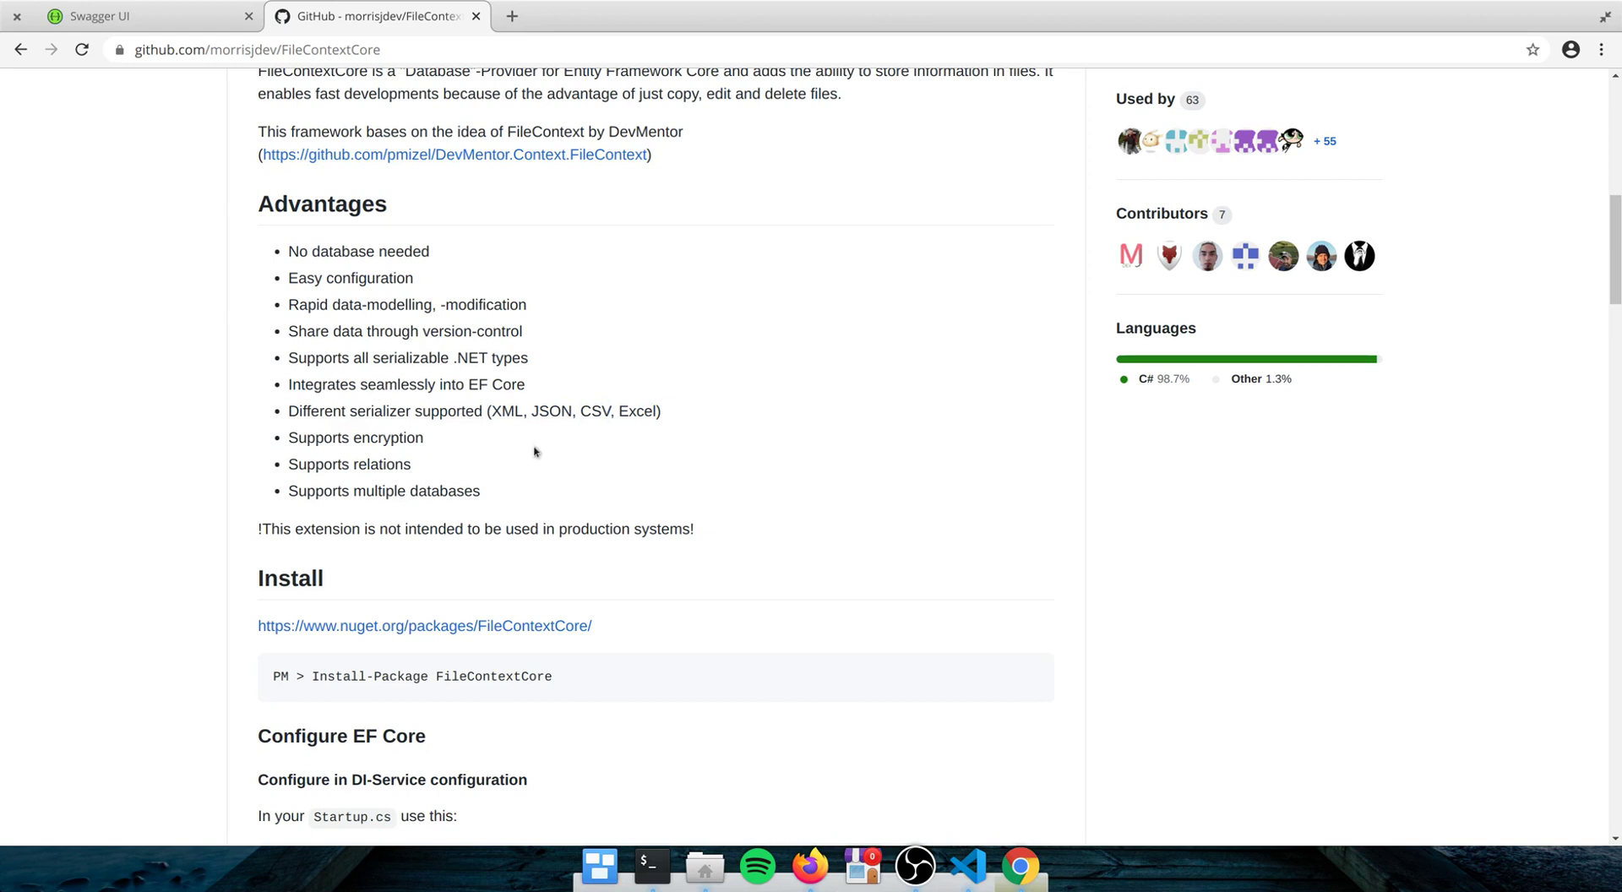
{"action": "mouse_move", "coordinate": [525, 450]}
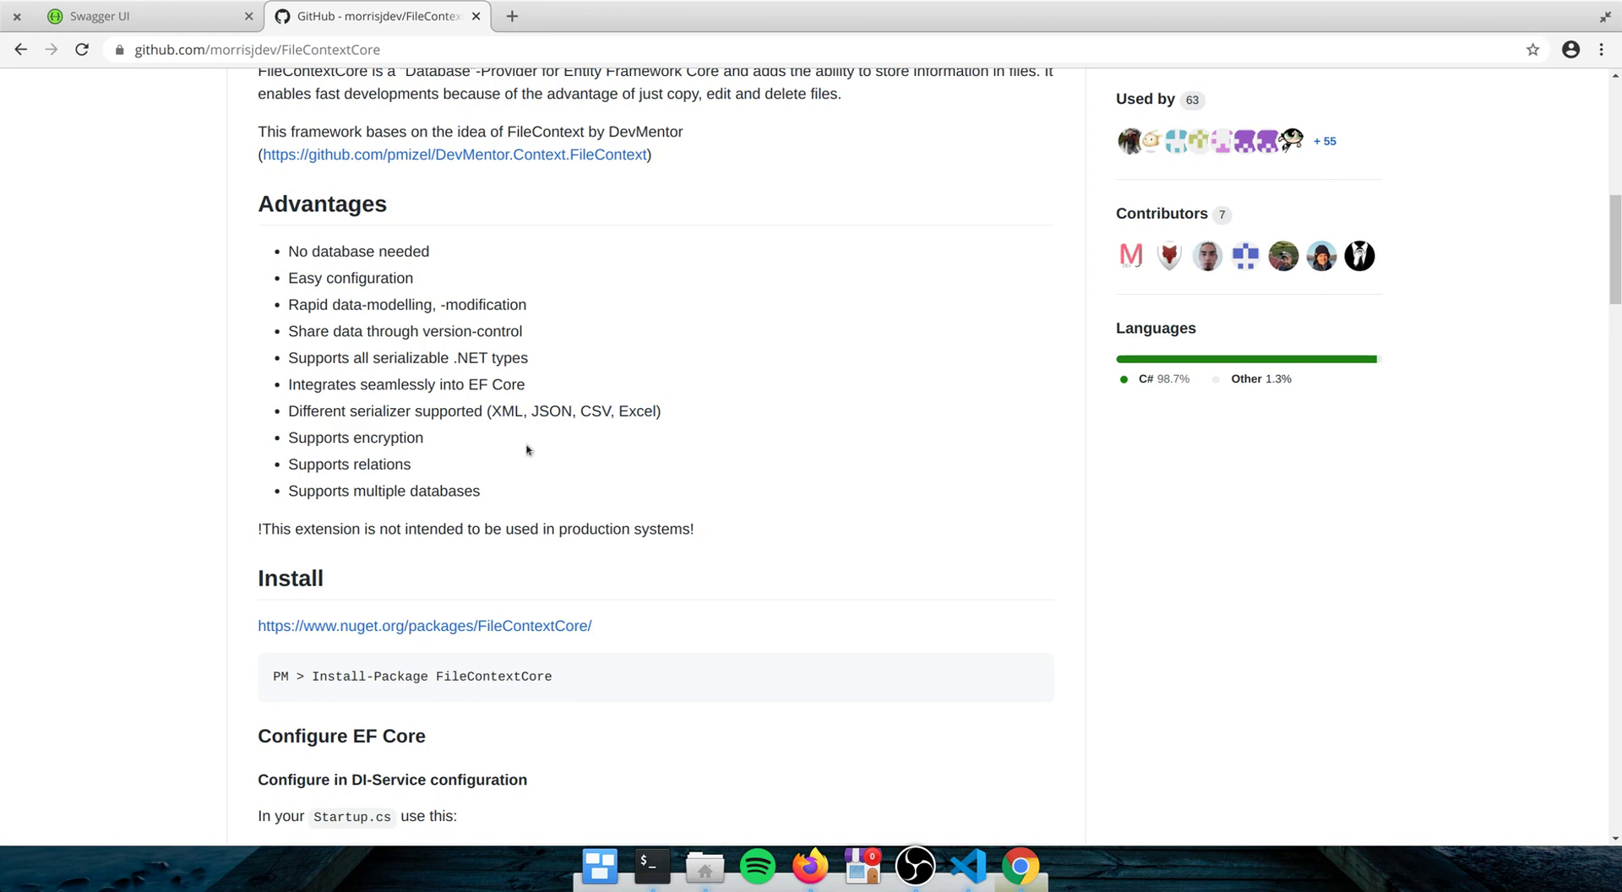
{"action": "scroll", "scroll_direction": "down", "scroll_amount": 3}
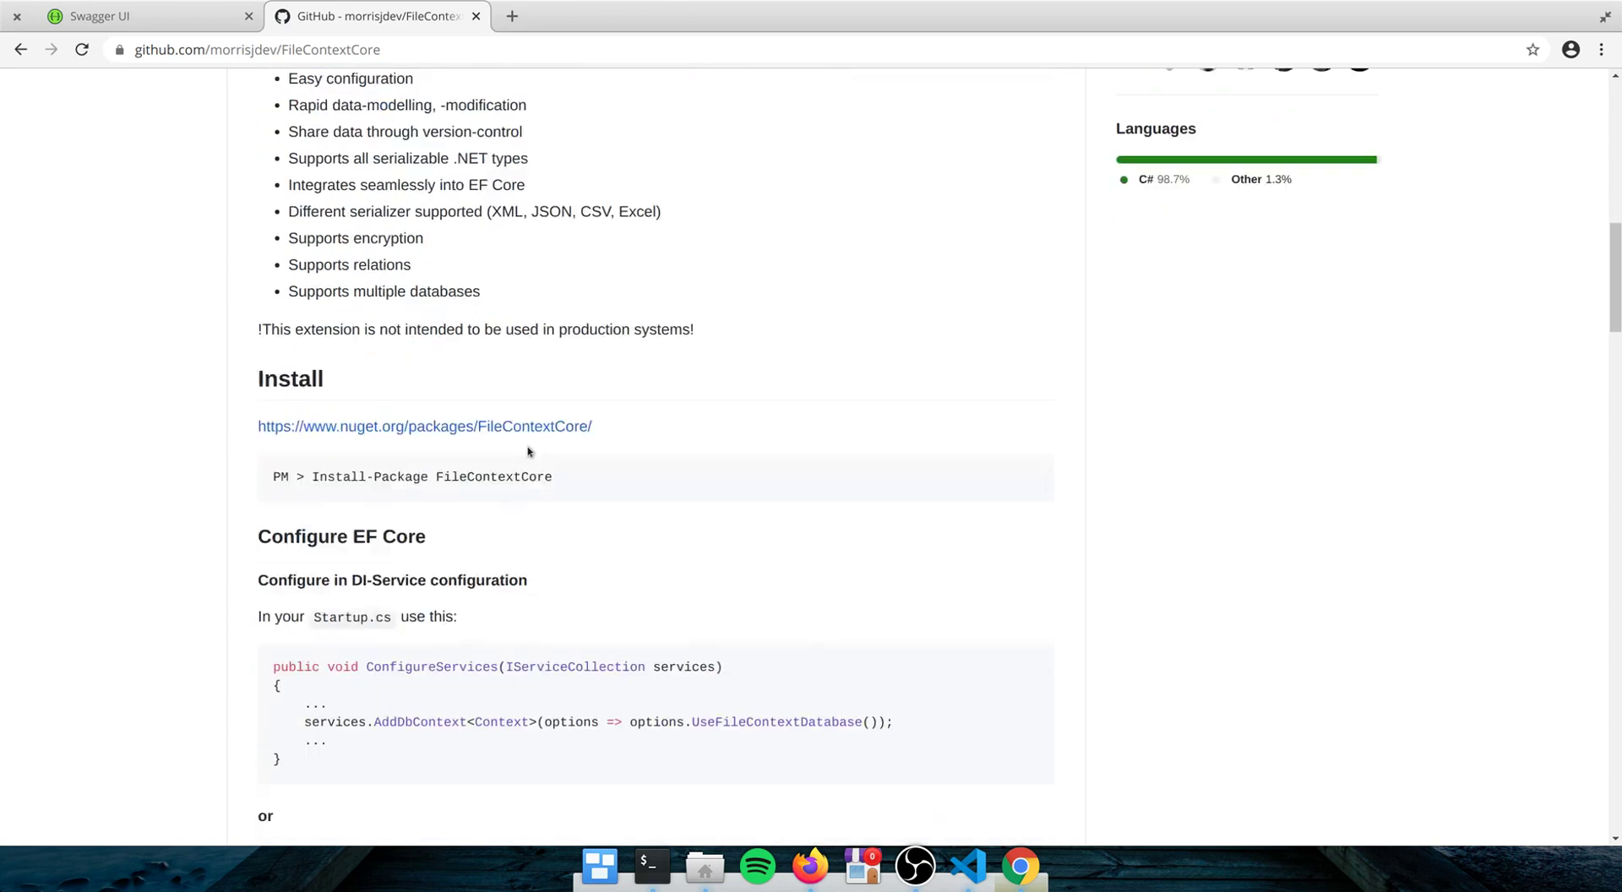
{"action": "scroll", "scroll_direction": "down", "scroll_amount": 3}
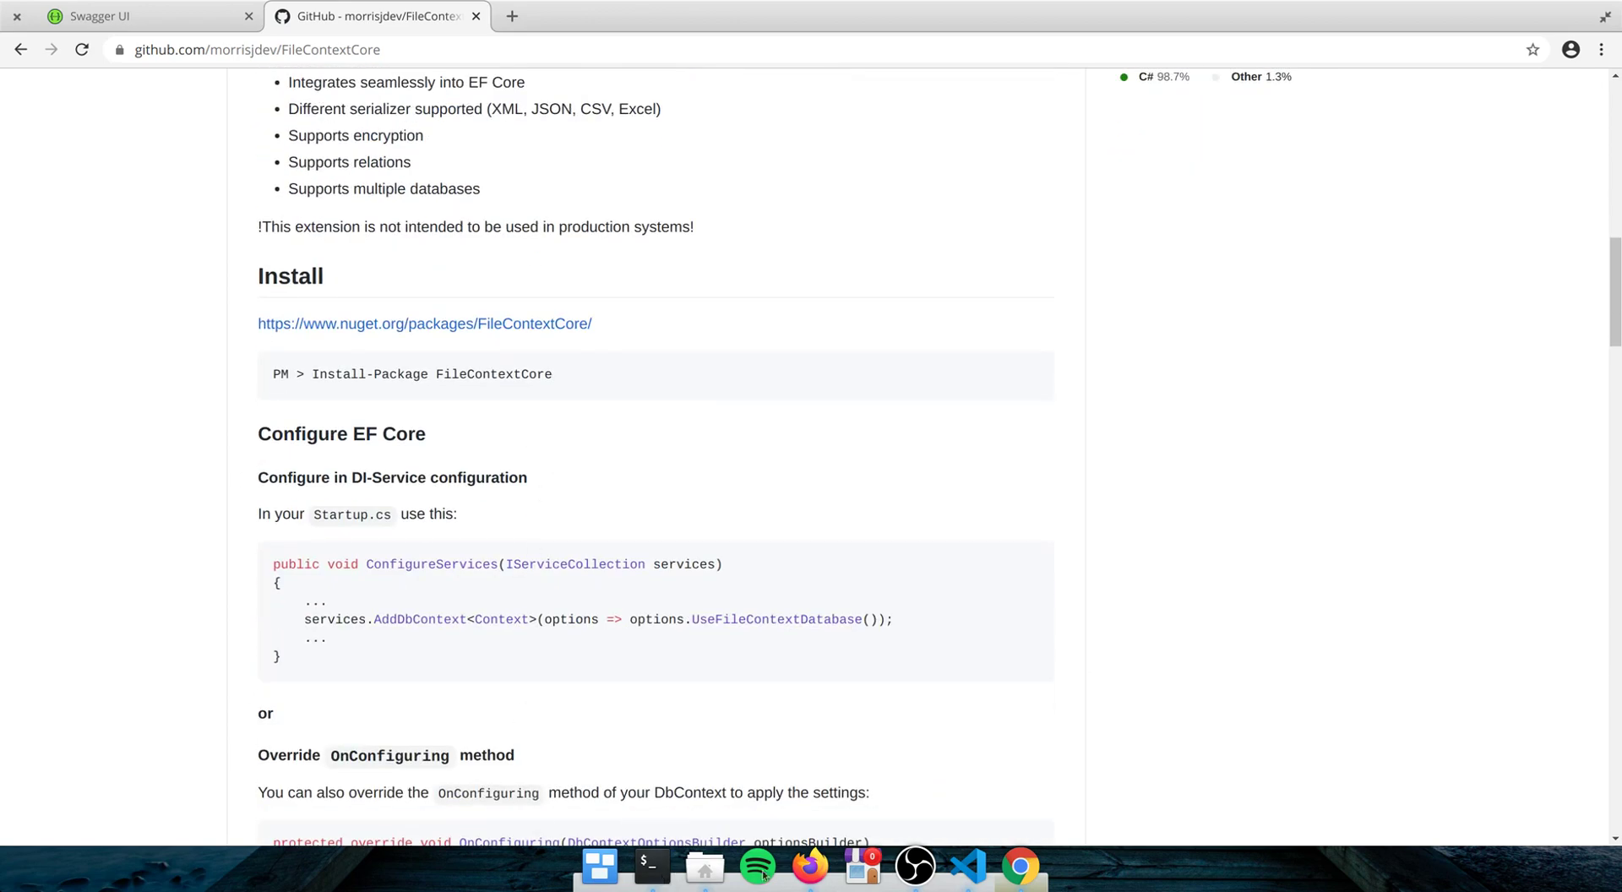
{"action": "left_click", "coordinate": [965, 866]}
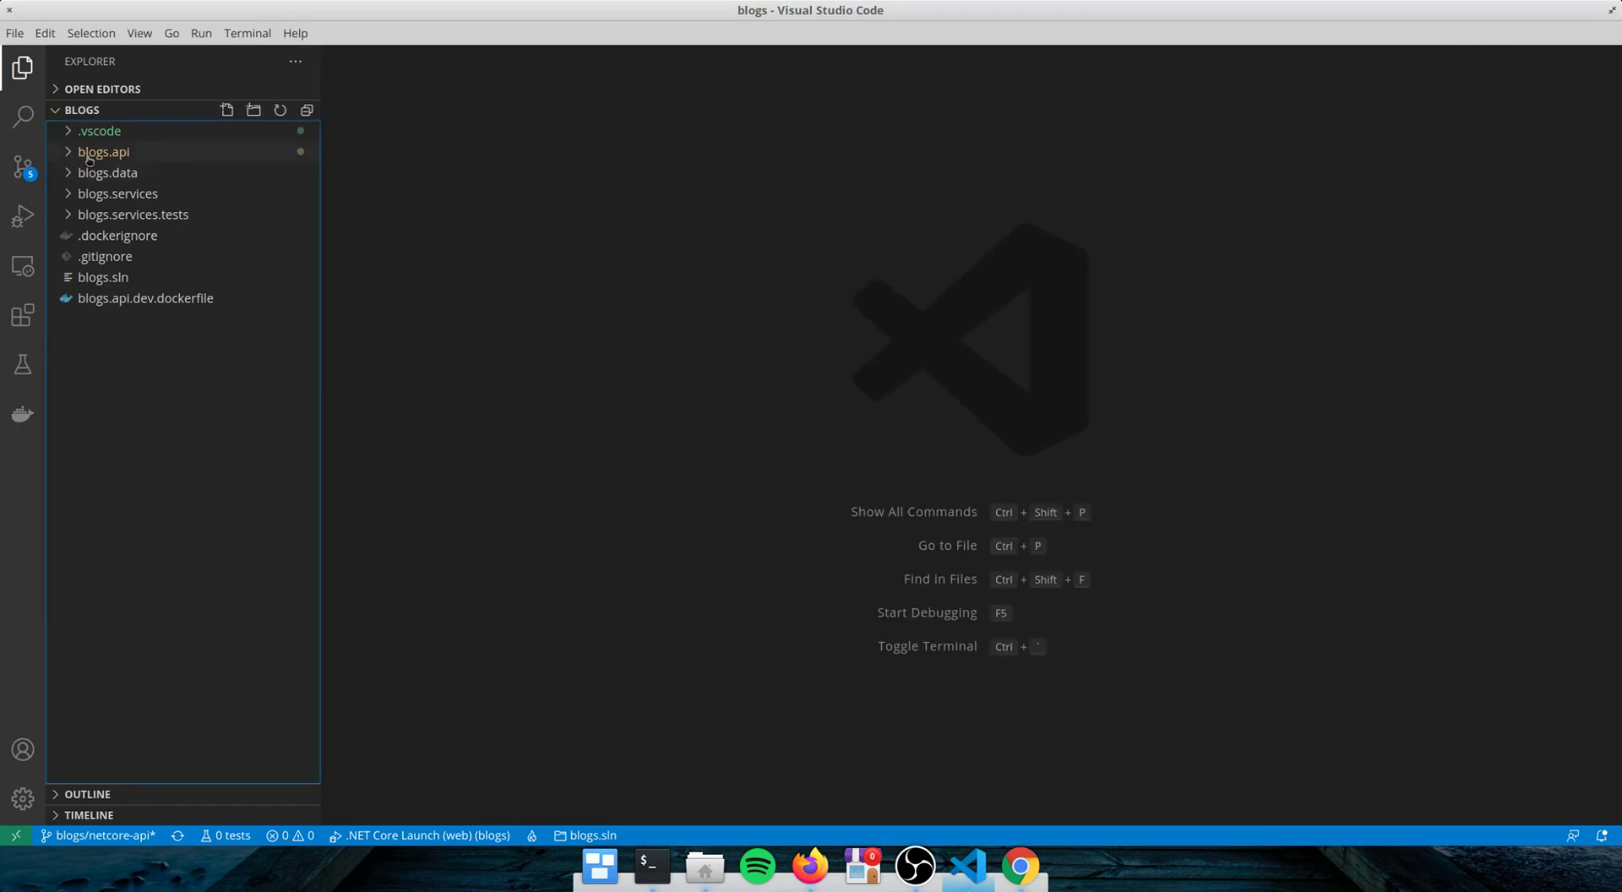
- Review Startup.cs's UseFileContextDatabase registration with CSVSerializer, then open appsettings.Development.json
{"action": "left_click", "coordinate": [102, 151]}
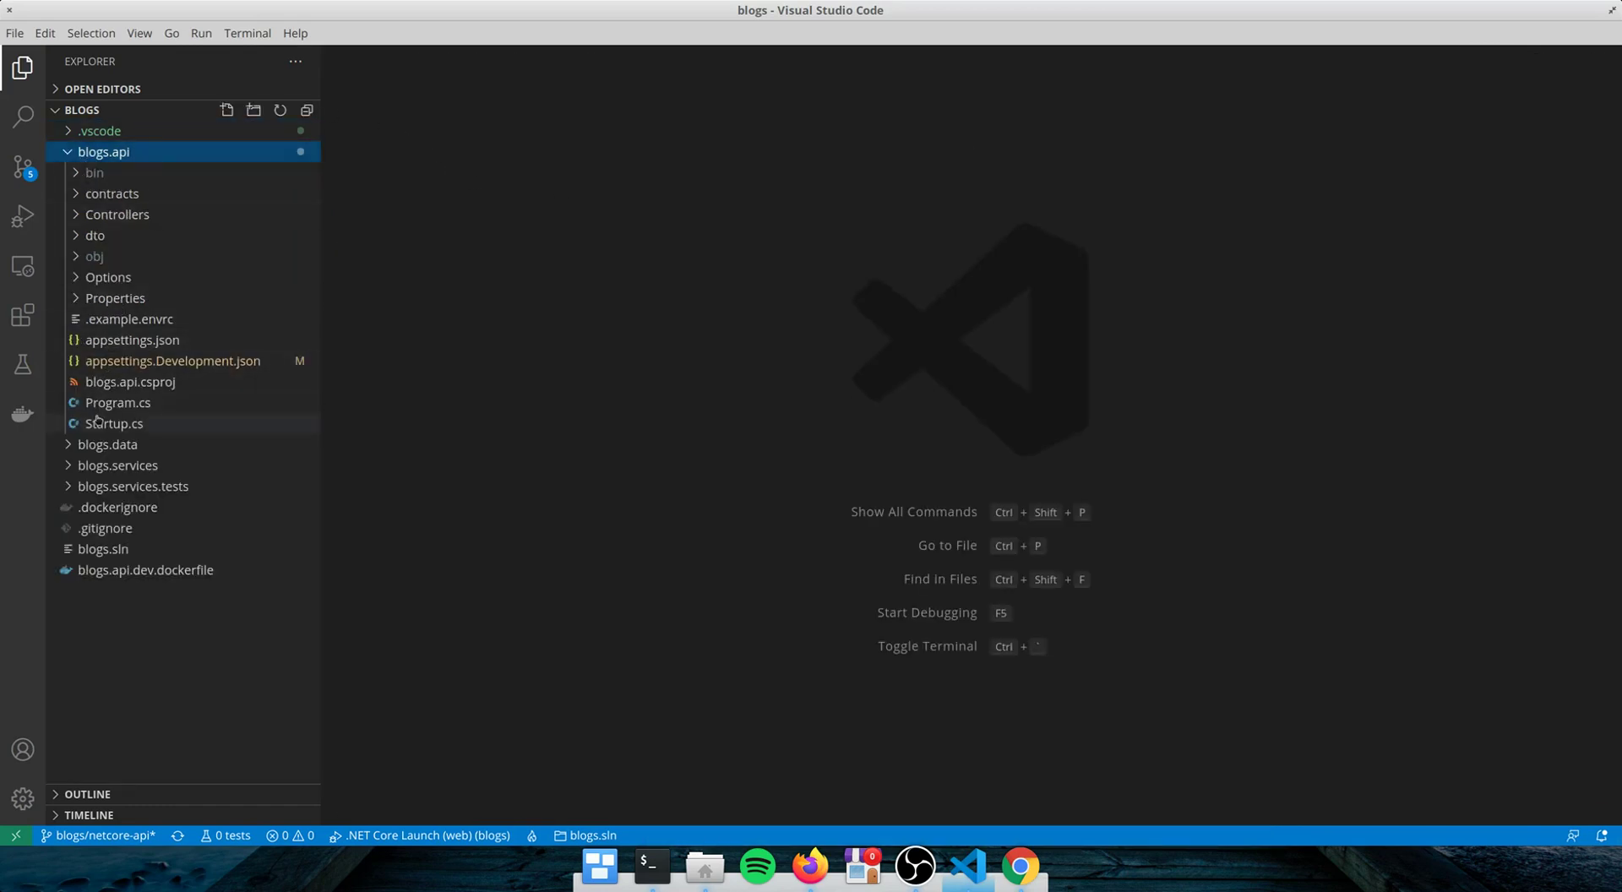
{"action": "left_click", "coordinate": [115, 423]}
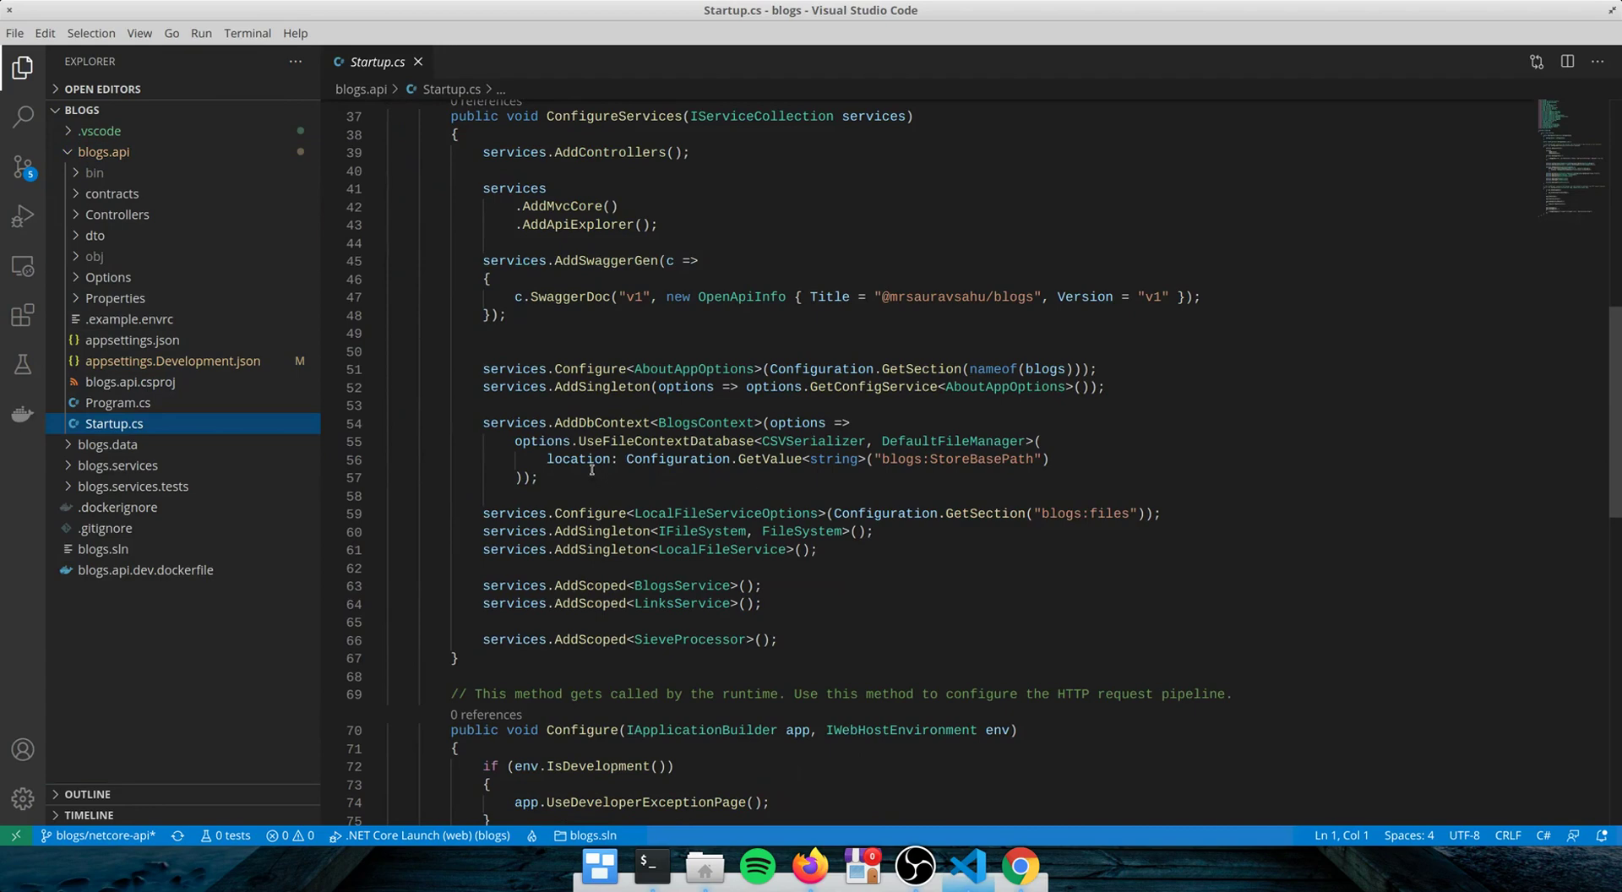
{"action": "mouse_move", "coordinate": [621, 424]}
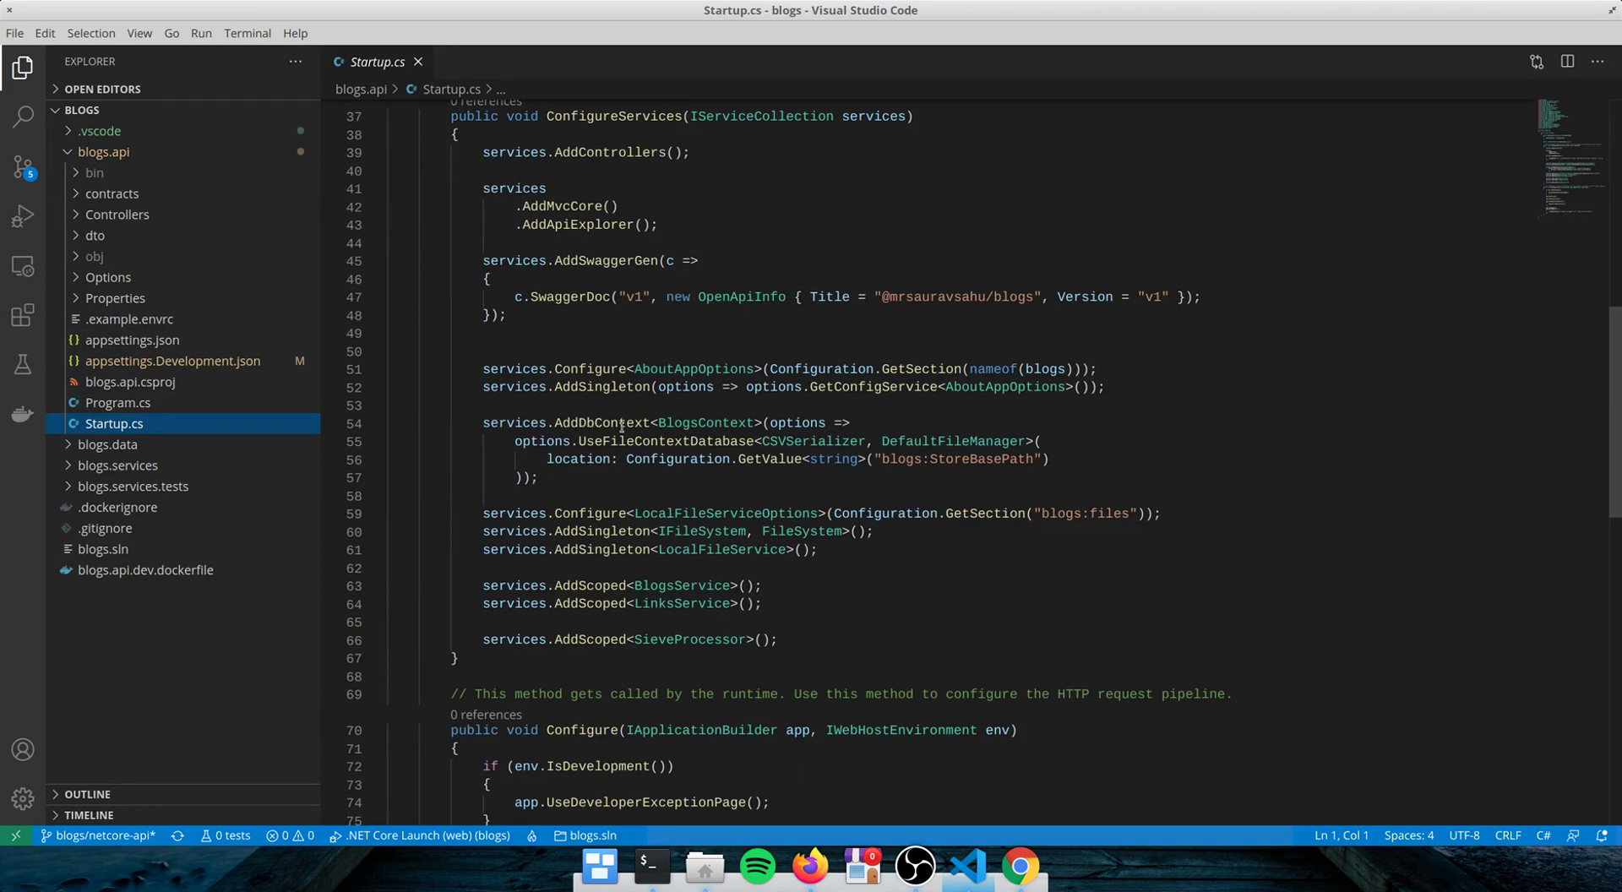
{"action": "mouse_move", "coordinate": [732, 479]}
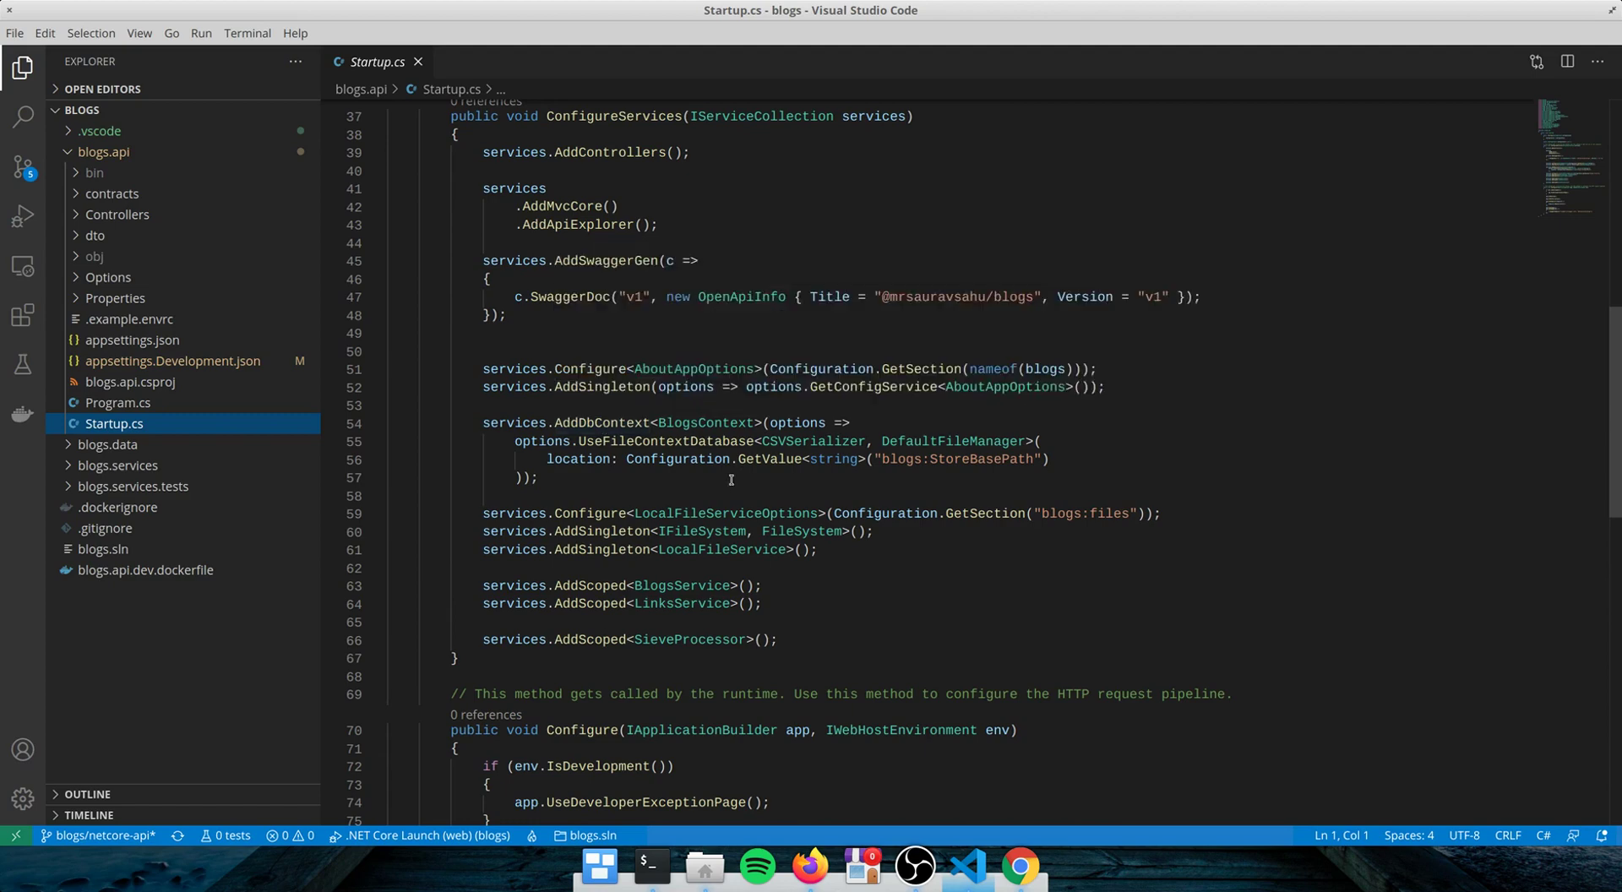
{"action": "mouse_move", "coordinate": [589, 422]}
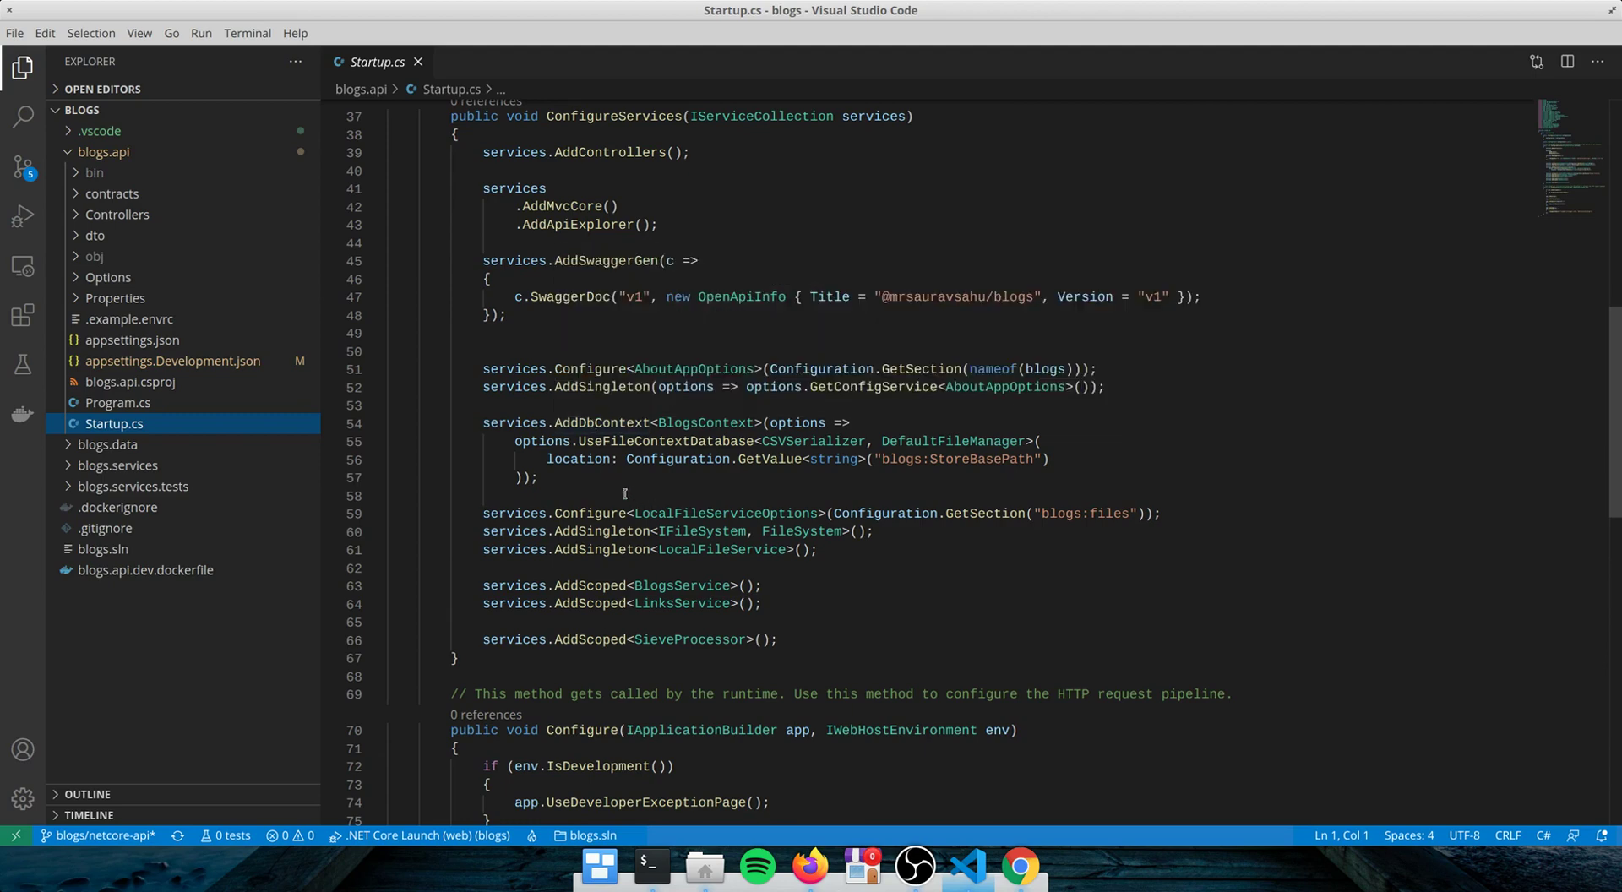
{"action": "mouse_move", "coordinate": [604, 440]}
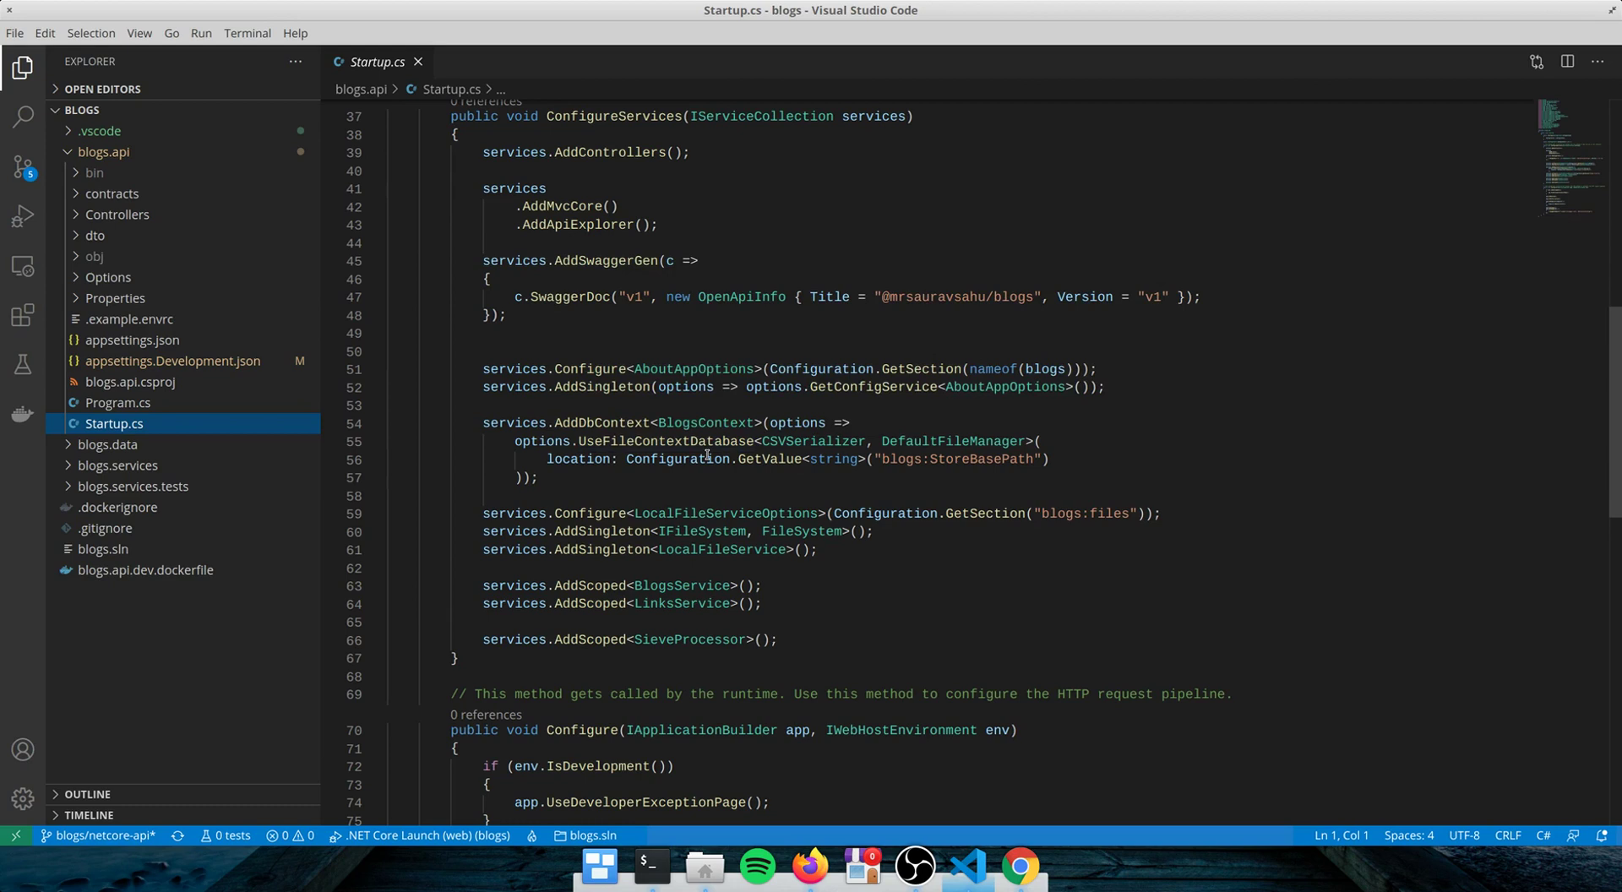
{"action": "mouse_move", "coordinate": [815, 441]}
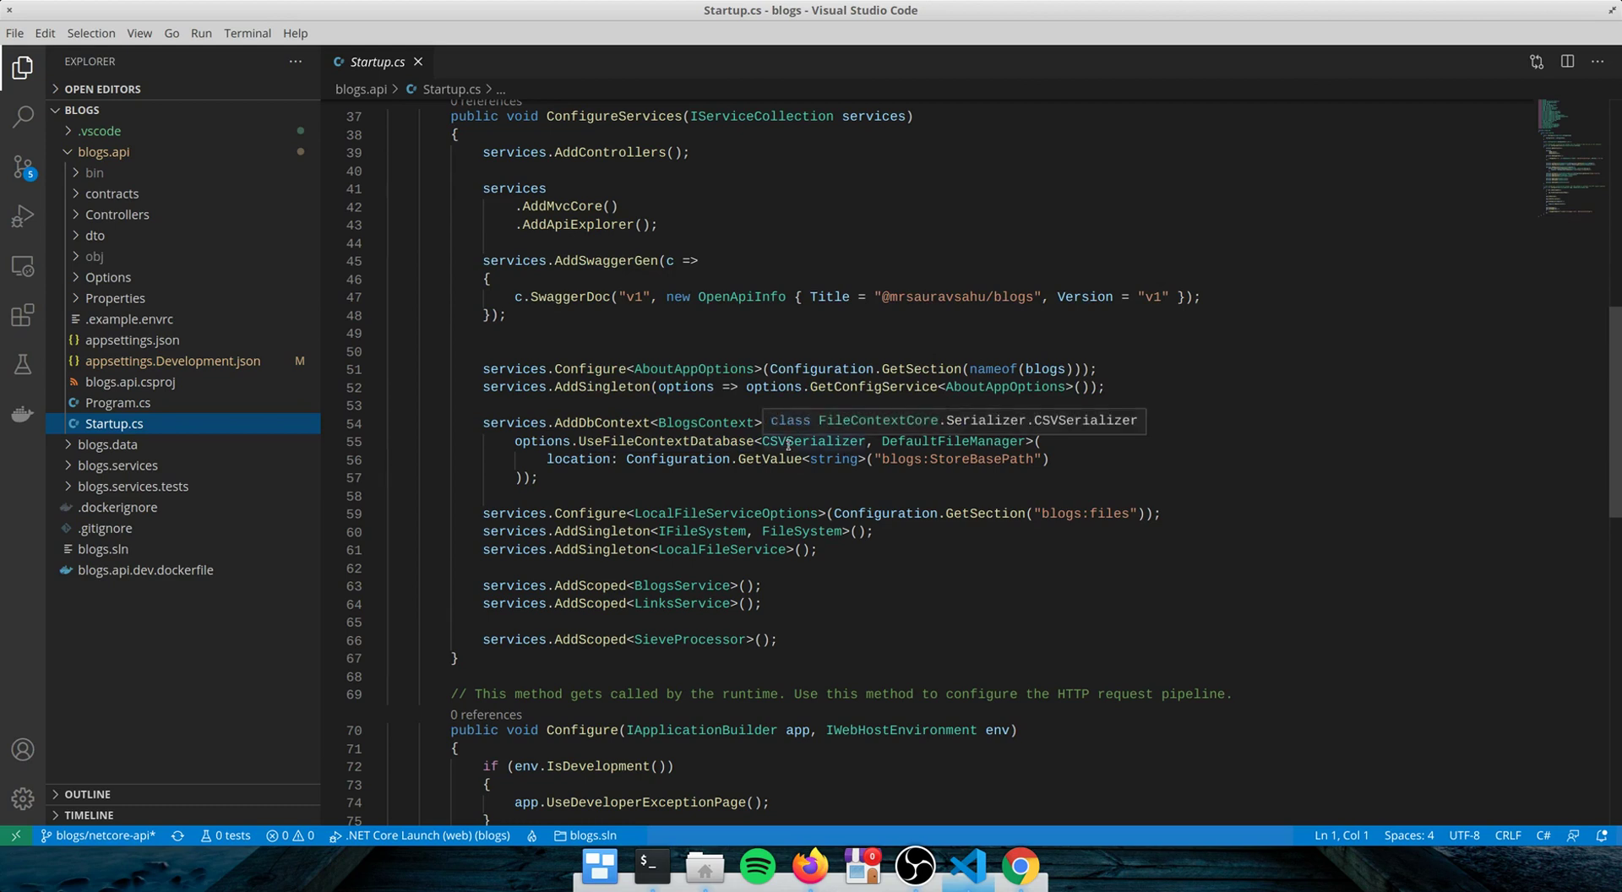
{"action": "mouse_move", "coordinate": [952, 441]}
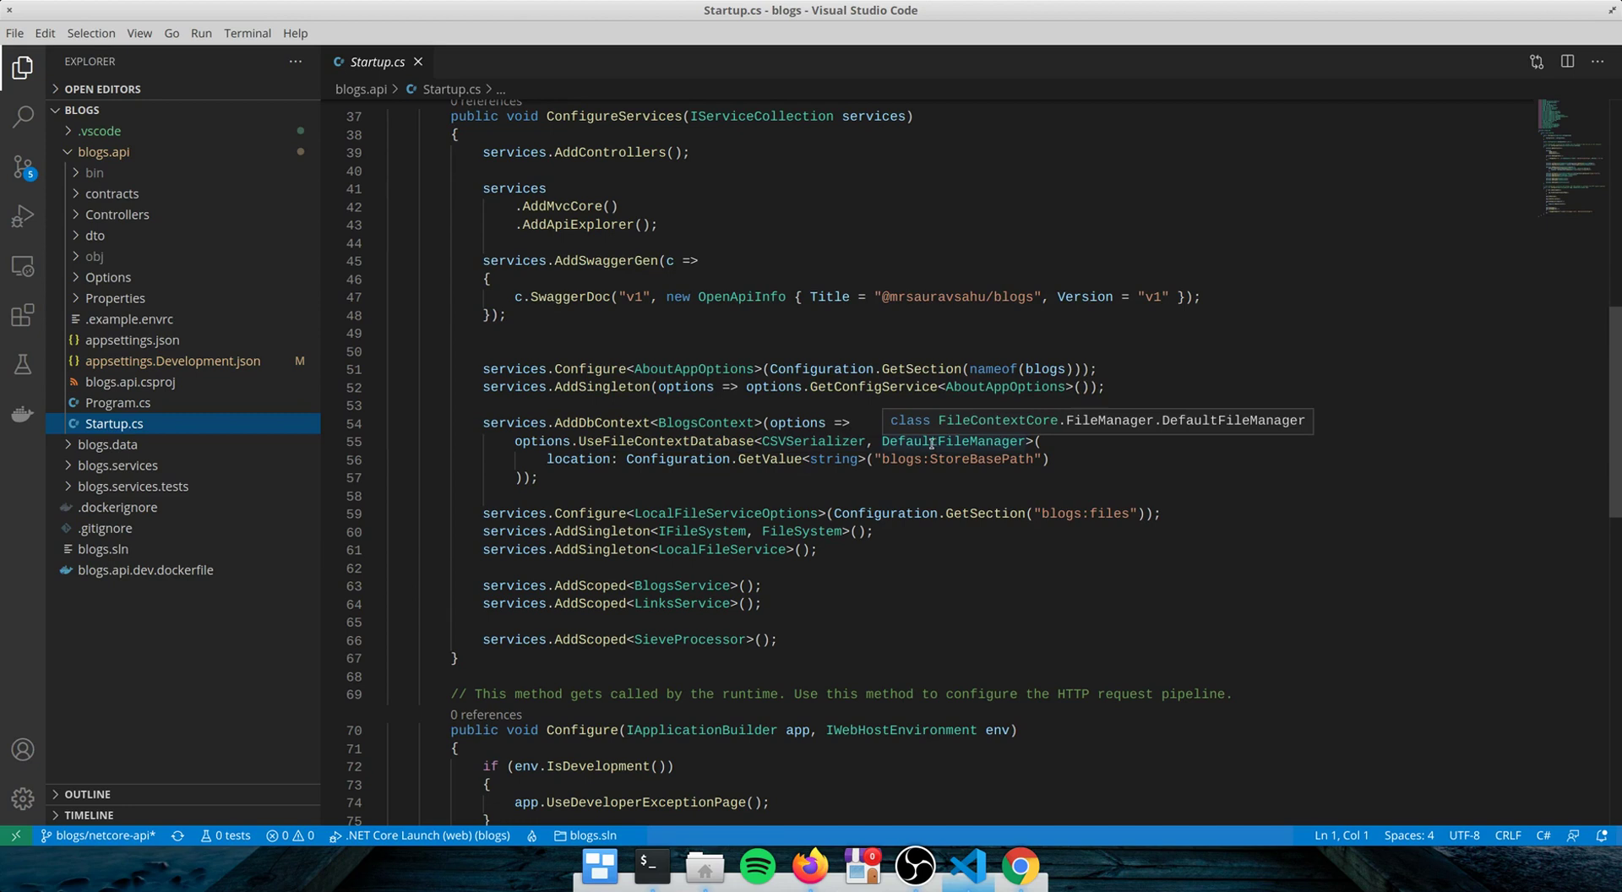
{"action": "mouse_move", "coordinate": [949, 440]}
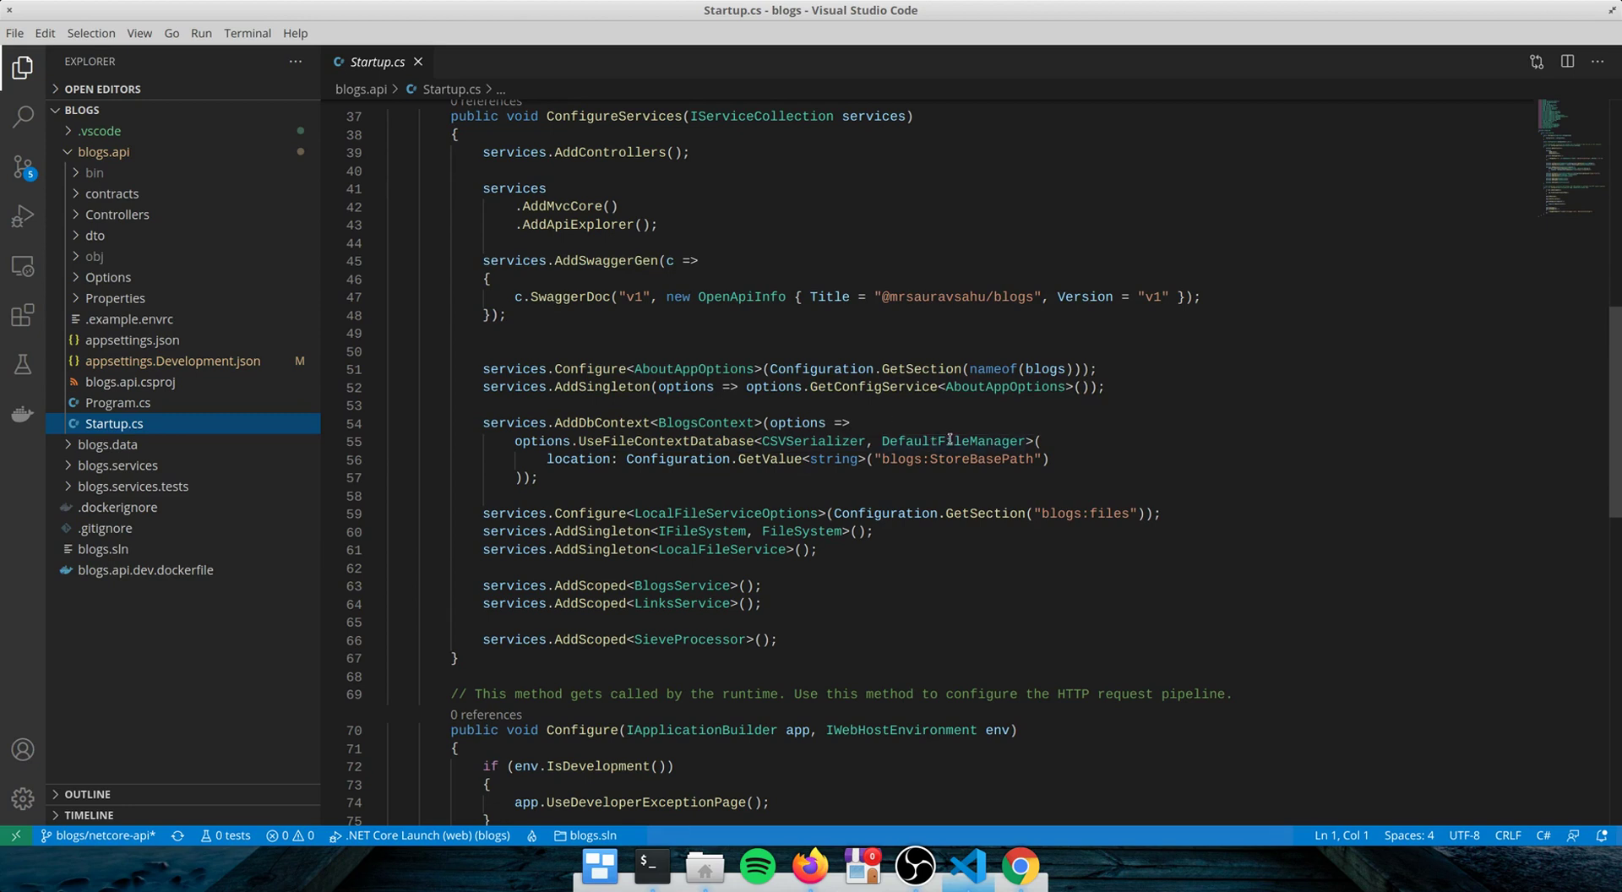
{"action": "mouse_move", "coordinate": [816, 441]}
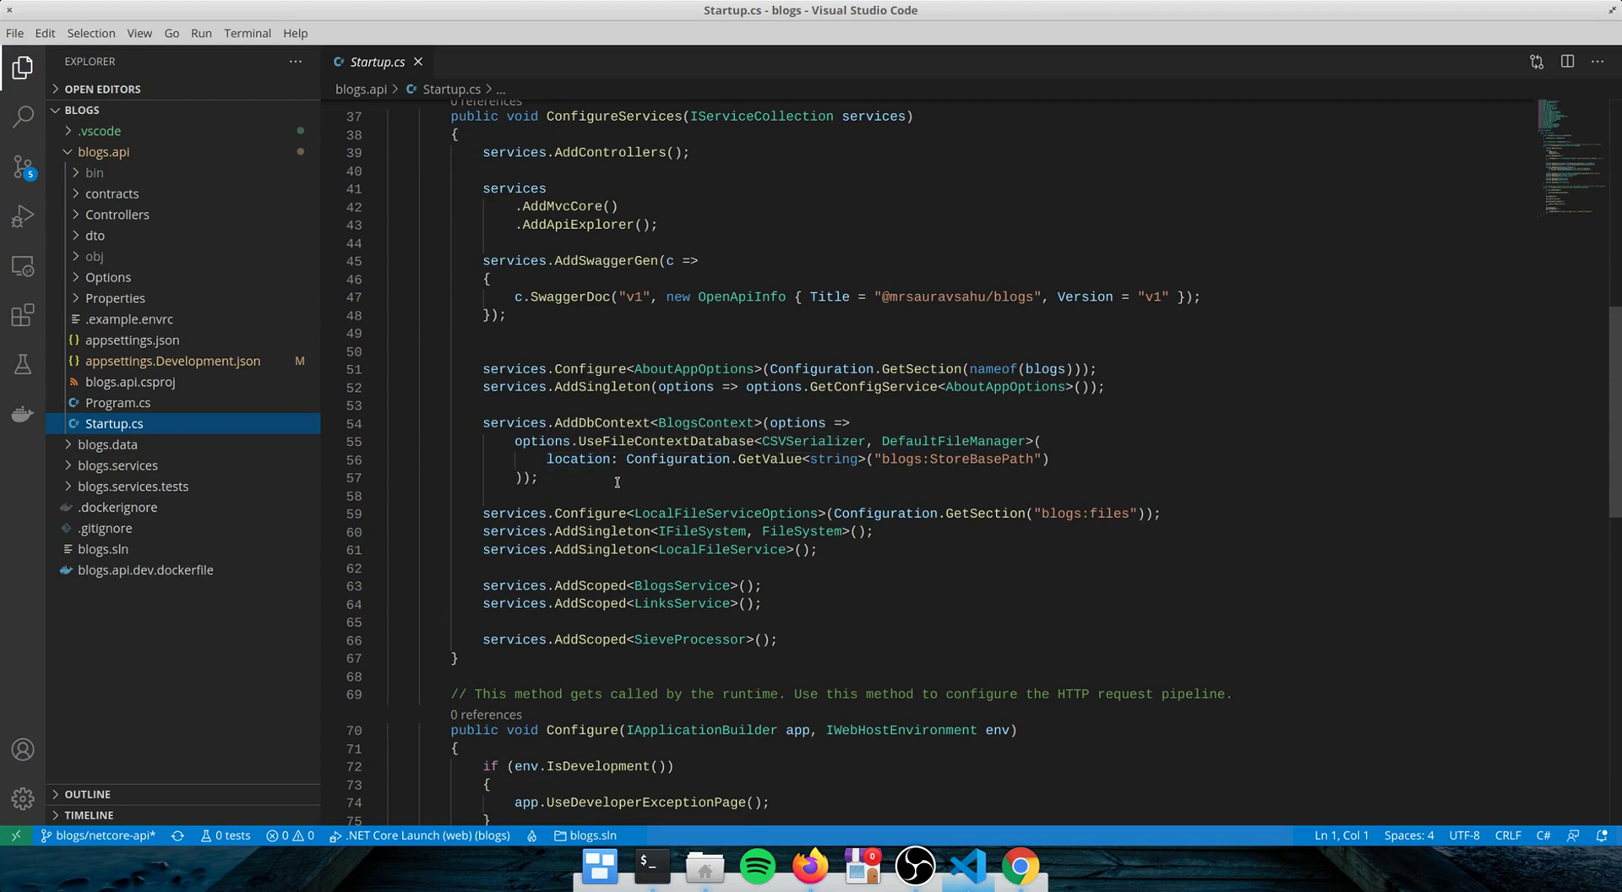
{"action": "mouse_move", "coordinate": [1053, 460]}
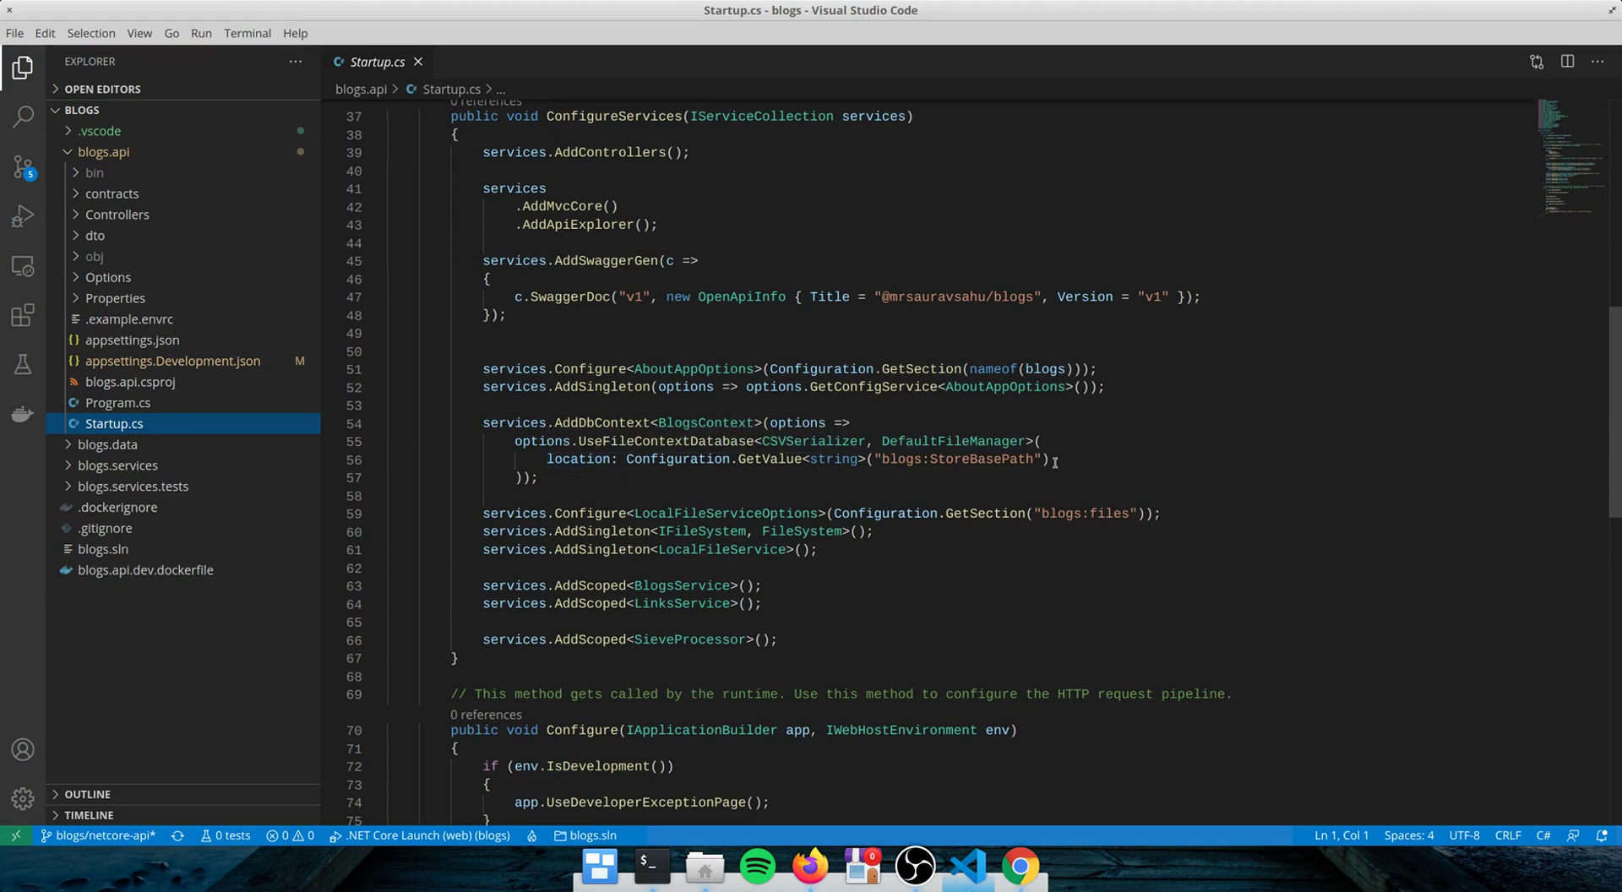
{"action": "mouse_move", "coordinate": [453, 415]}
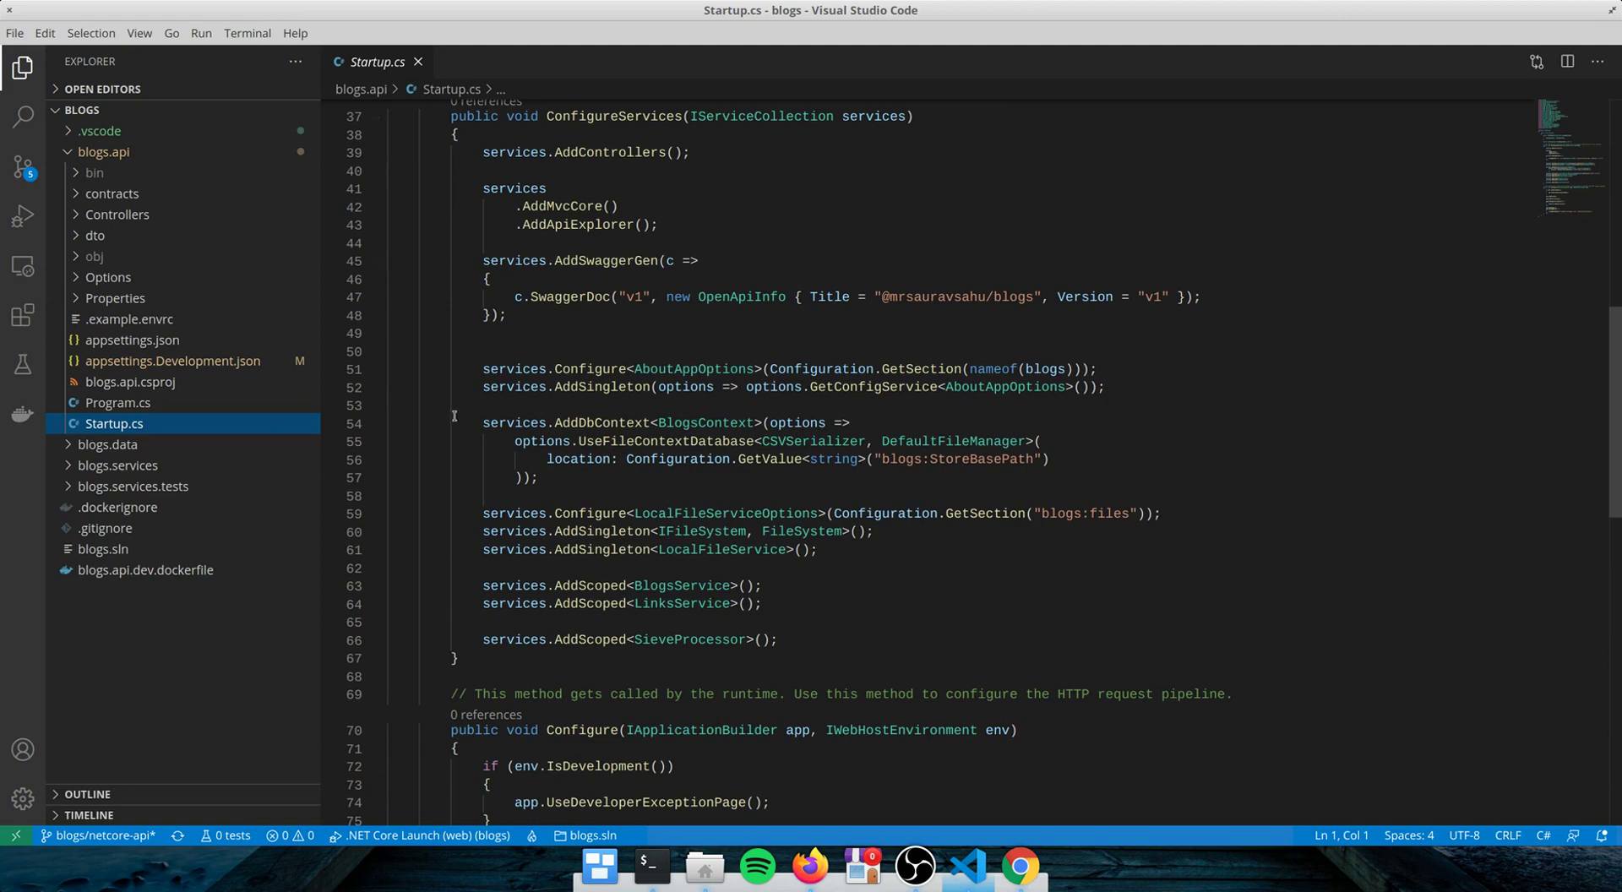
{"action": "left_click", "coordinate": [173, 362]}
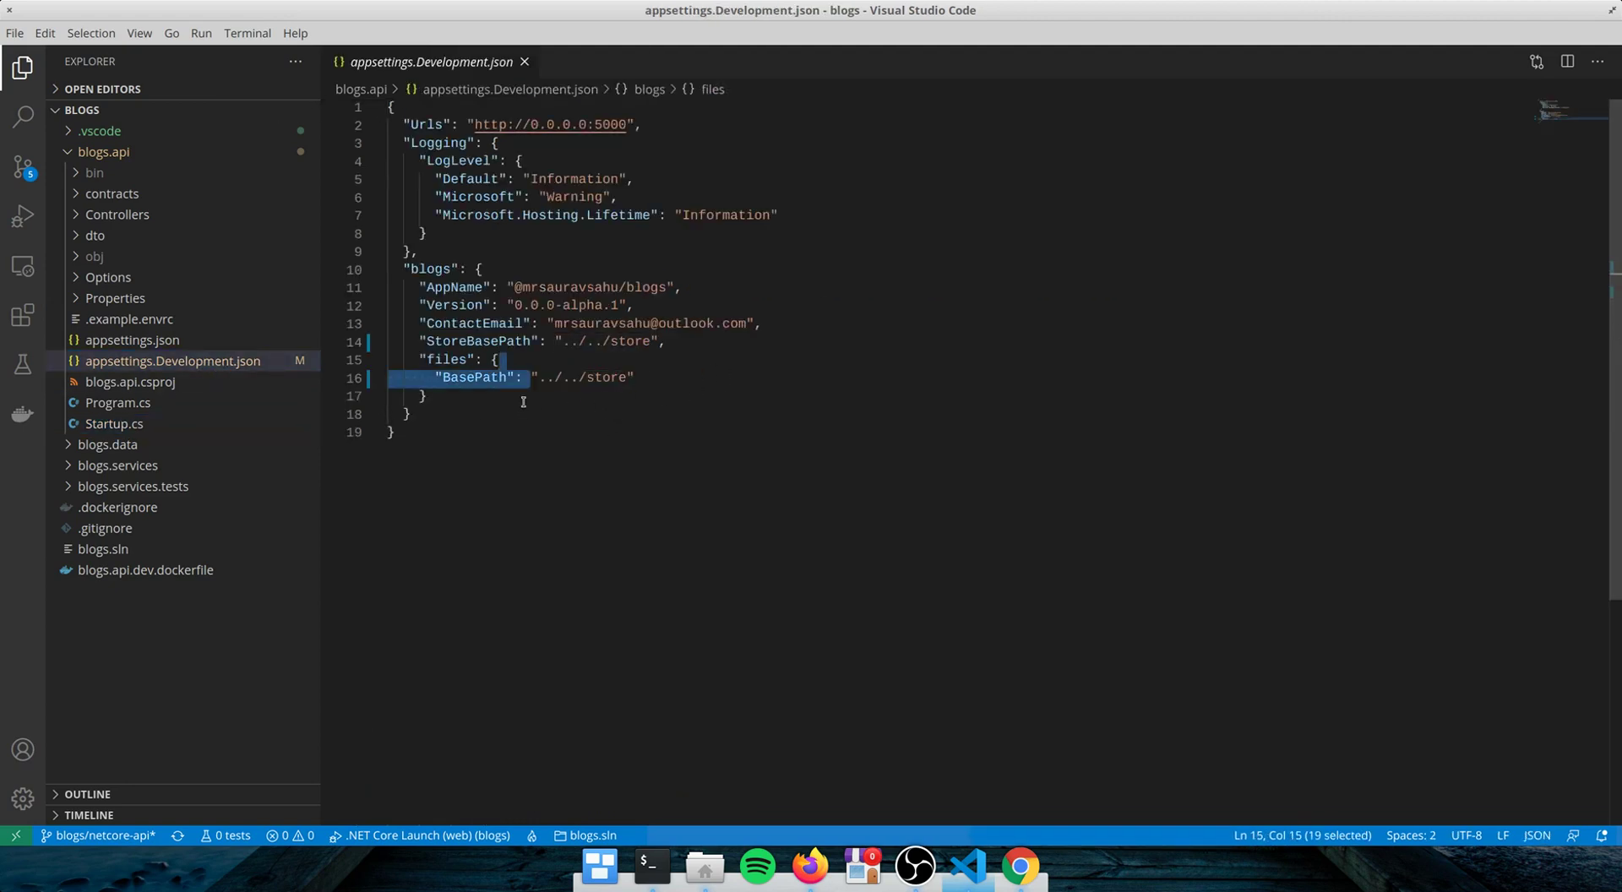
- Close the settings file and start the blogs API, listening on port 5000
{"action": "left_click", "coordinate": [525, 61]}
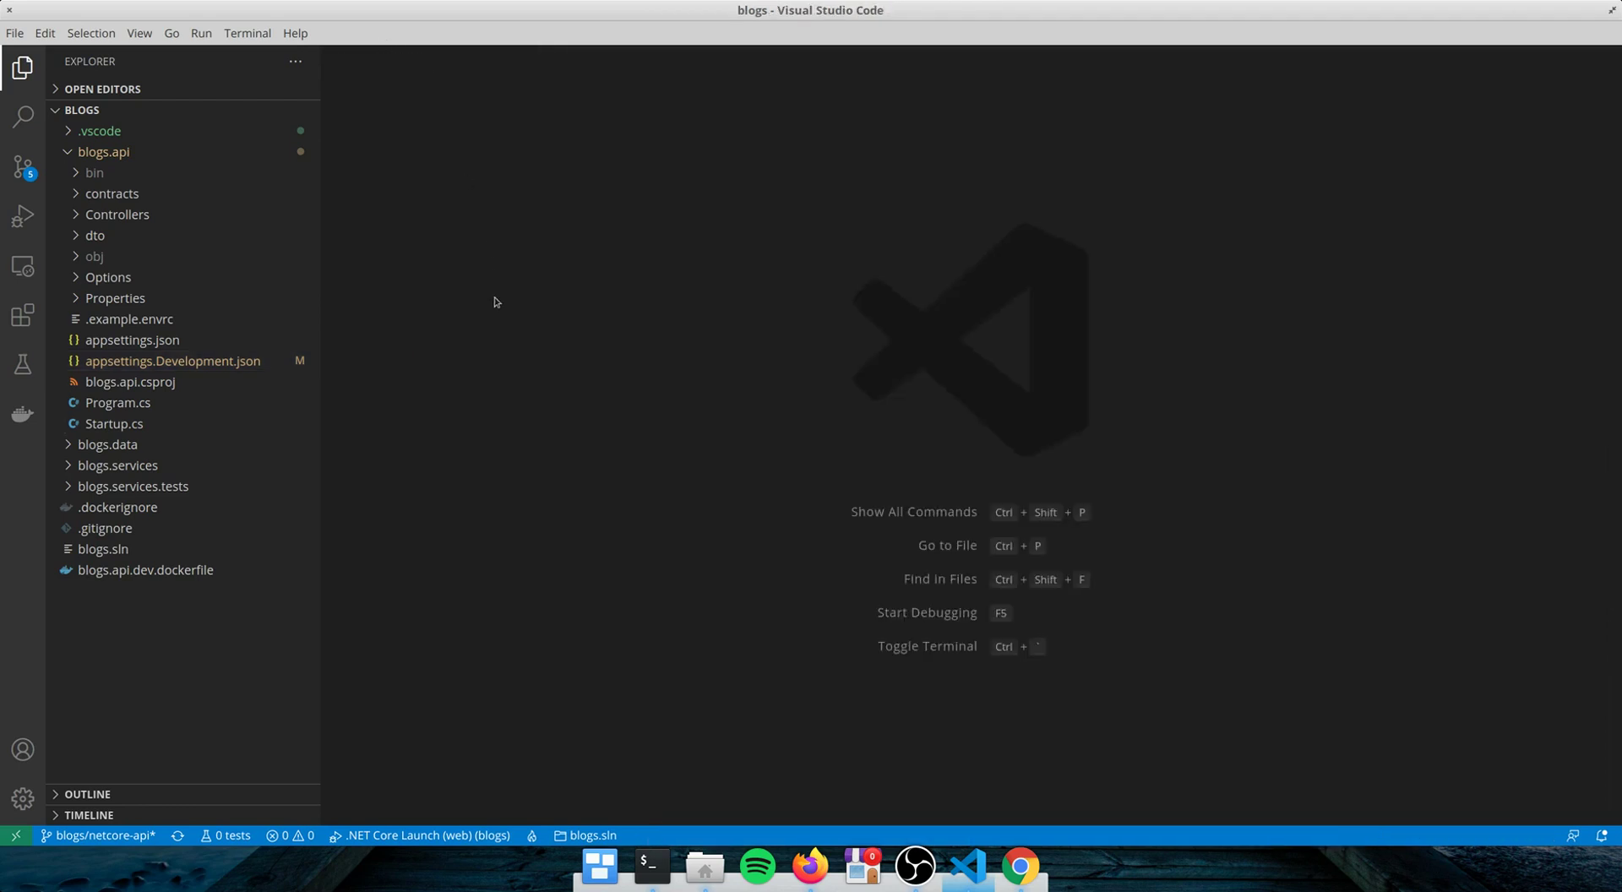
{"action": "mouse_move", "coordinate": [564, 579]}
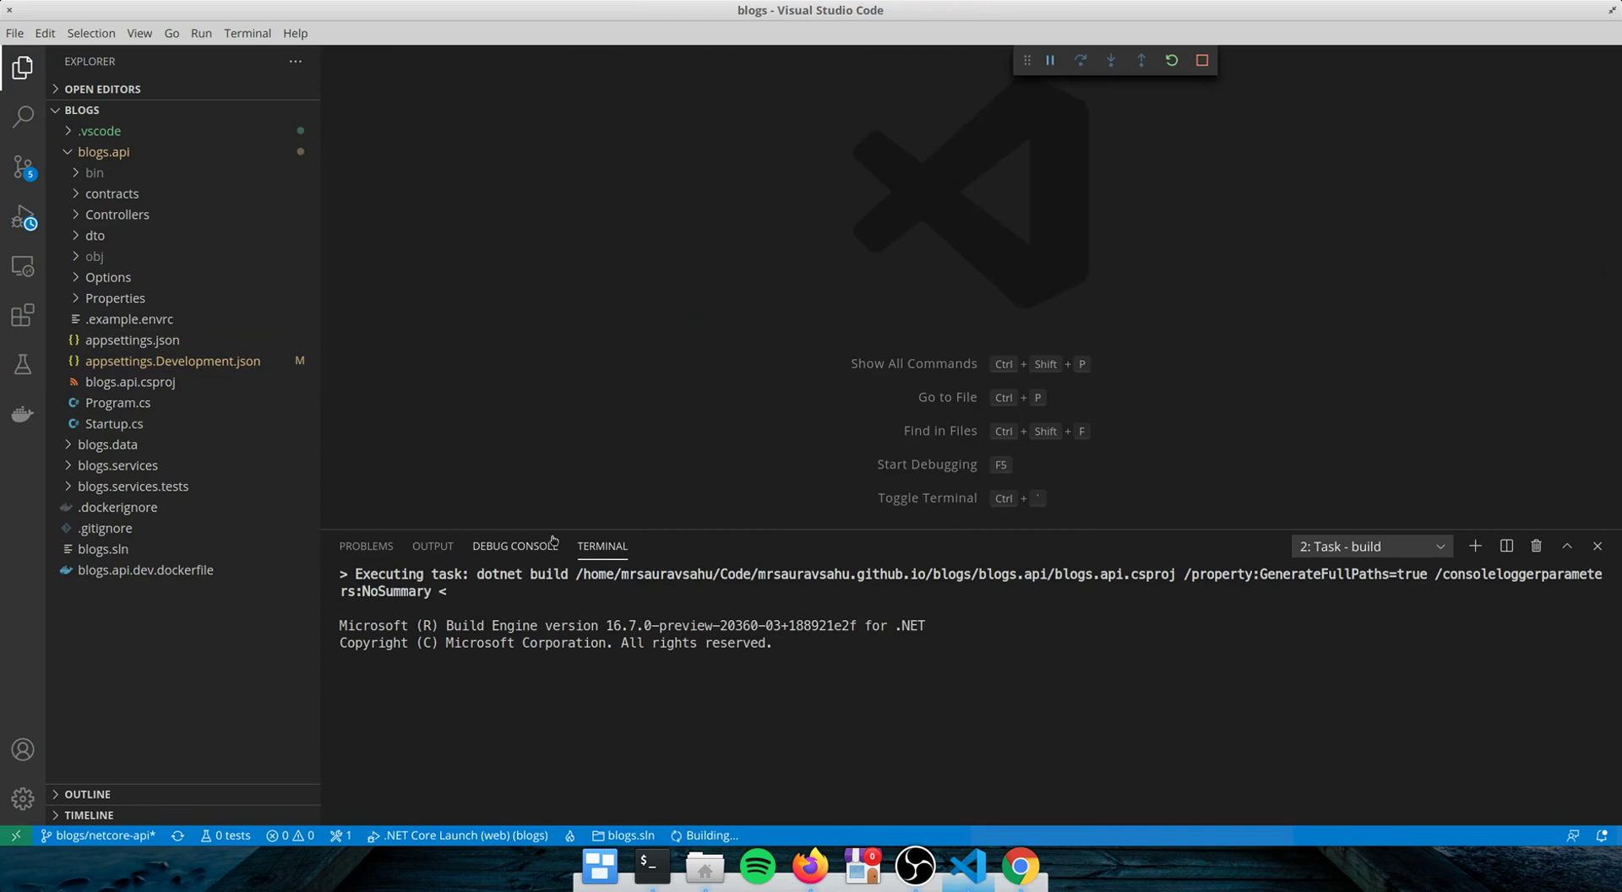
{"action": "left_click", "coordinate": [514, 545]}
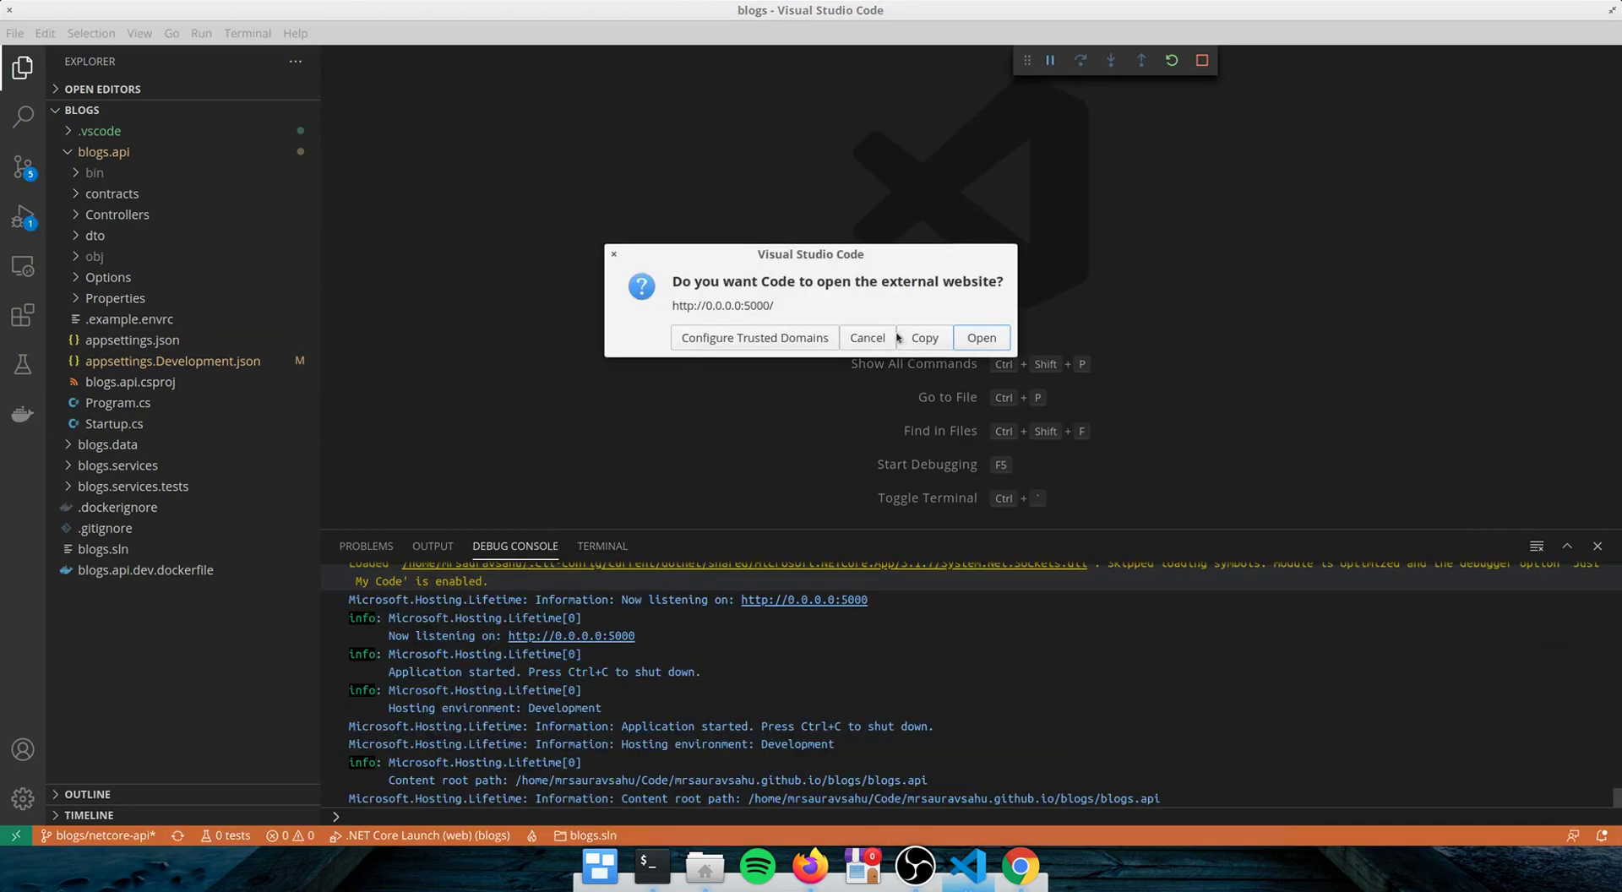
{"action": "left_click", "coordinate": [980, 337]}
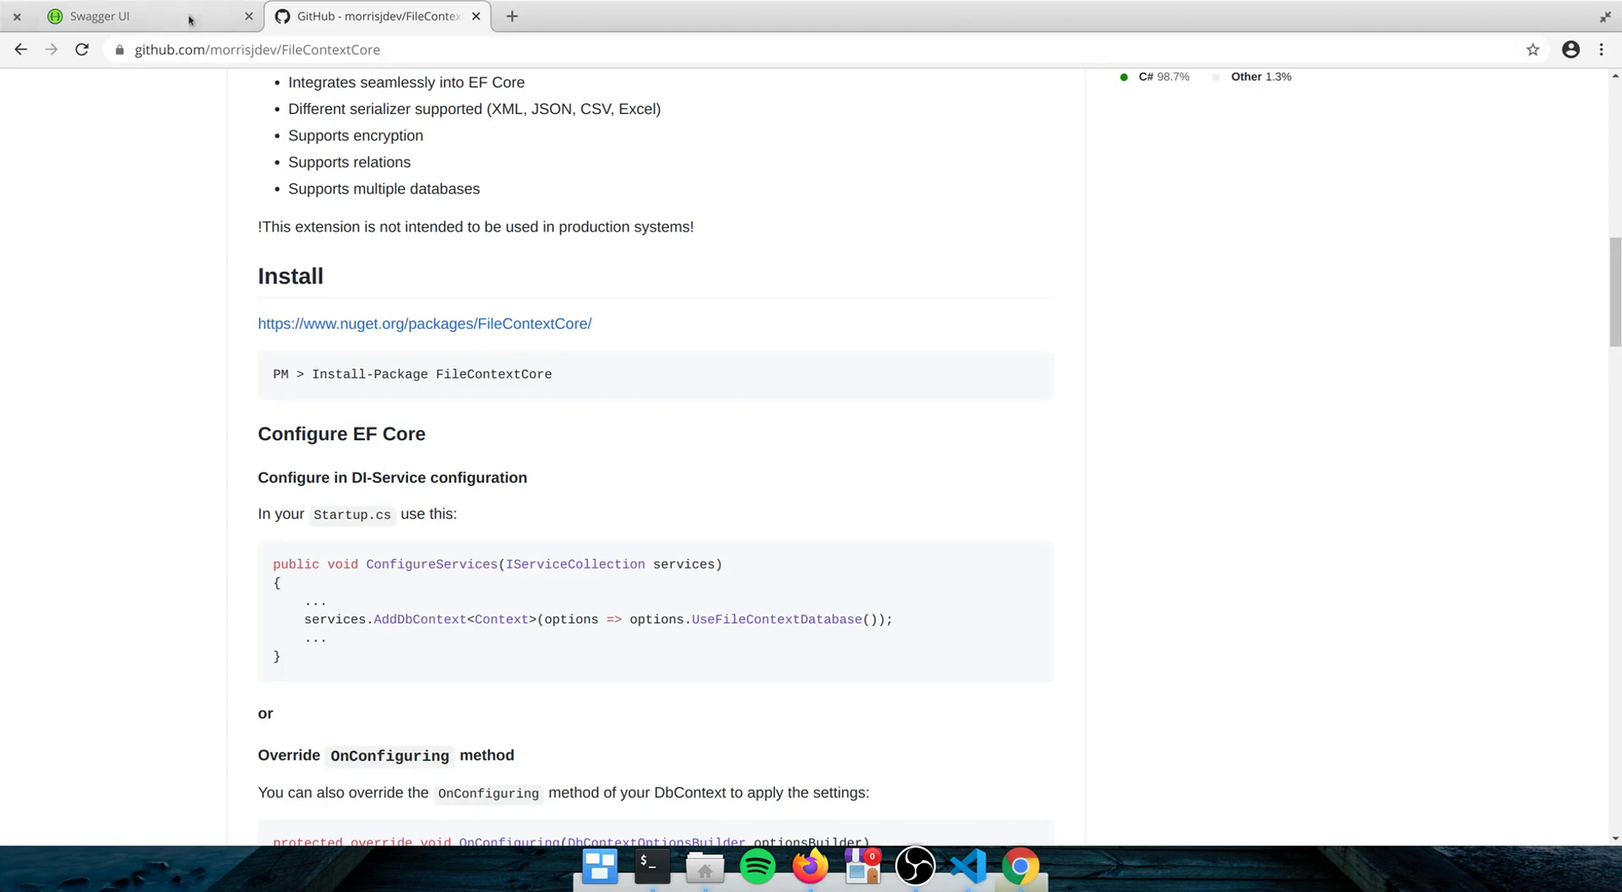
- Execute GET /api/Blogs in Swagger UI via Try it out, getting 200 with blog posts
{"action": "left_click", "coordinate": [98, 15]}
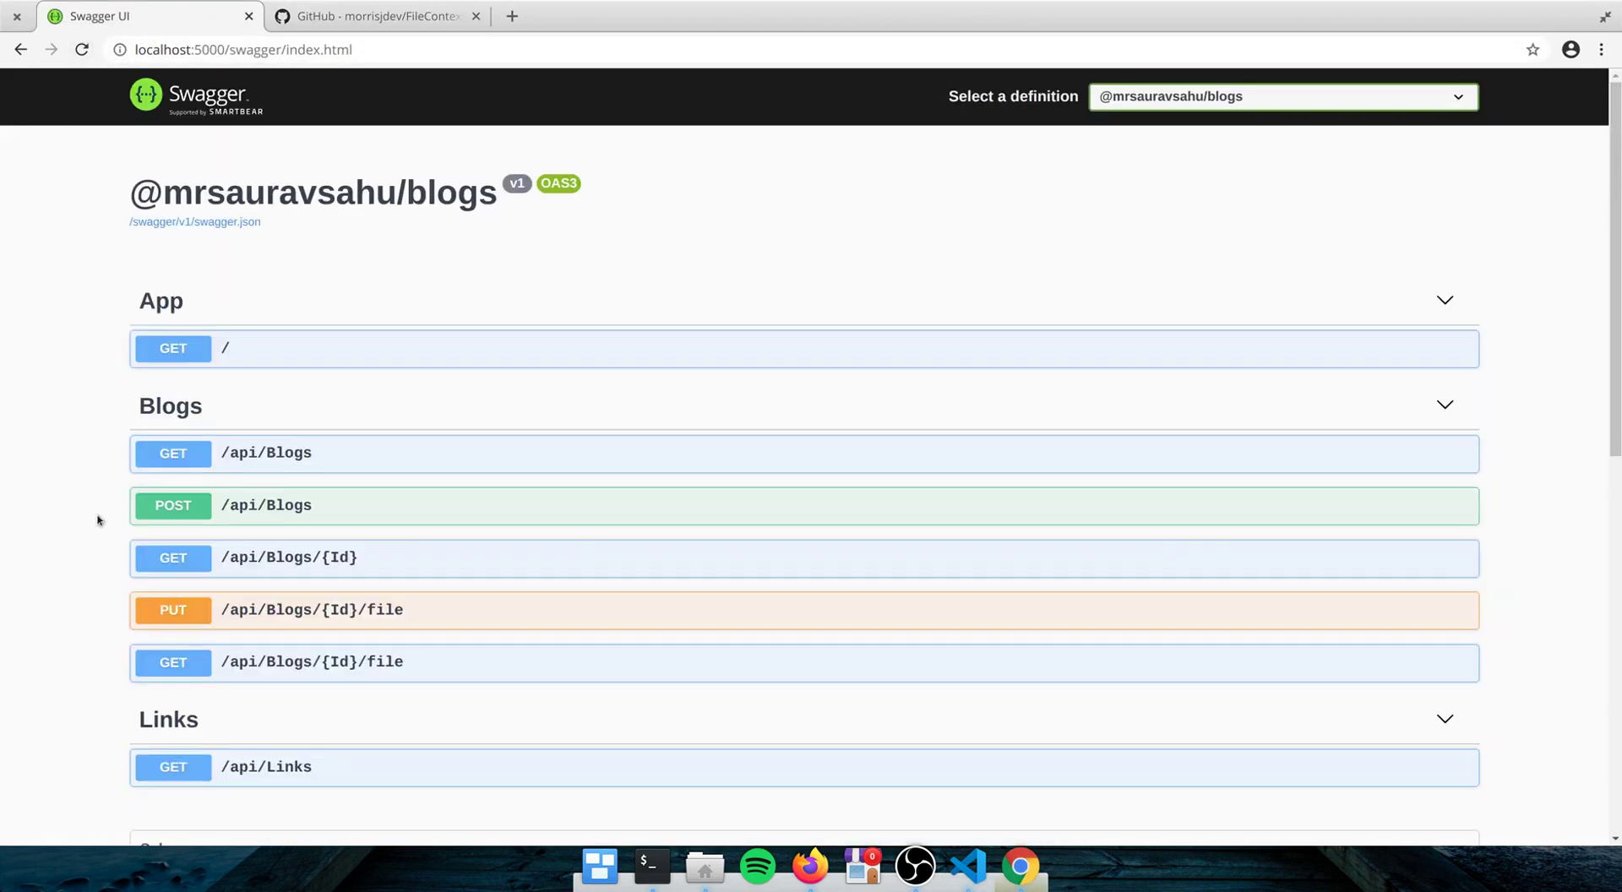
{"action": "scroll", "scroll_direction": "down", "scroll_amount": 3}
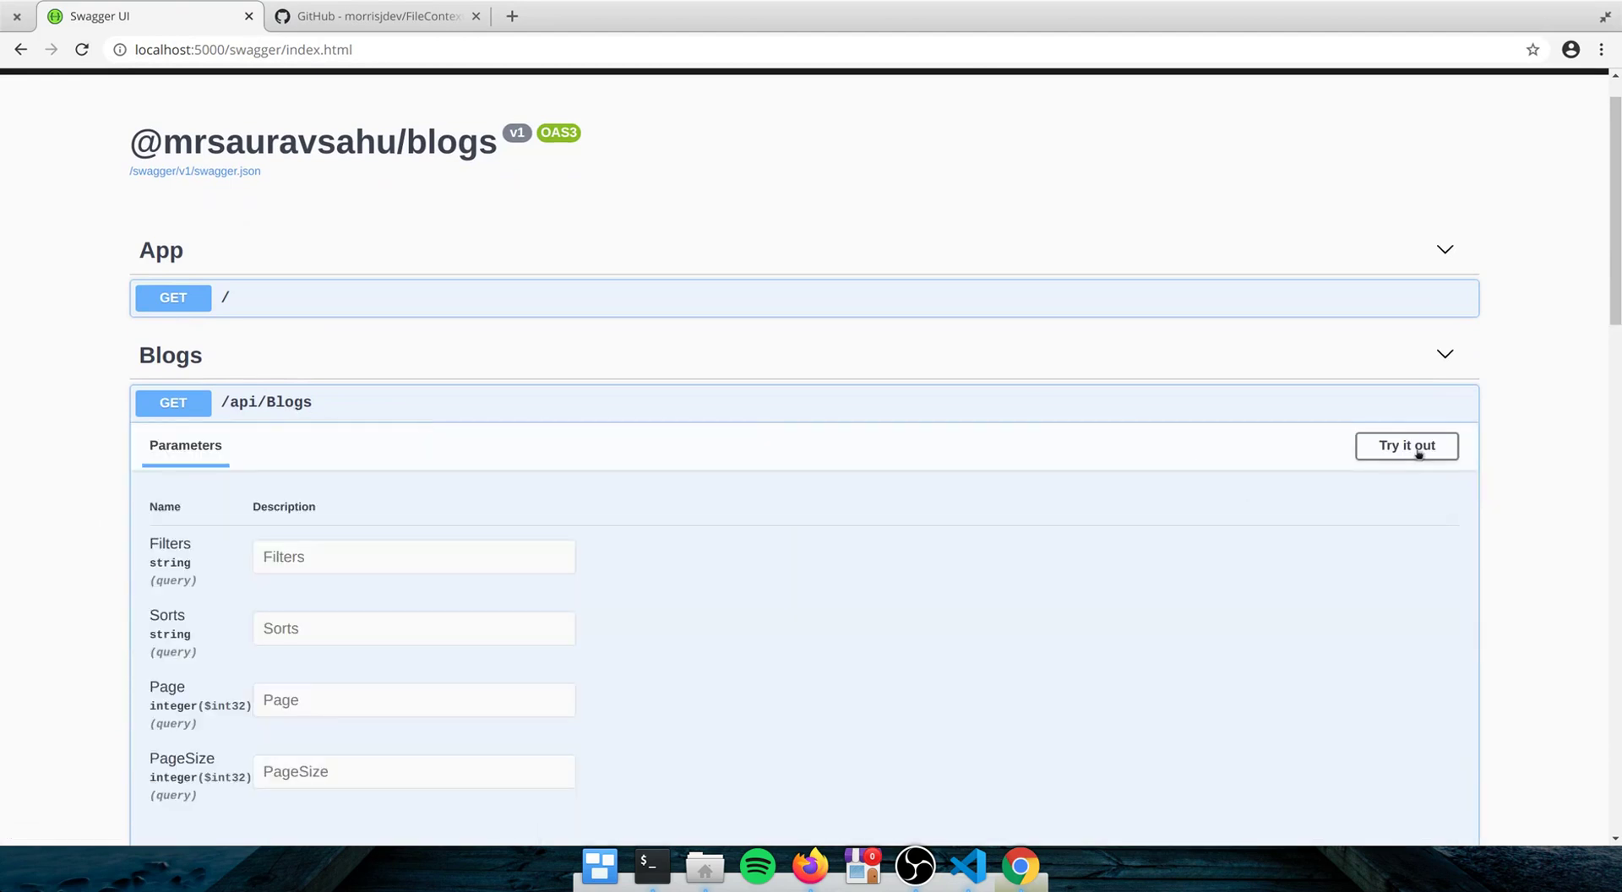
{"action": "left_click", "coordinate": [1405, 446]}
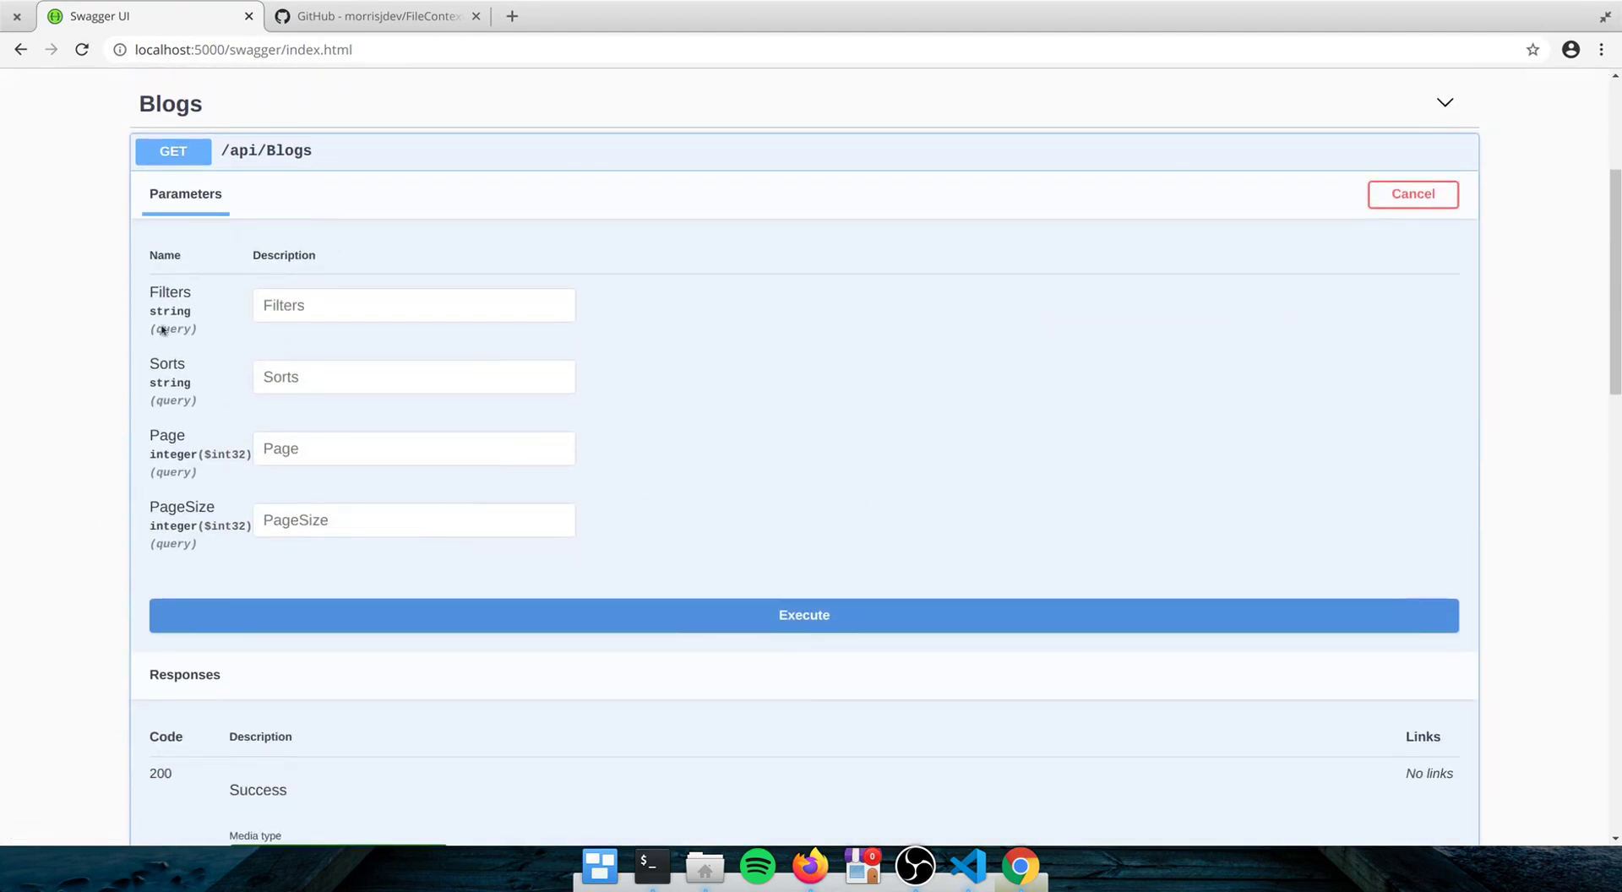
{"action": "scroll", "scroll_direction": "down", "scroll_amount": 3}
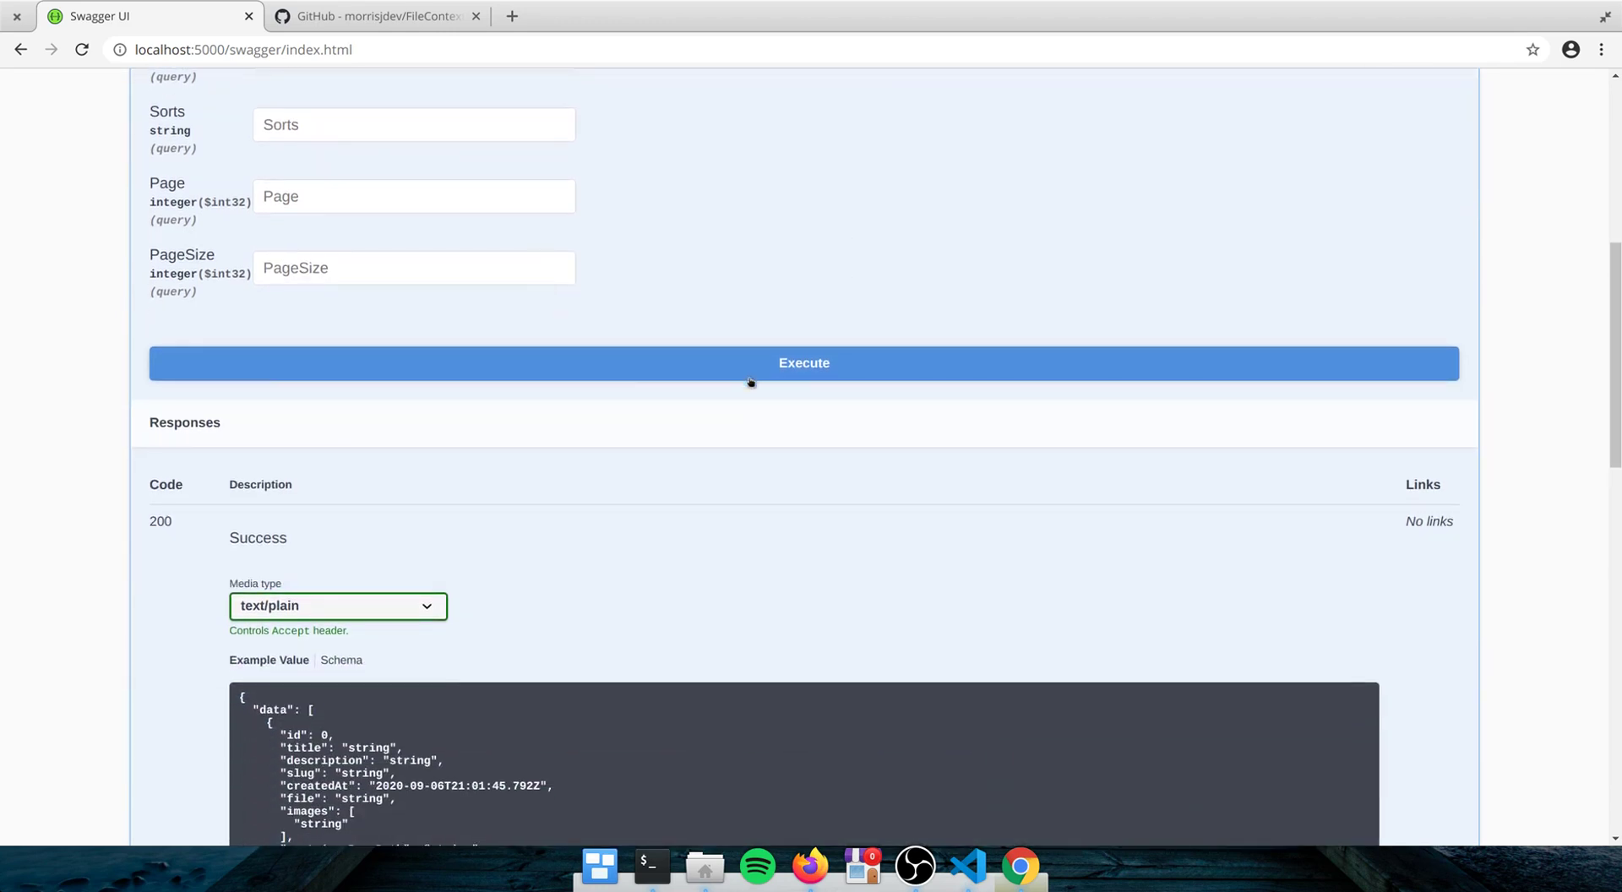
{"action": "left_click", "coordinate": [803, 362]}
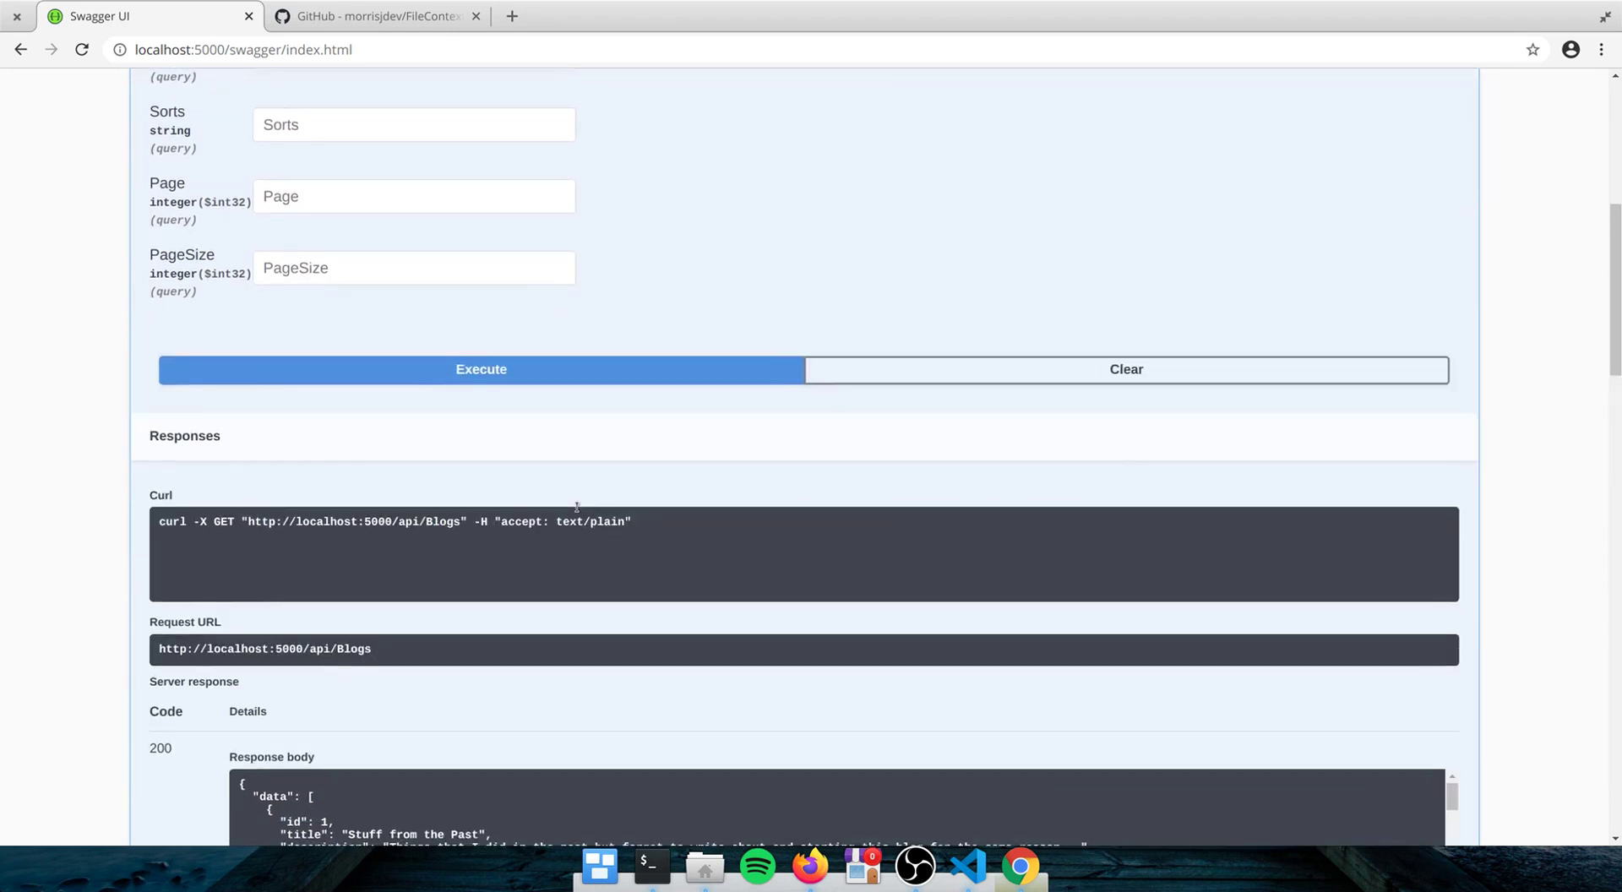
- Scroll the GET /api/Blogs response body to the later posts, then return to the FileContextCore tab
{"action": "scroll", "scroll_direction": "down", "scroll_amount": 3}
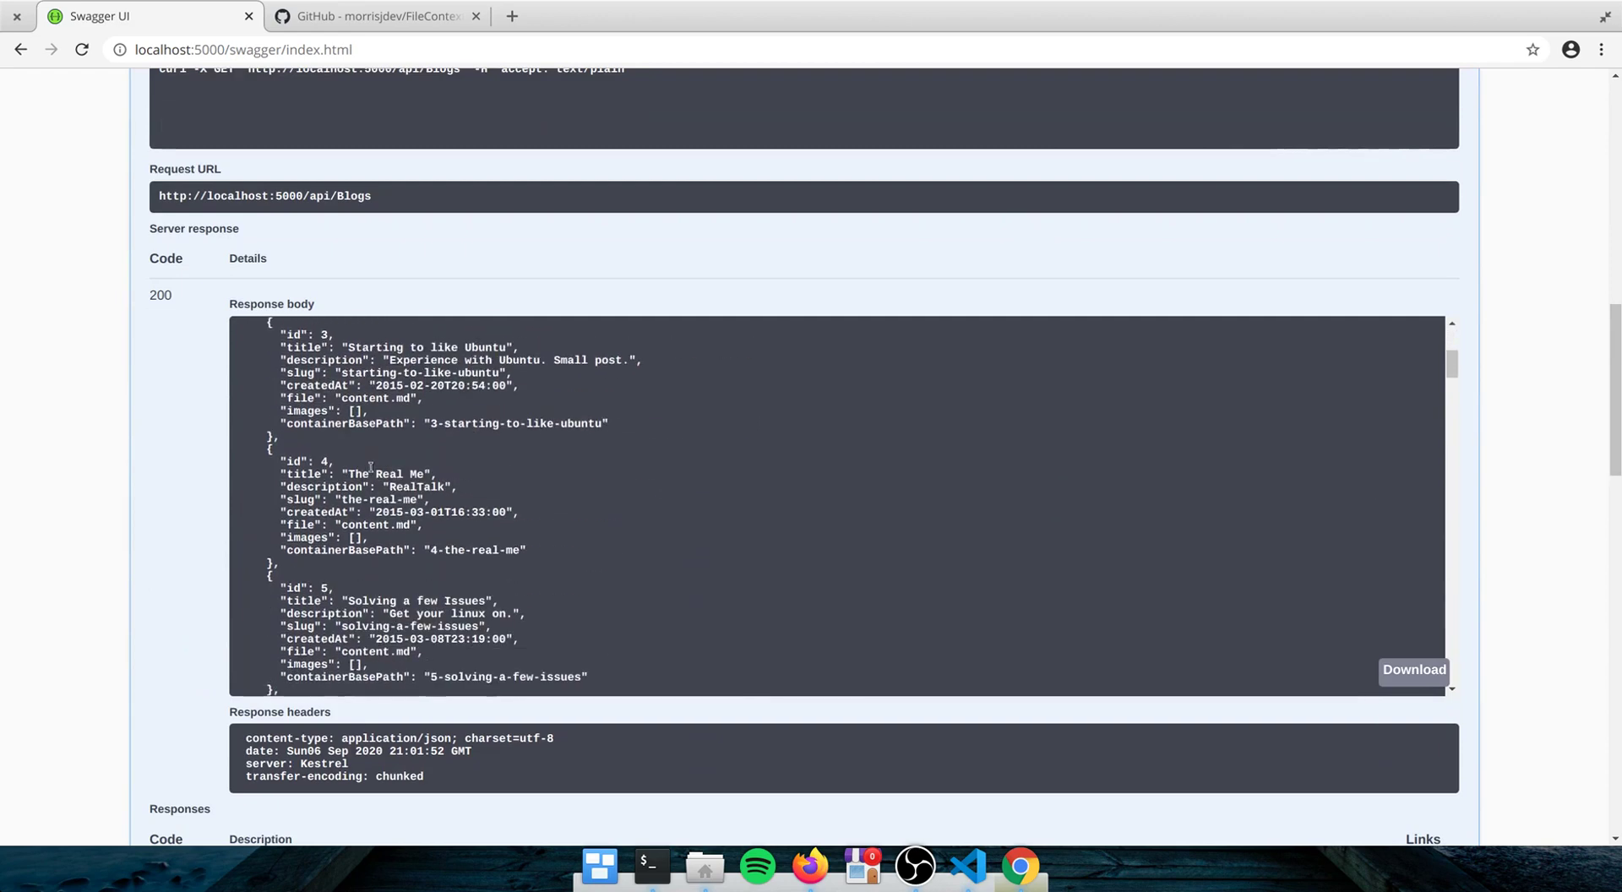
{"action": "scroll", "scroll_direction": "down", "scroll_amount": 3}
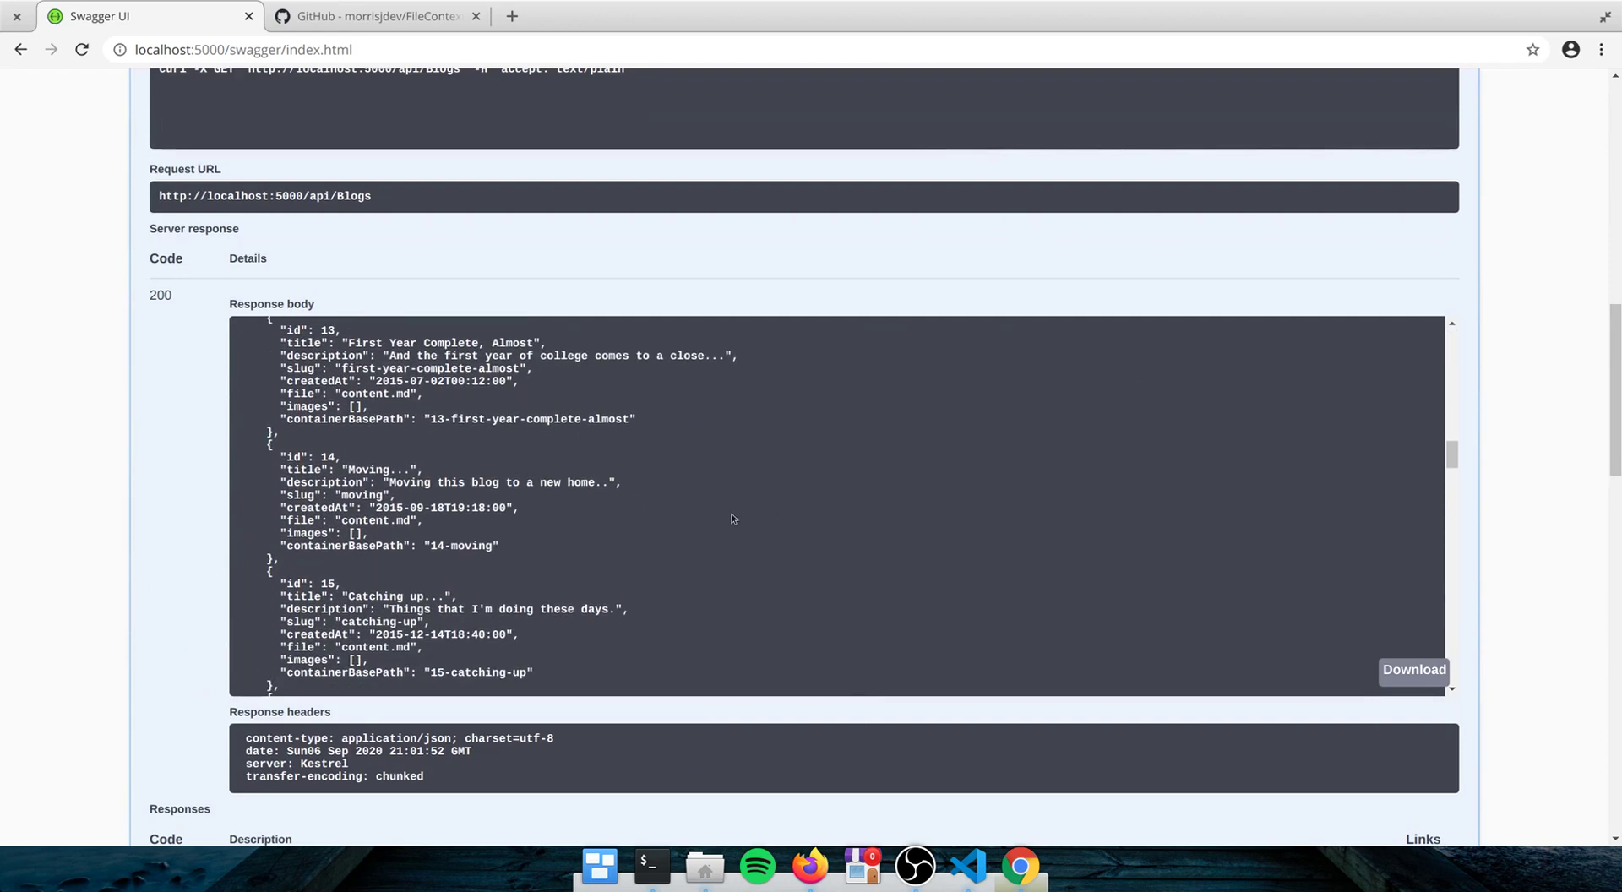
{"action": "mouse_move", "coordinate": [429, 572]}
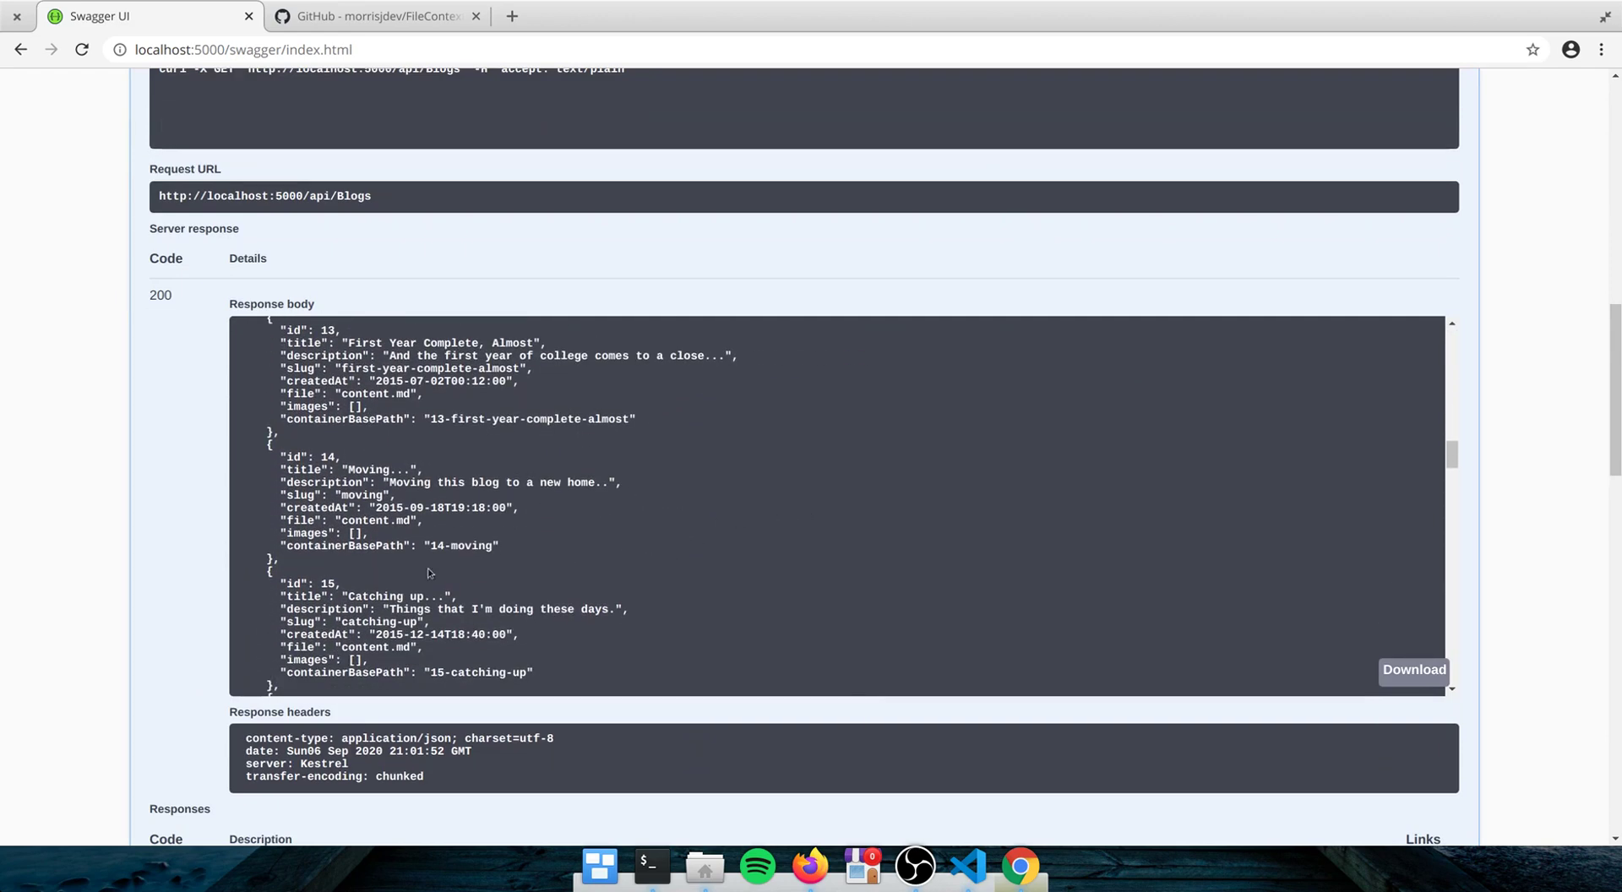
{"action": "scroll", "scroll_direction": "down", "scroll_amount": 3}
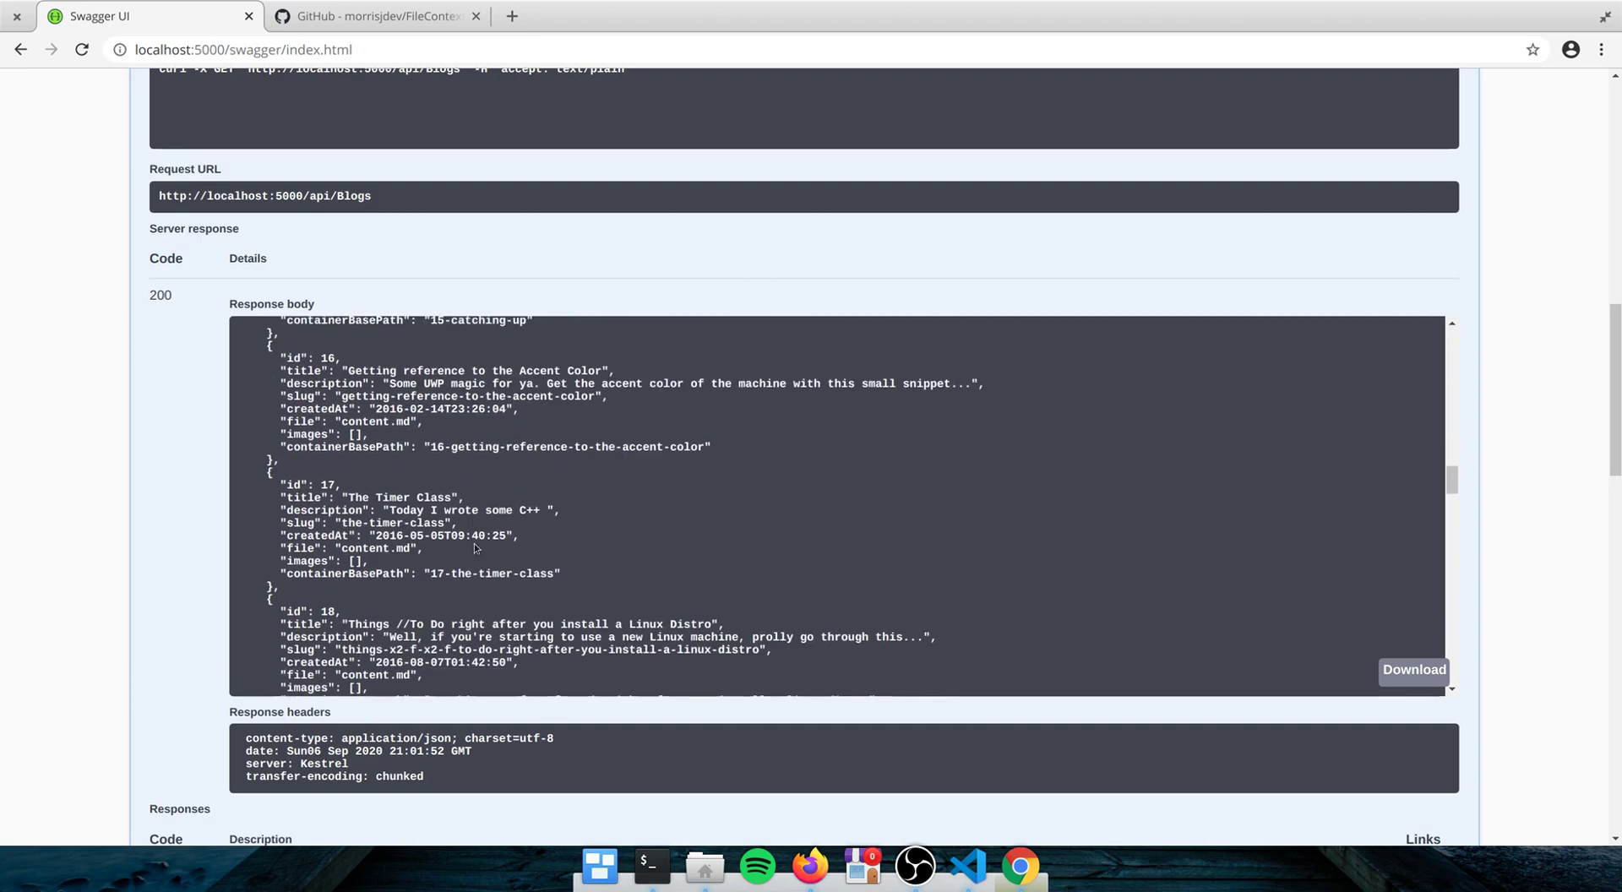
{"action": "scroll", "scroll_direction": "down", "scroll_amount": 3}
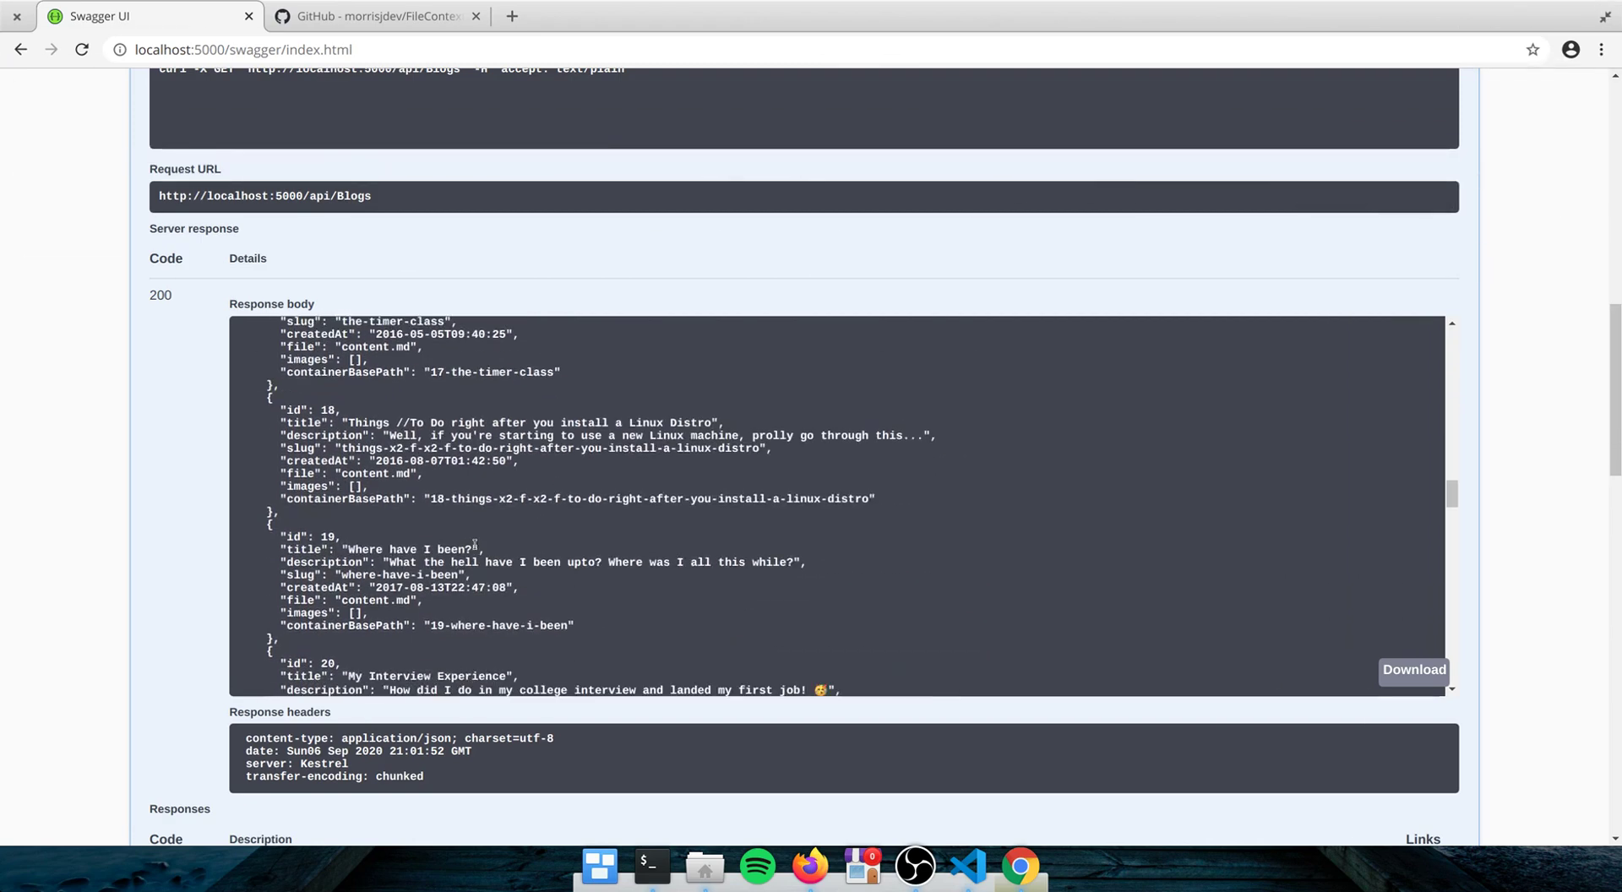
{"action": "scroll", "scroll_direction": "down", "scroll_amount": 3}
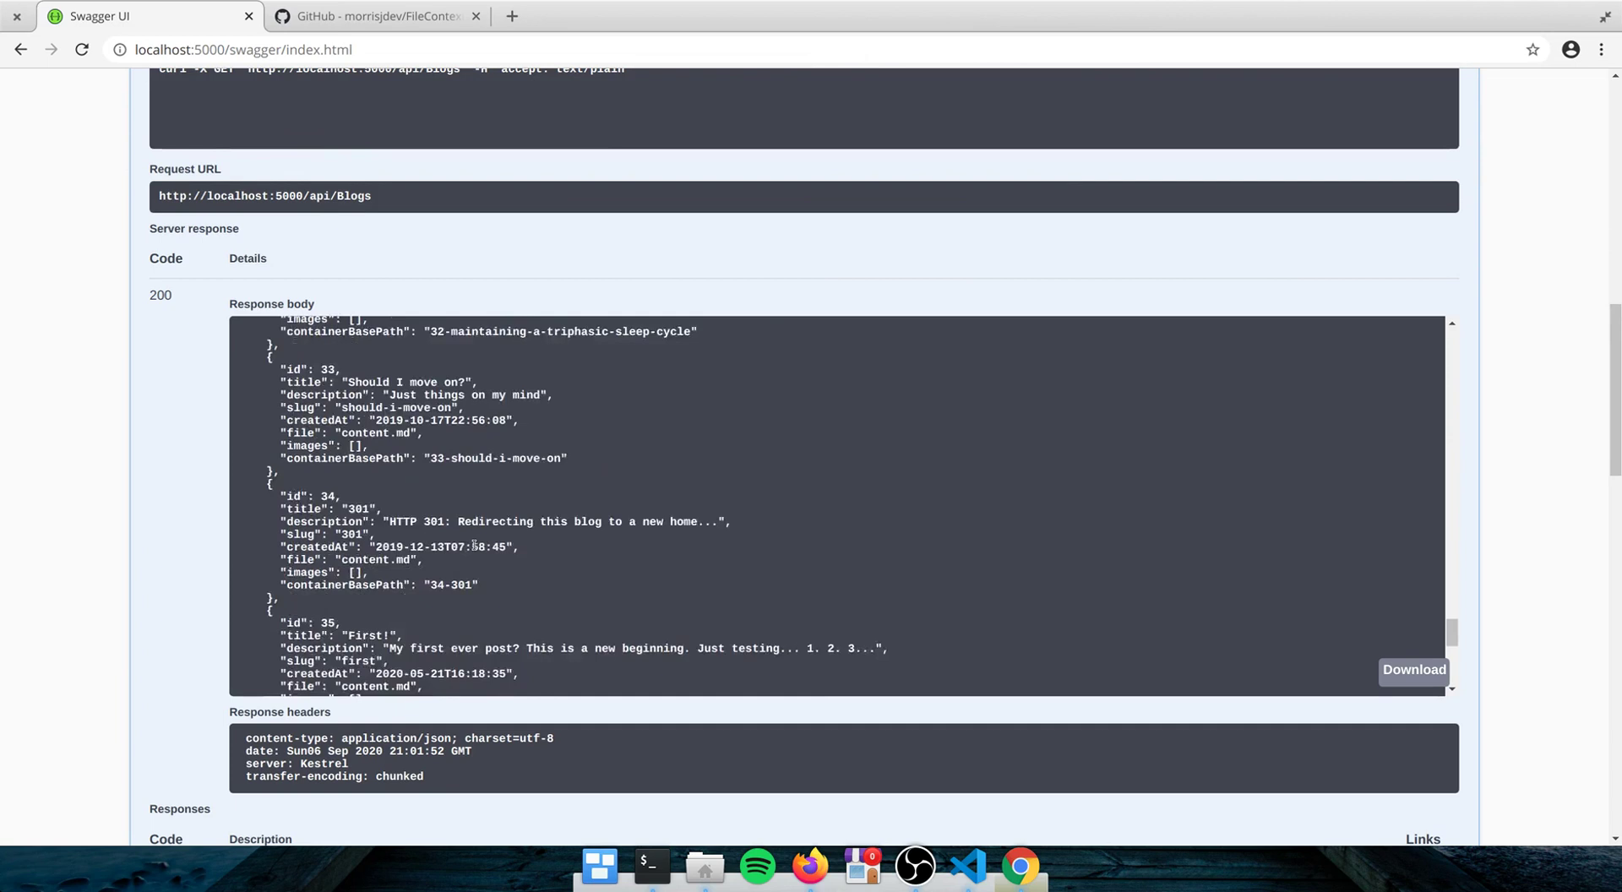
{"action": "scroll", "scroll_direction": "down", "scroll_amount": 3}
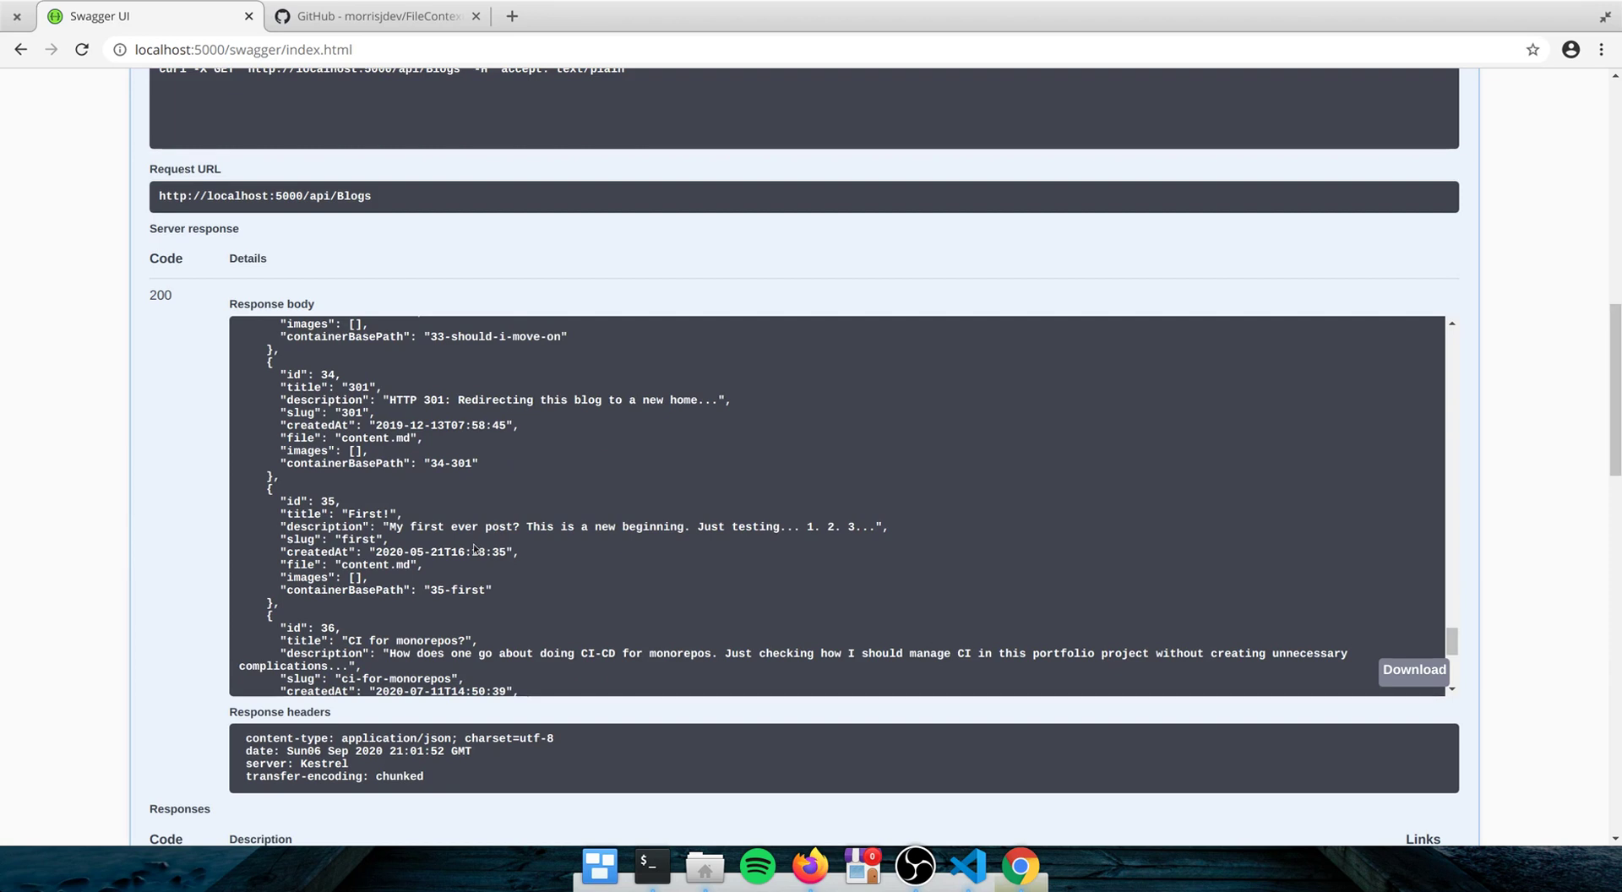
{"action": "scroll", "scroll_direction": "down", "scroll_amount": 3}
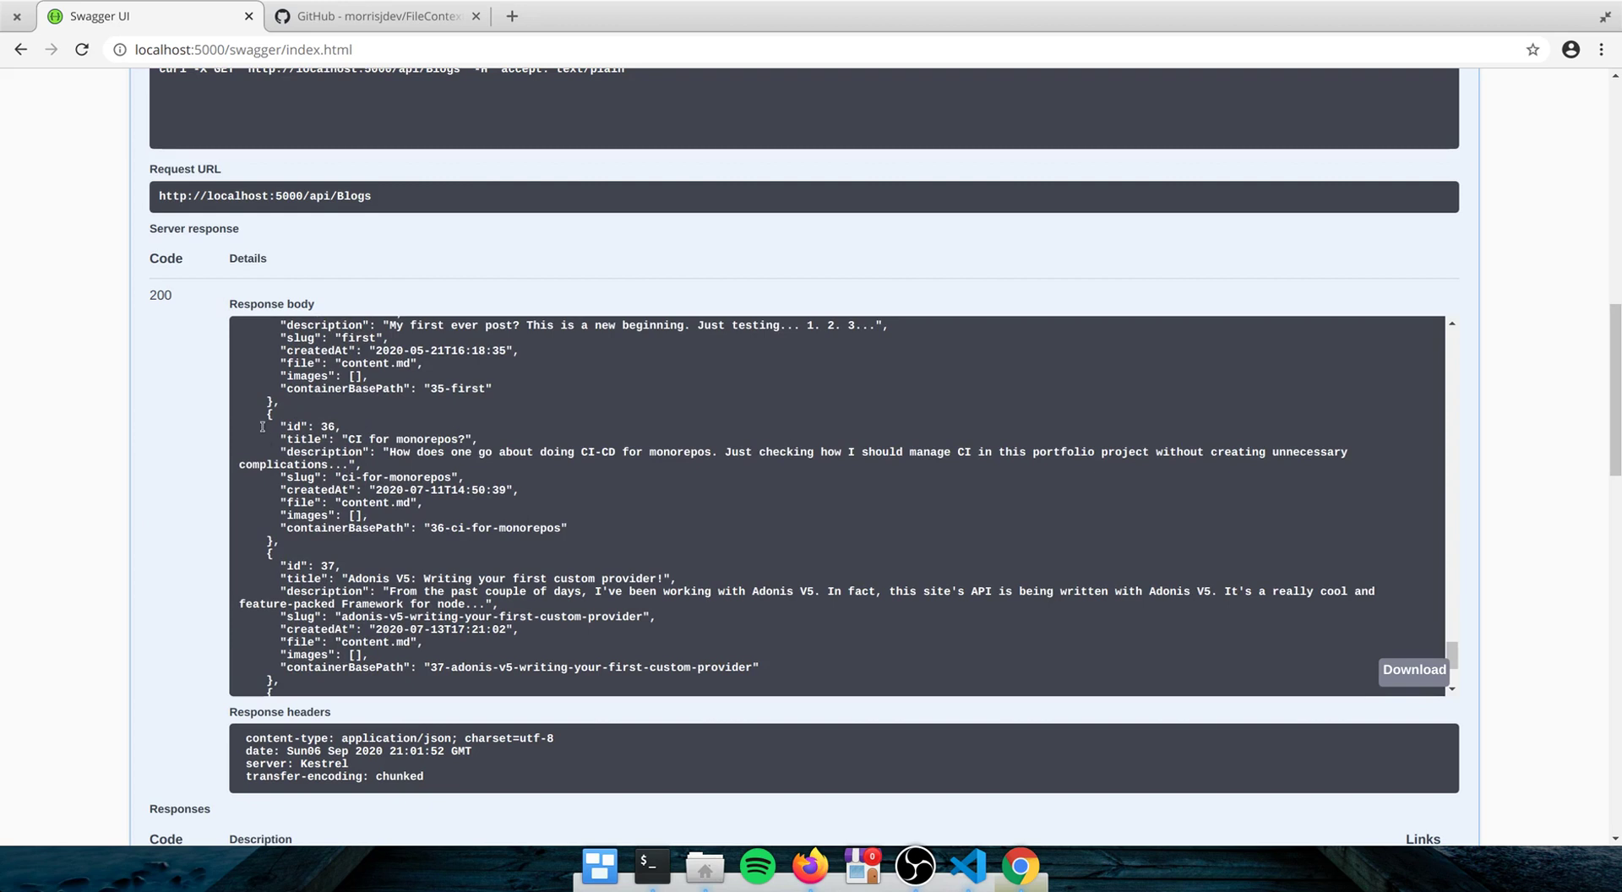
{"action": "mouse_move", "coordinate": [700, 531]}
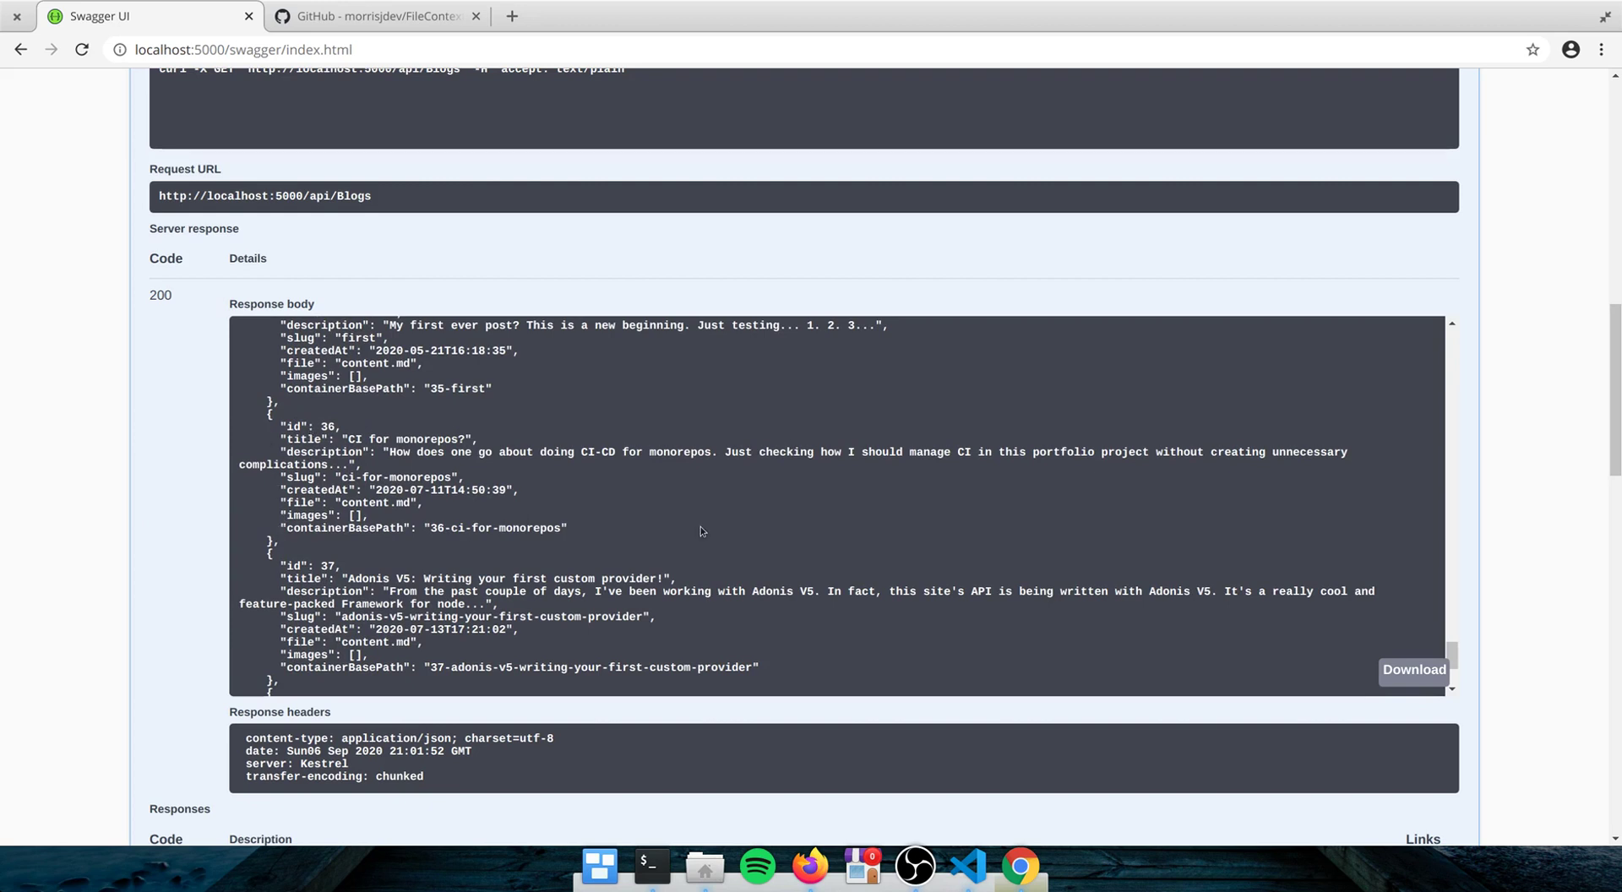
{"action": "mouse_move", "coordinate": [383, 617]}
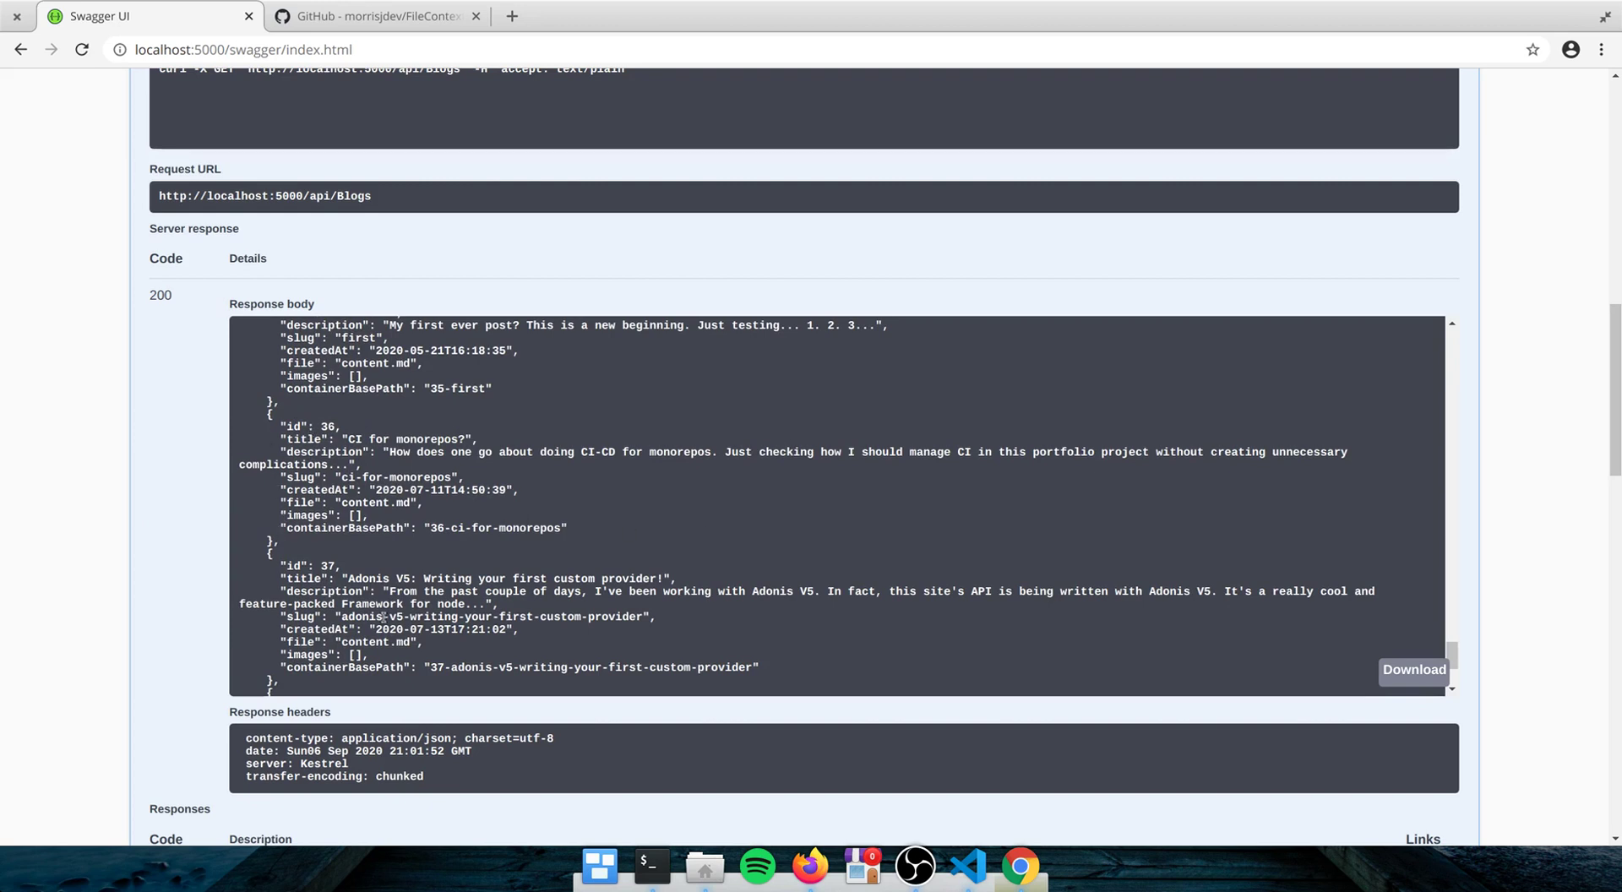
{"action": "mouse_move", "coordinate": [760, 608]}
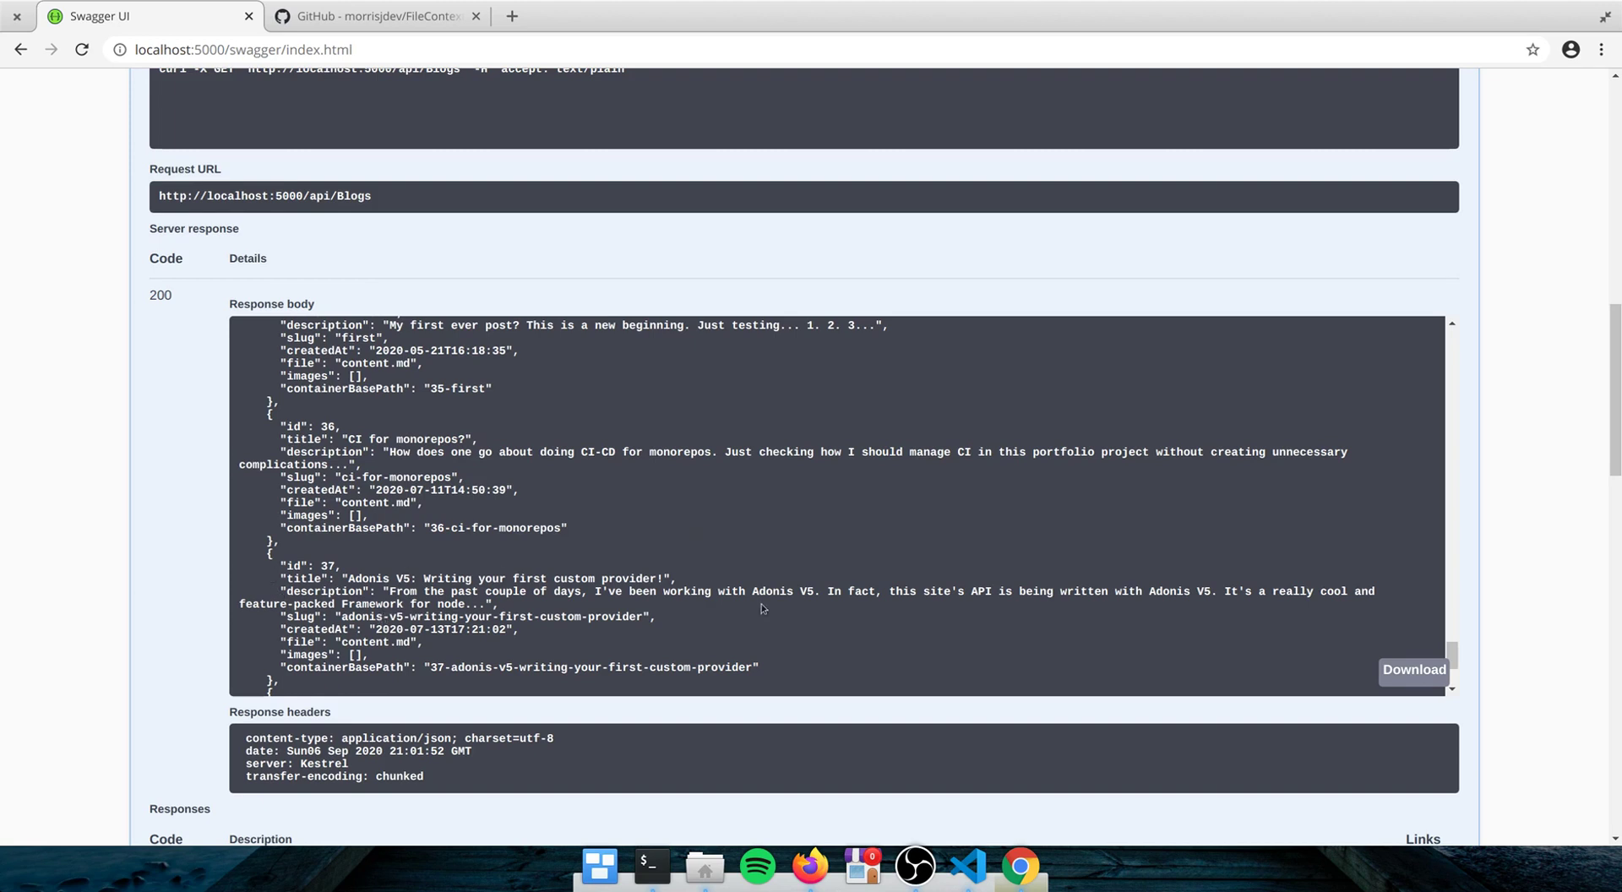
{"action": "mouse_move", "coordinate": [490, 642]}
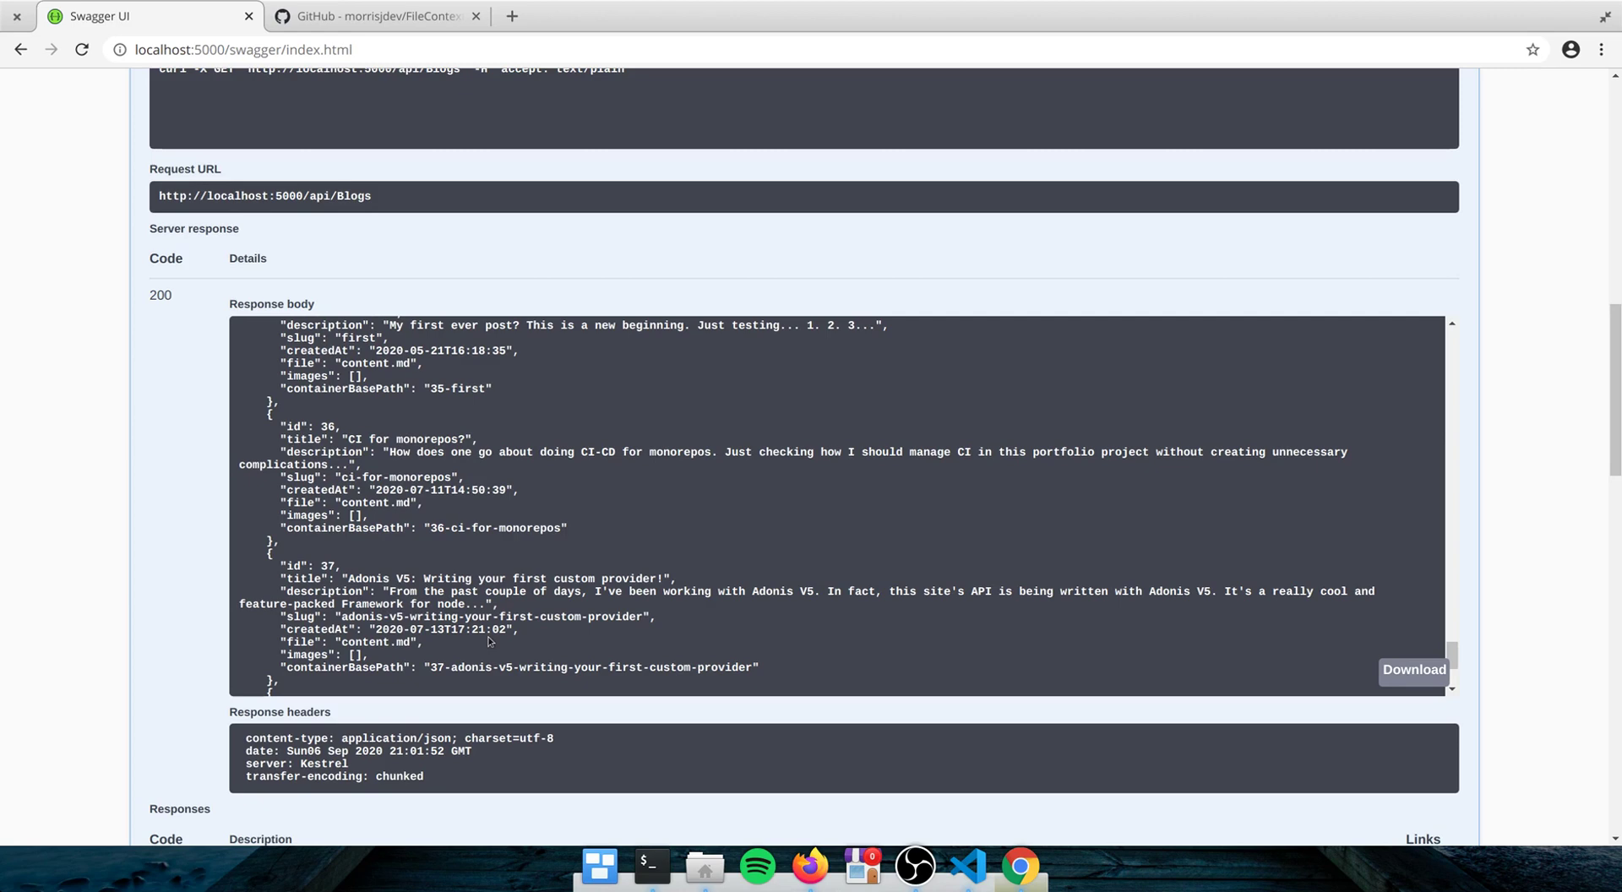
{"action": "mouse_move", "coordinate": [488, 526]}
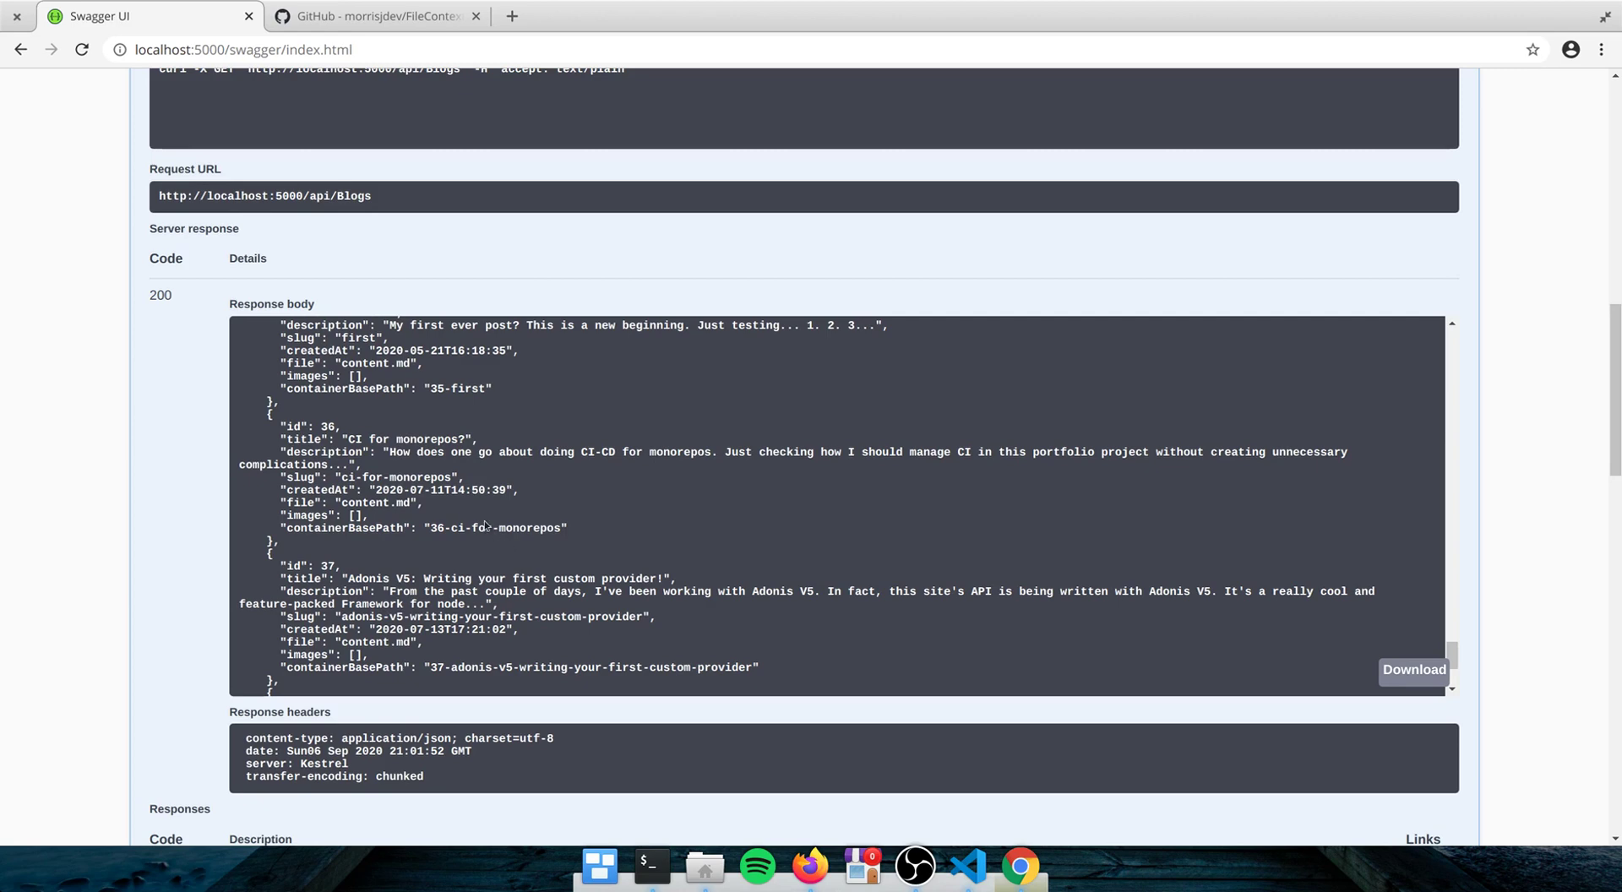
{"action": "left_click", "coordinate": [374, 15]}
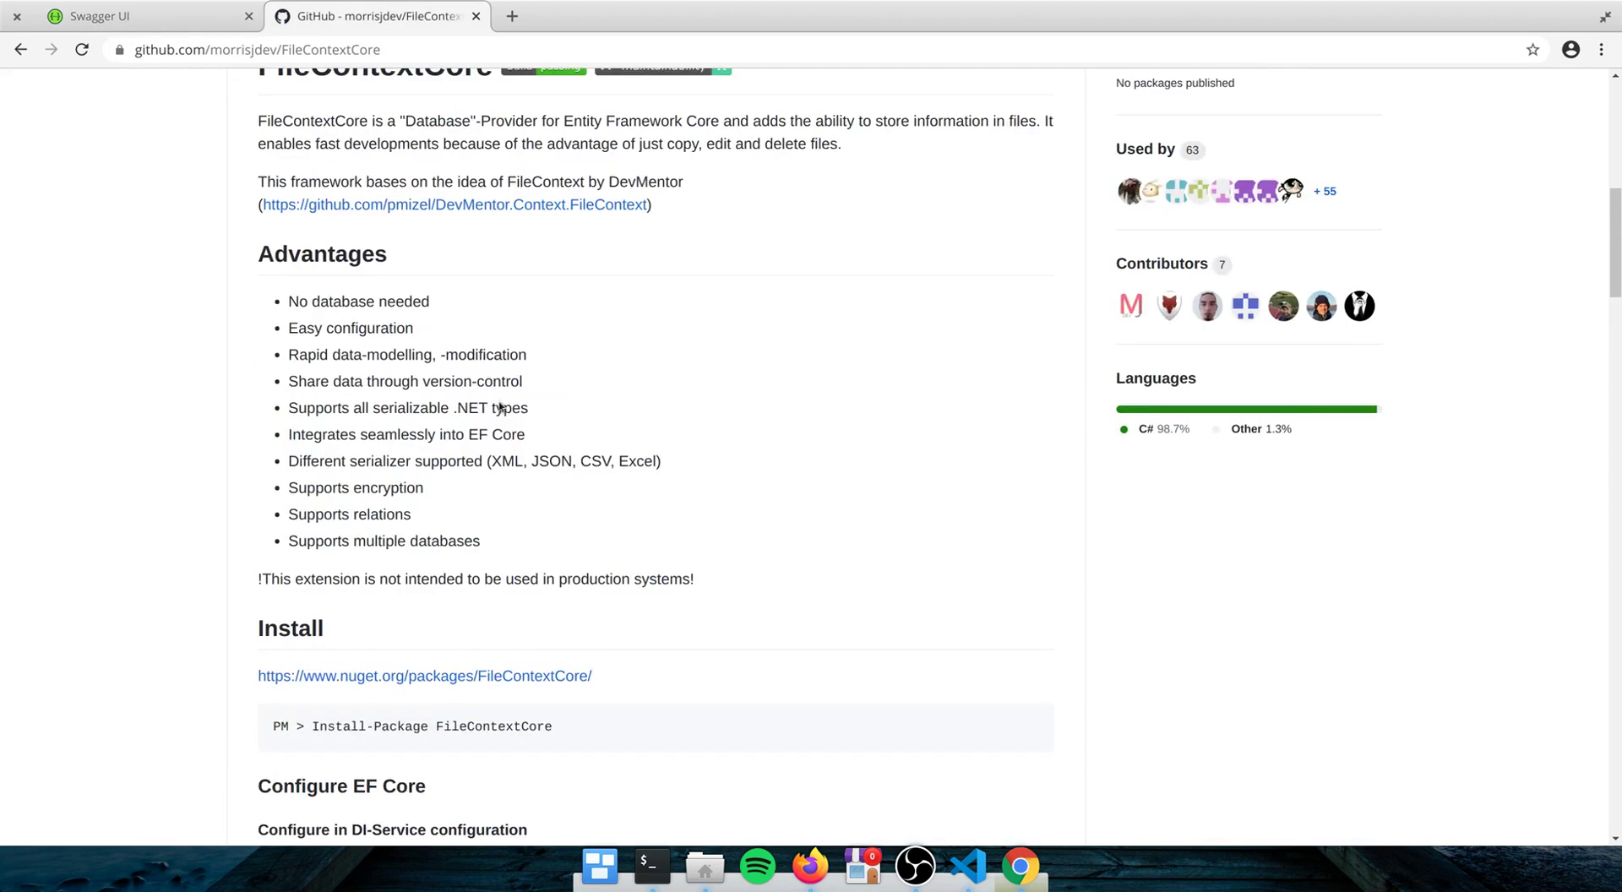
- Browse the FileContextCore repository overview, then return to the Swagger UI GET /api/Blogs panel
{"action": "scroll", "scroll_direction": "up", "scroll_amount": 3}
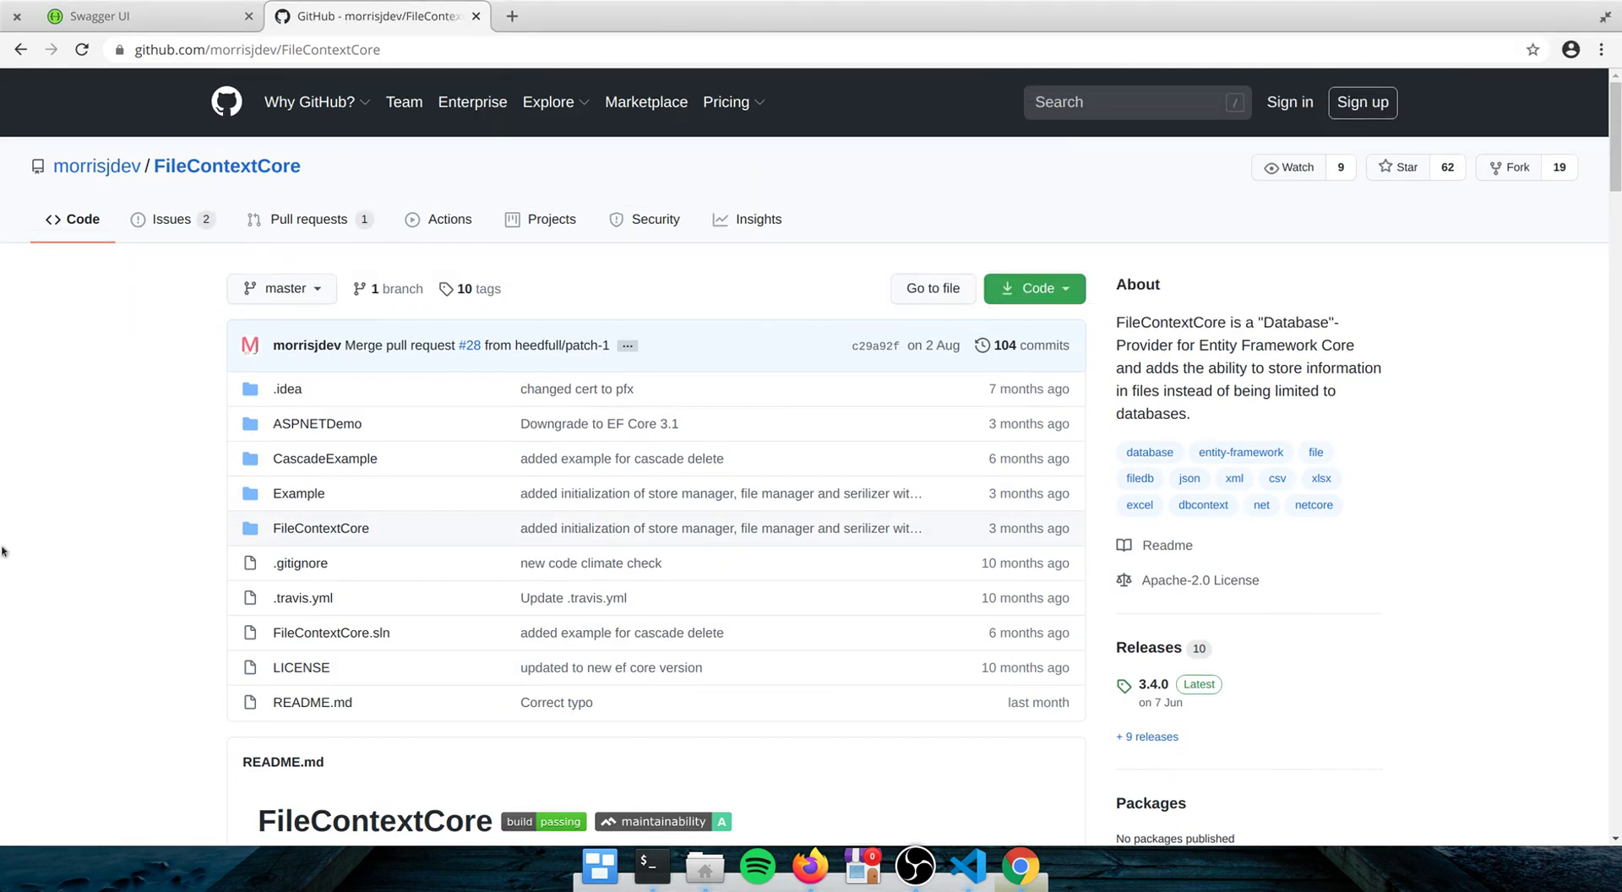
{"action": "scroll", "scroll_direction": "down", "scroll_amount": 3}
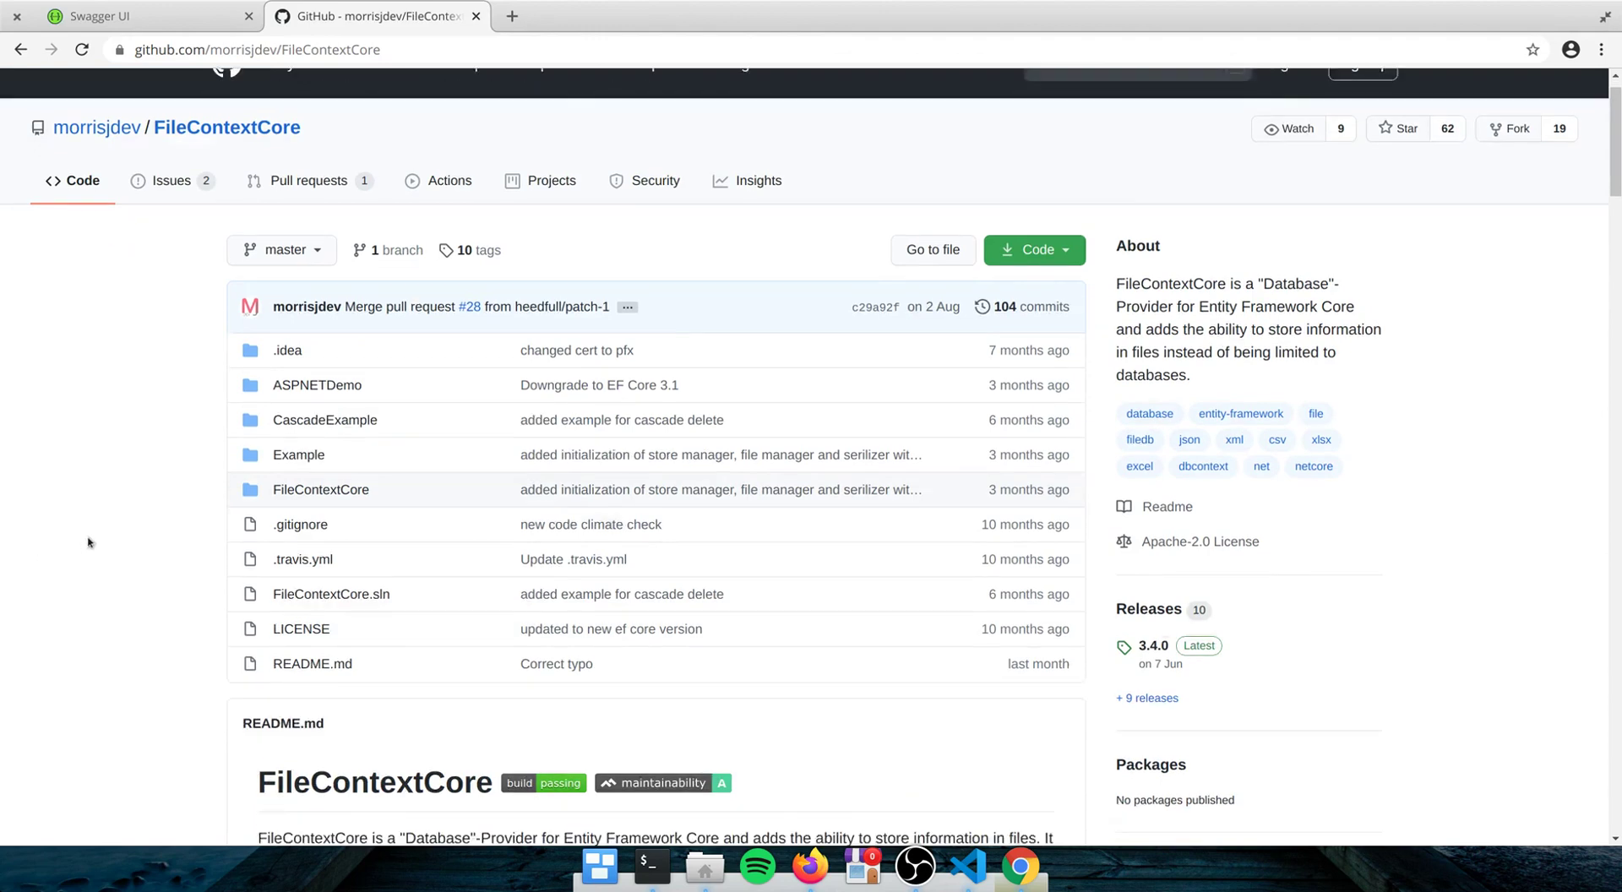
{"action": "scroll", "scroll_direction": "down", "scroll_amount": 3}
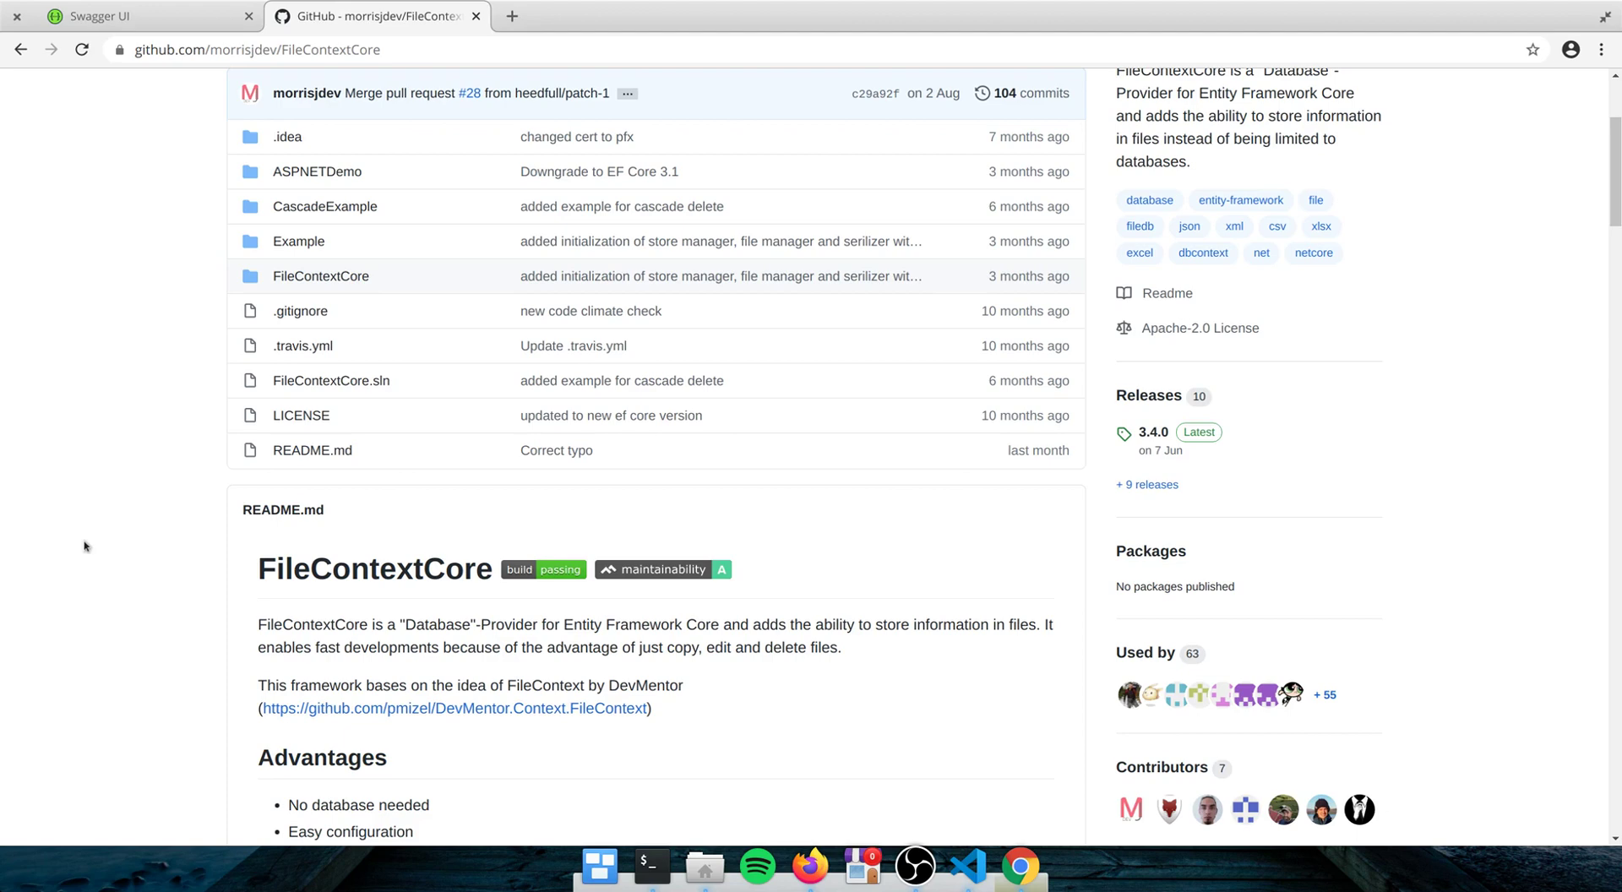
{"action": "scroll", "scroll_direction": "up", "scroll_amount": 3}
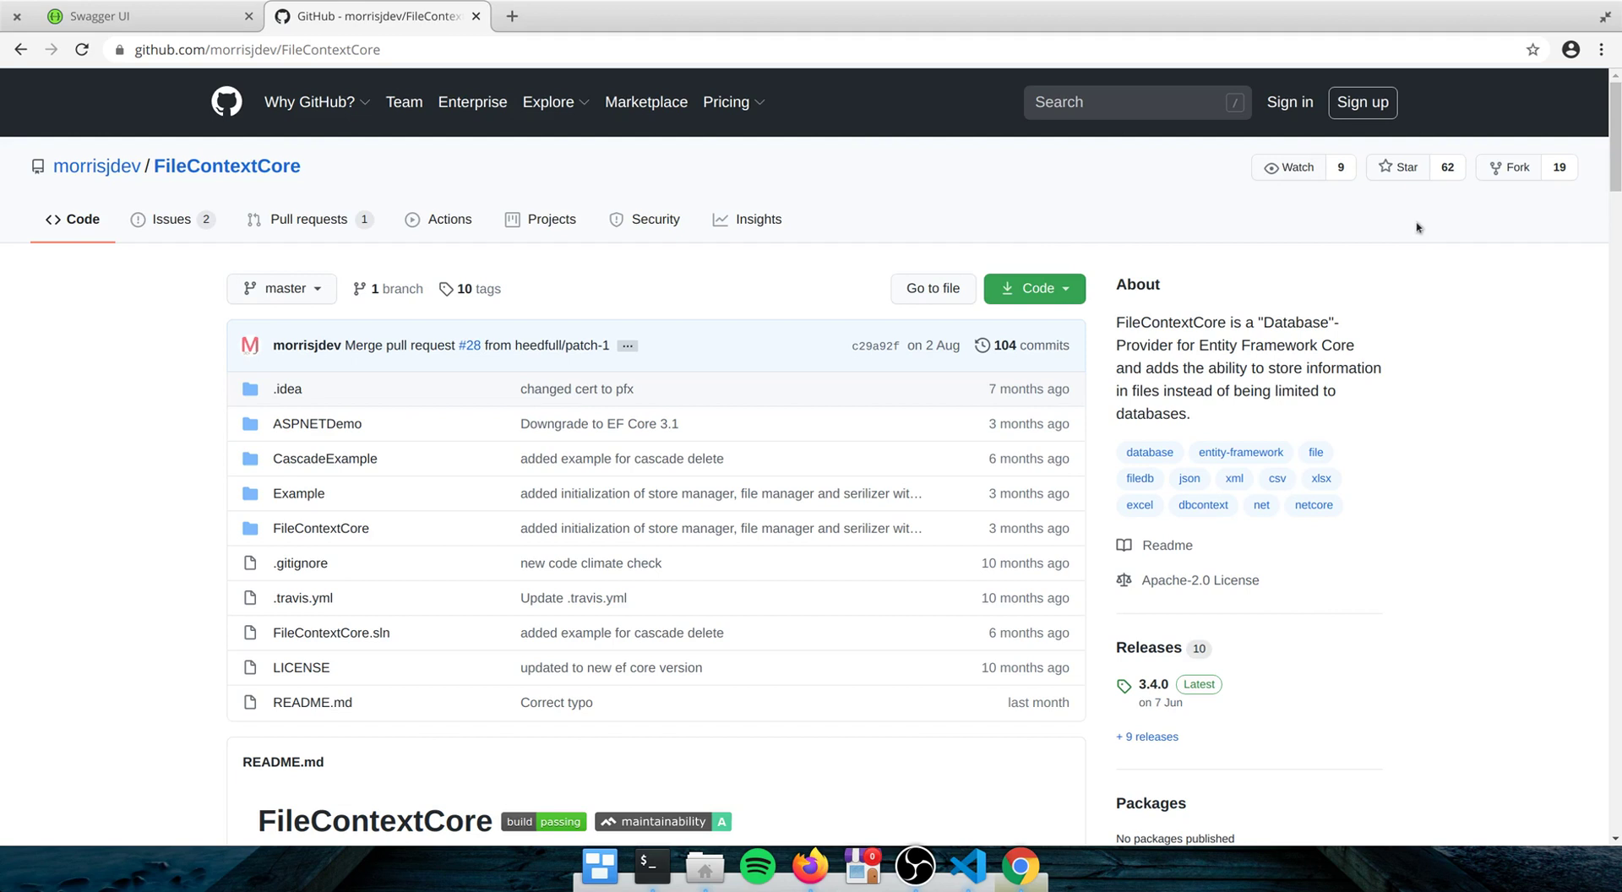
{"action": "mouse_move", "coordinate": [696, 296]}
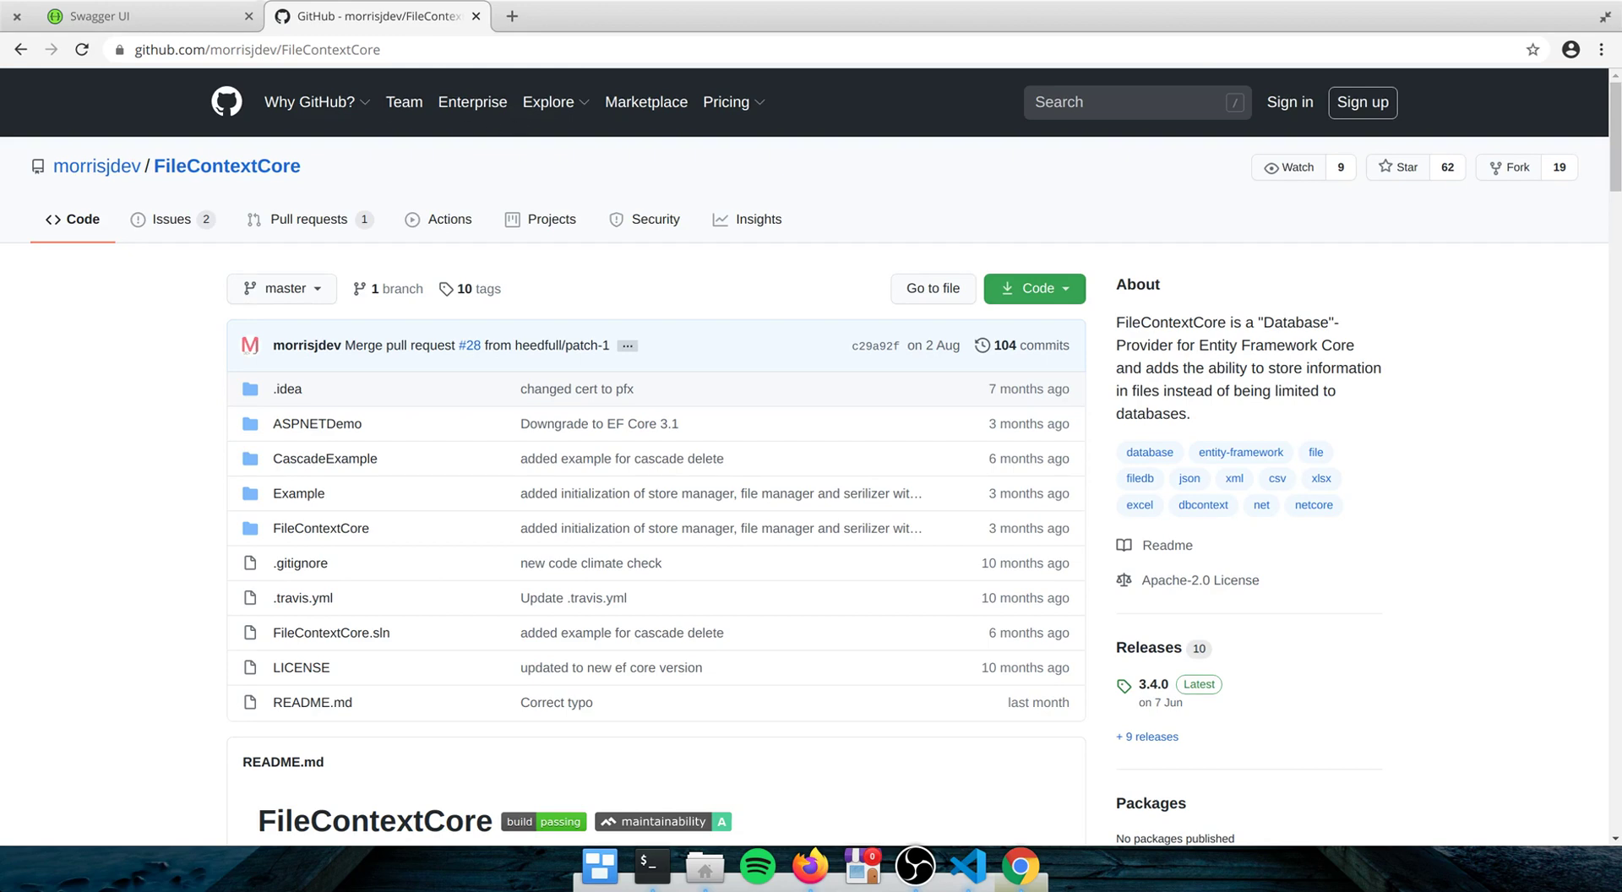
{"action": "left_click", "coordinate": [144, 15]}
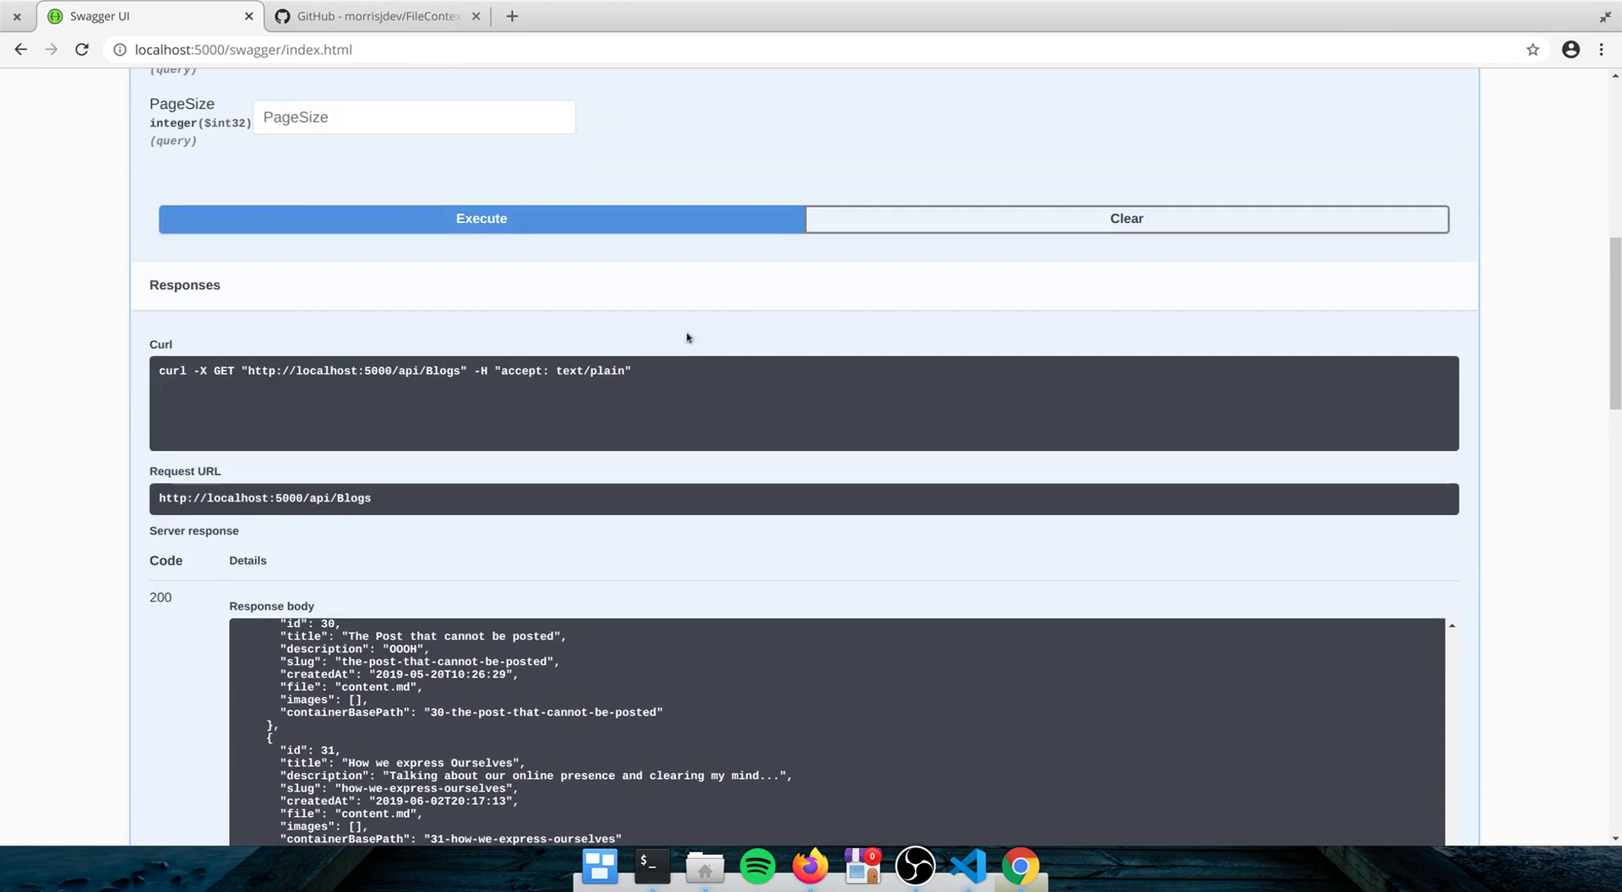
{"action": "scroll", "scroll_direction": "up", "scroll_amount": 3}
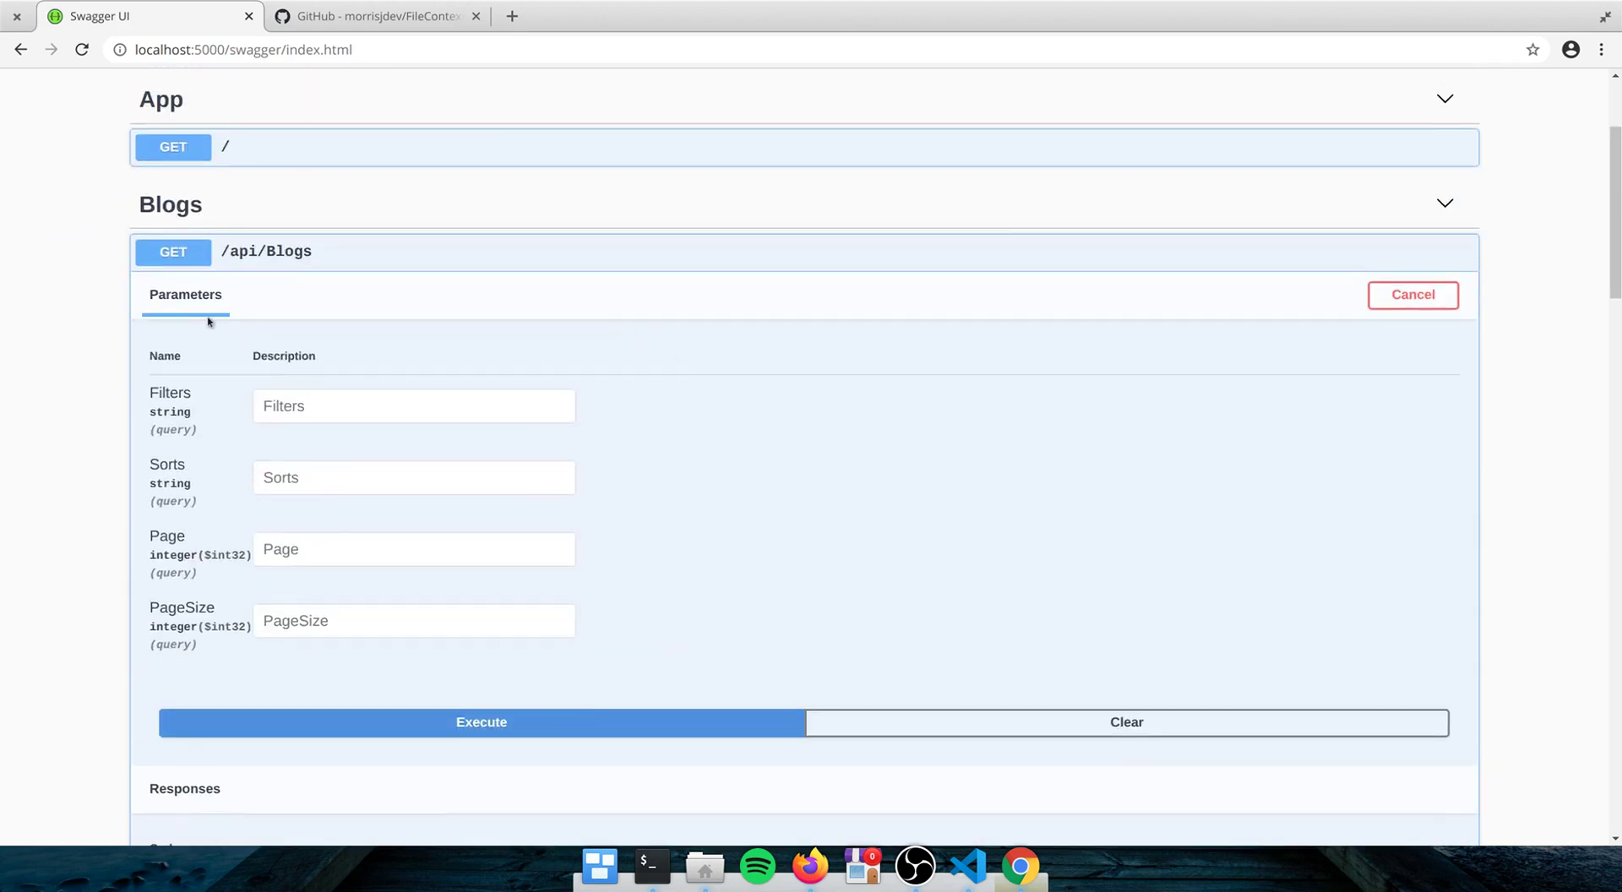
{"action": "mouse_move", "coordinate": [255, 258]}
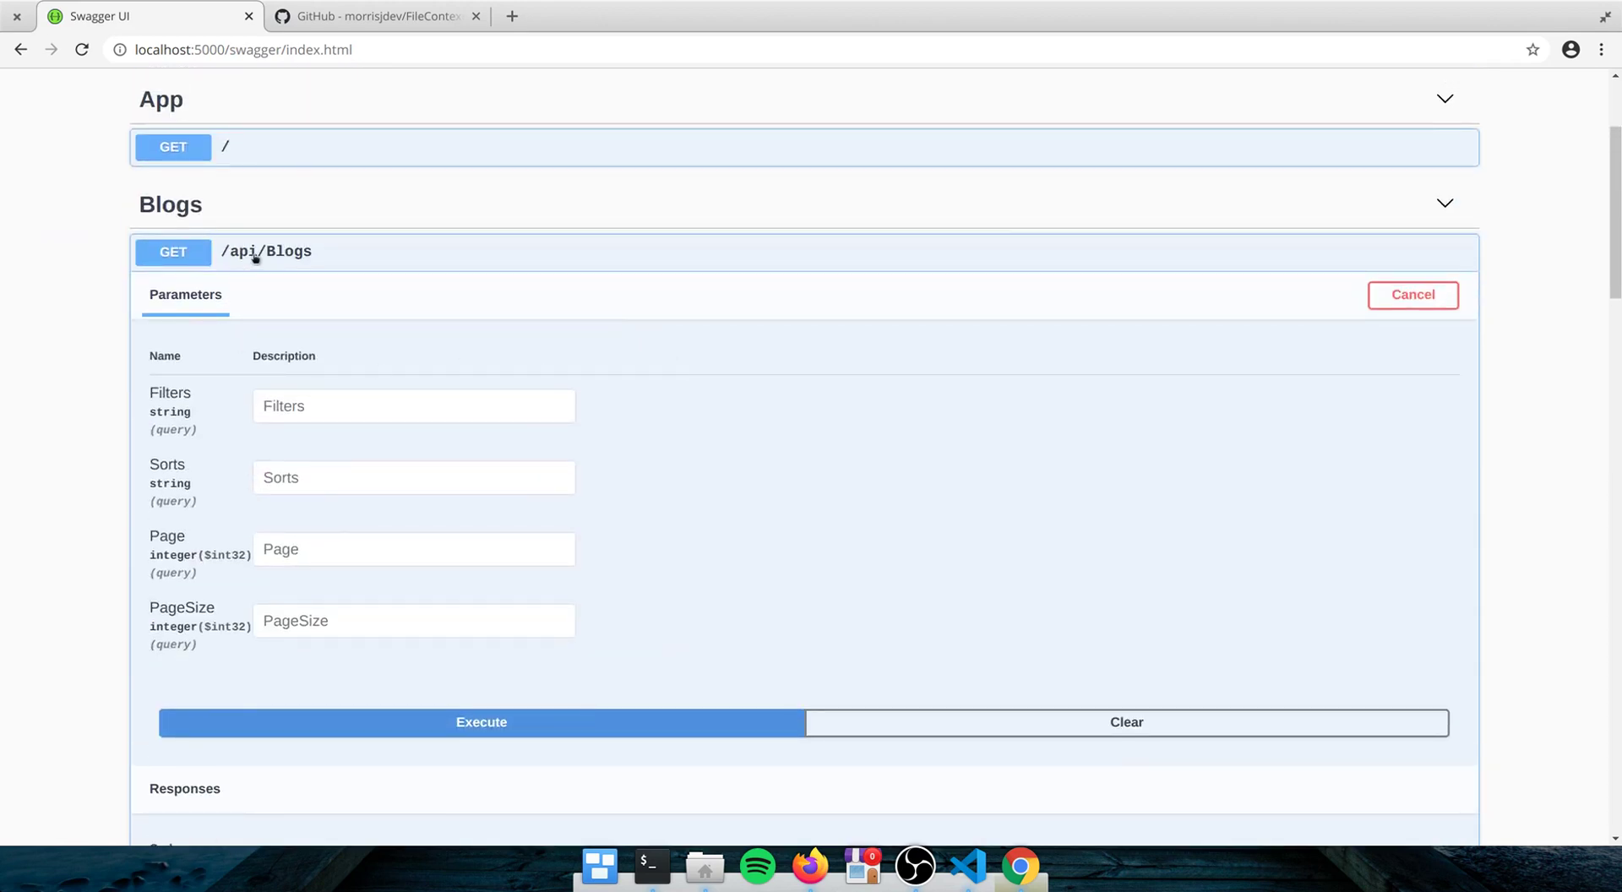